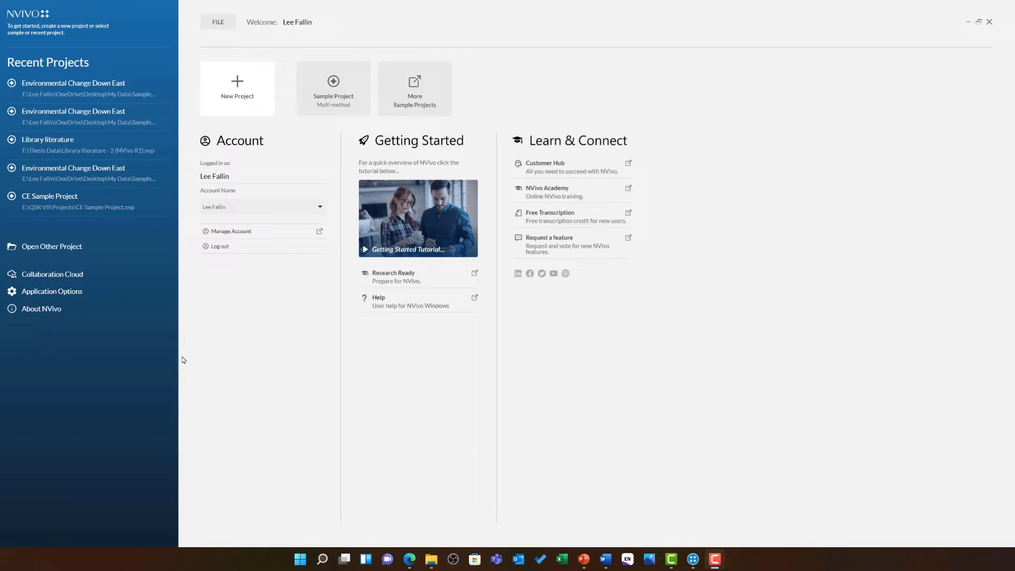
{"action": "mouse_move", "coordinate": [368, 92]}
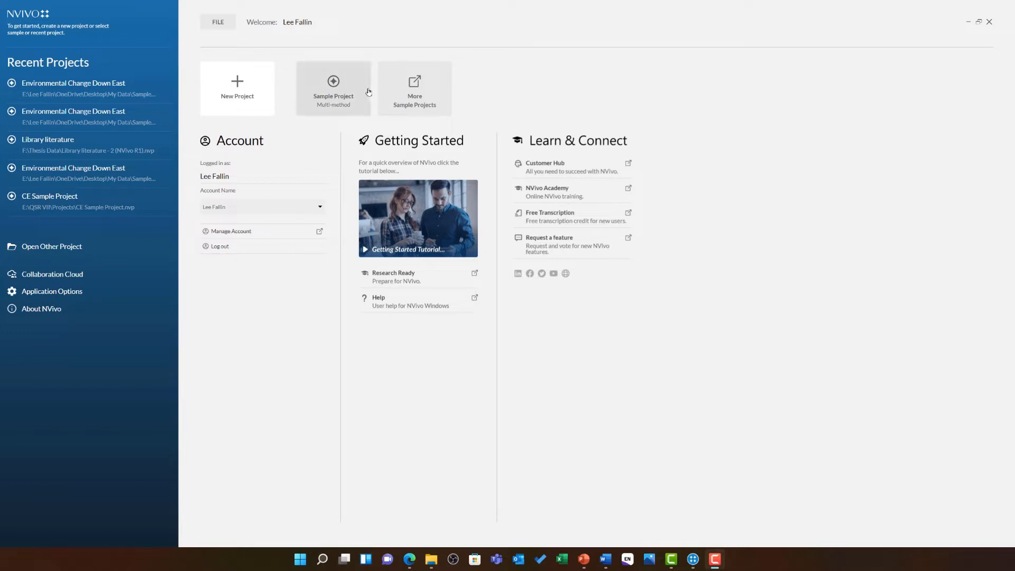
- Open the built-in Sample Project (Multi-method) from the NVivo start screen
{"action": "left_click", "coordinate": [333, 88]}
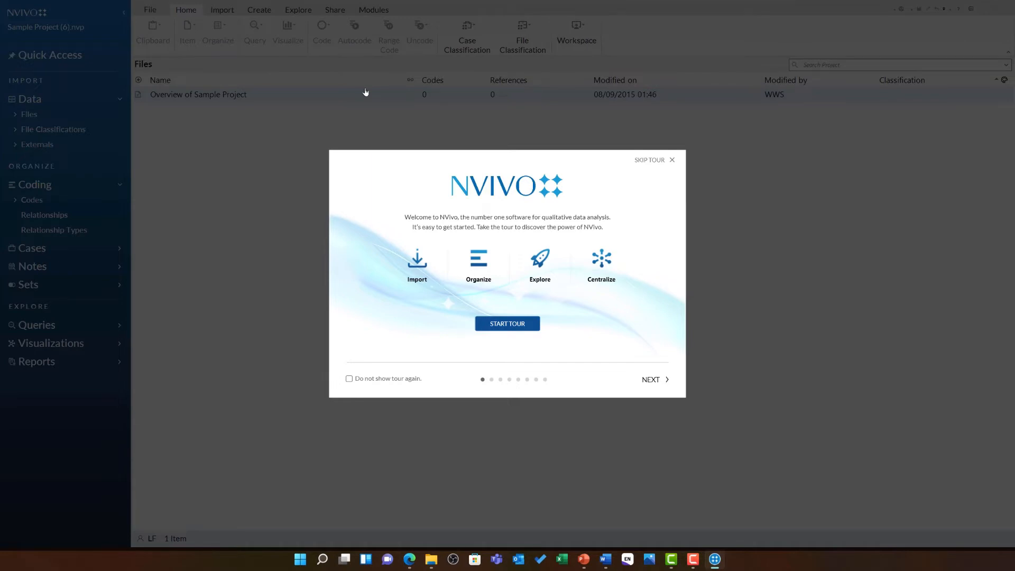
{"action": "mouse_move", "coordinate": [543, 156]}
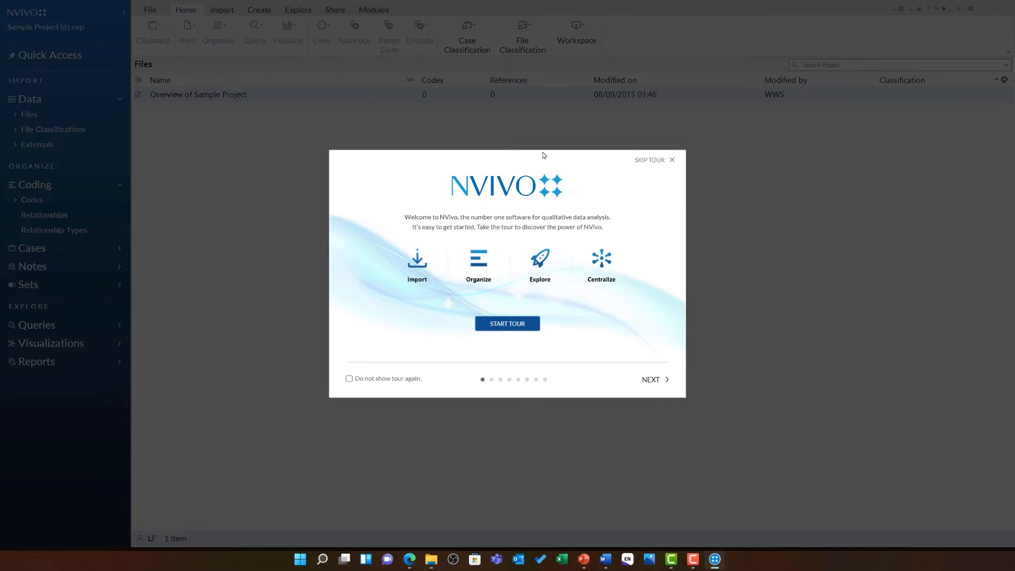
- Dismiss the welcome tour to reveal the sample project's Files list
{"action": "left_click", "coordinate": [671, 159]}
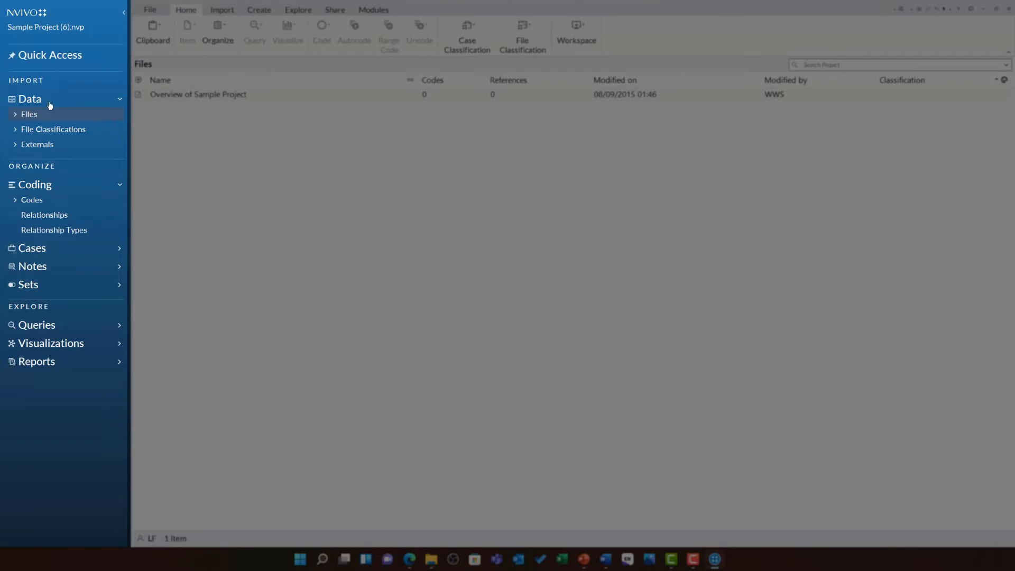
{"action": "mouse_move", "coordinate": [14, 118]}
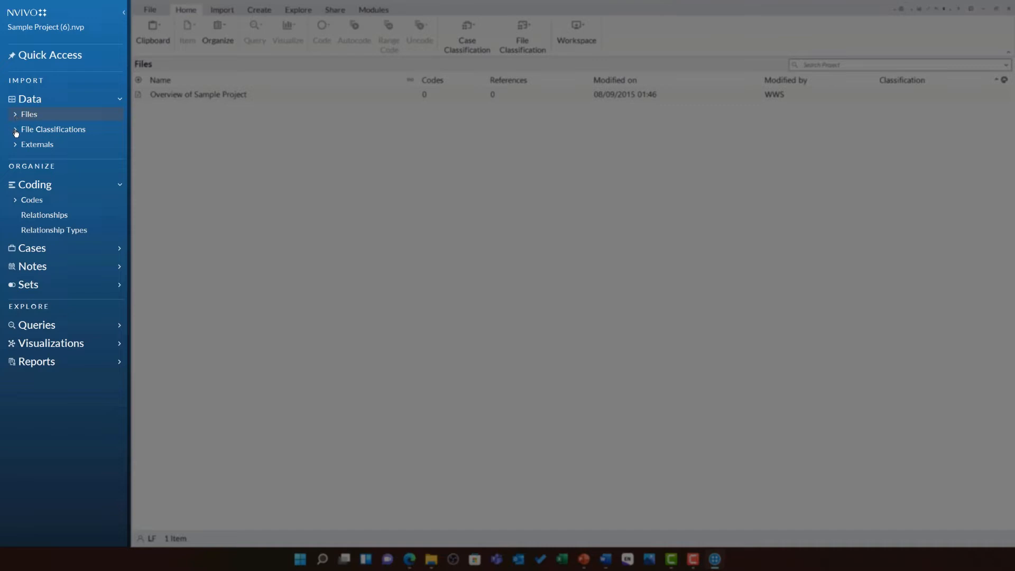
{"action": "mouse_move", "coordinate": [18, 152]}
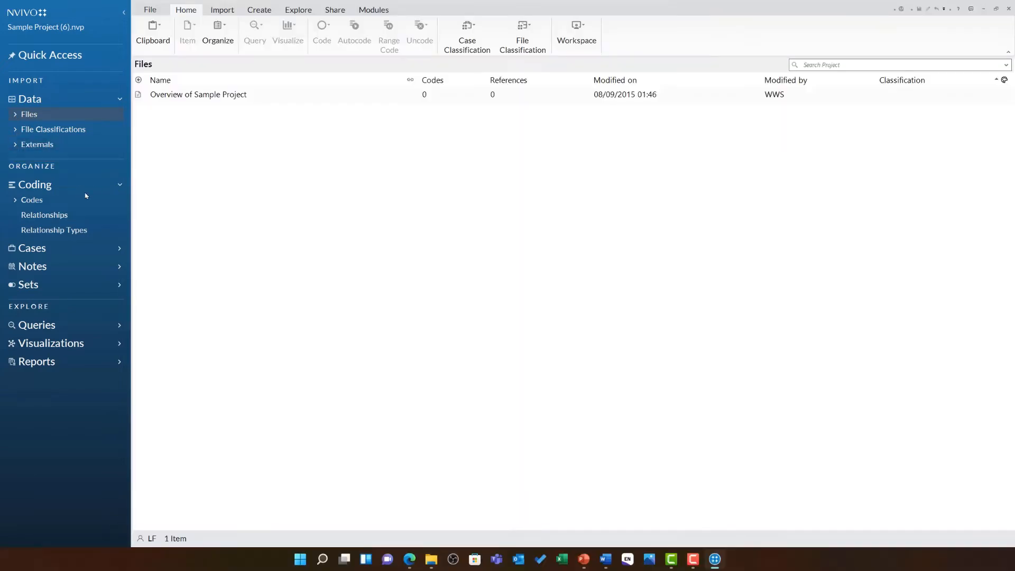
{"action": "mouse_move", "coordinate": [44, 324]}
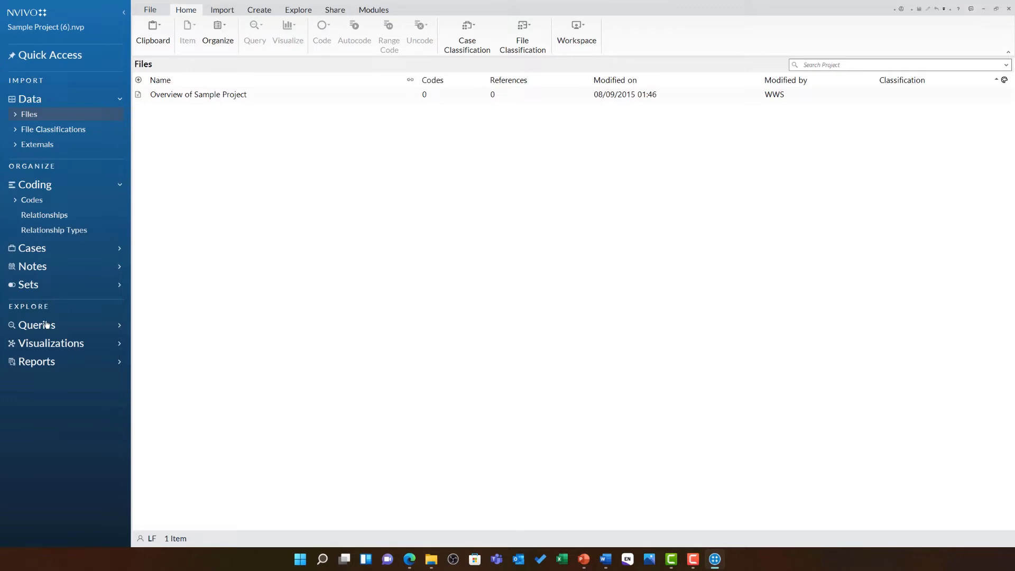
{"action": "mouse_move", "coordinate": [308, 515]}
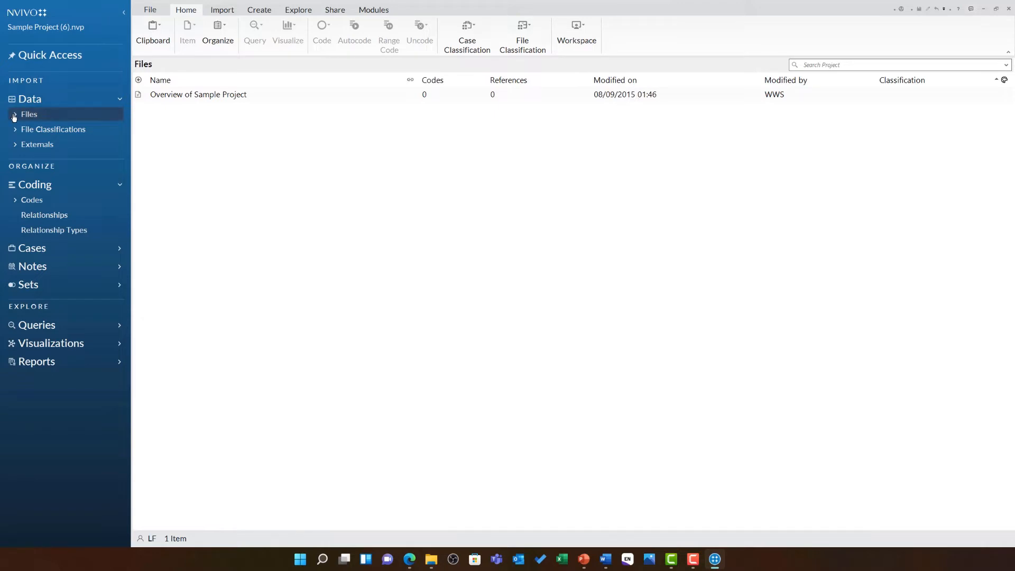
- Expand Data > Files and the Area and Township folder in Navigation View
{"action": "left_click", "coordinate": [13, 115]}
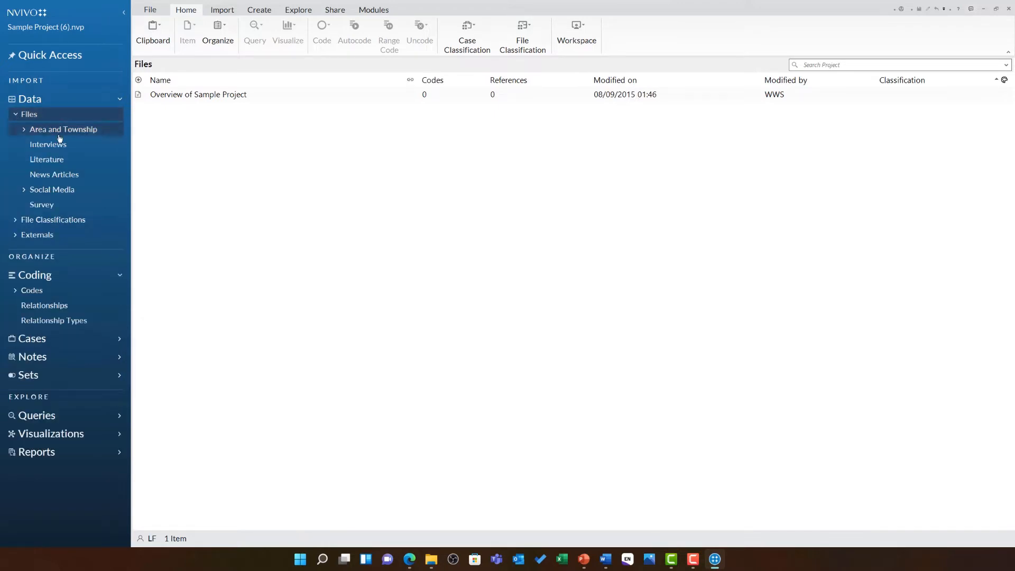
{"action": "left_click", "coordinate": [41, 204]}
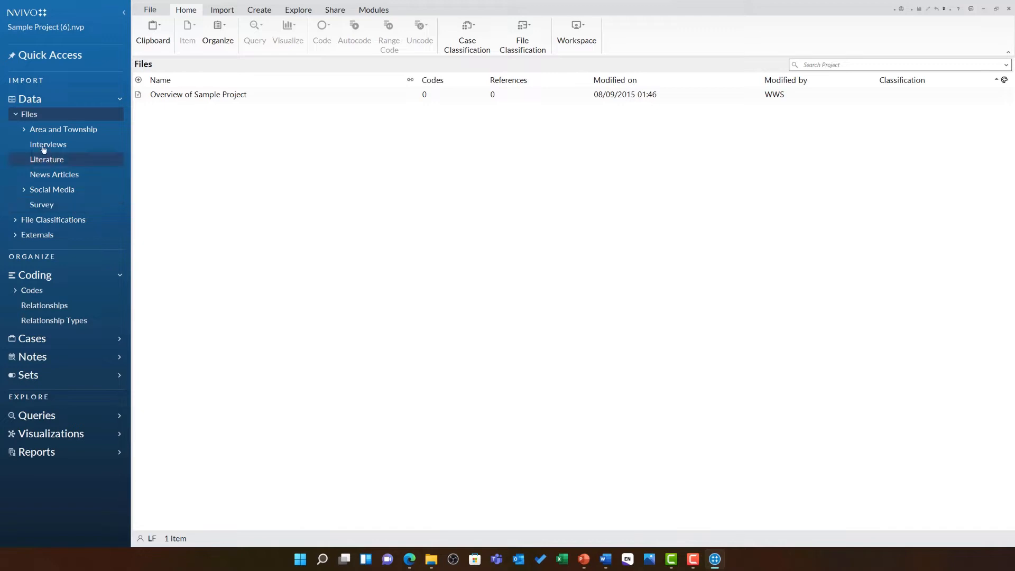
{"action": "left_click", "coordinate": [63, 129]}
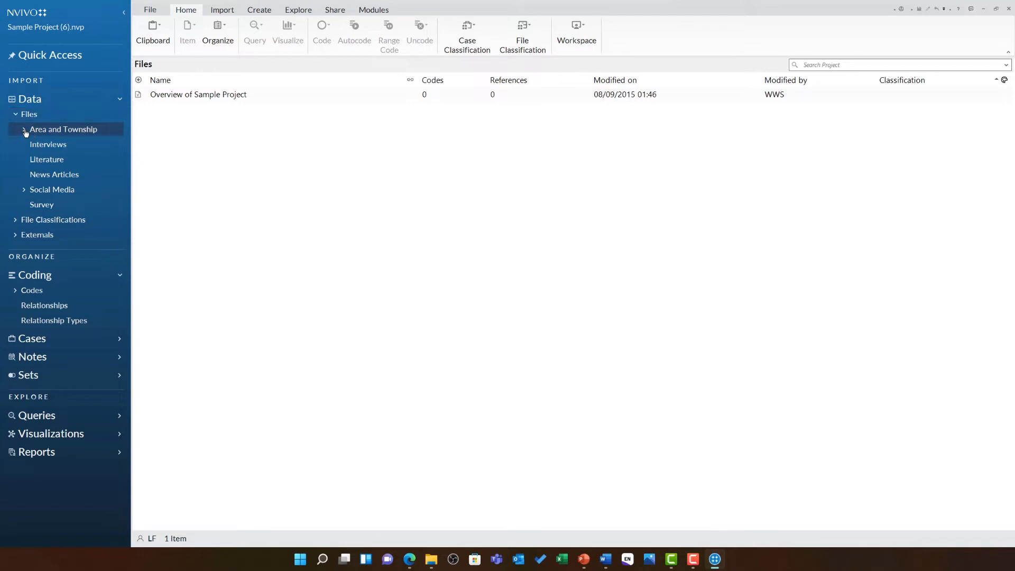
{"action": "left_click", "coordinate": [24, 129]}
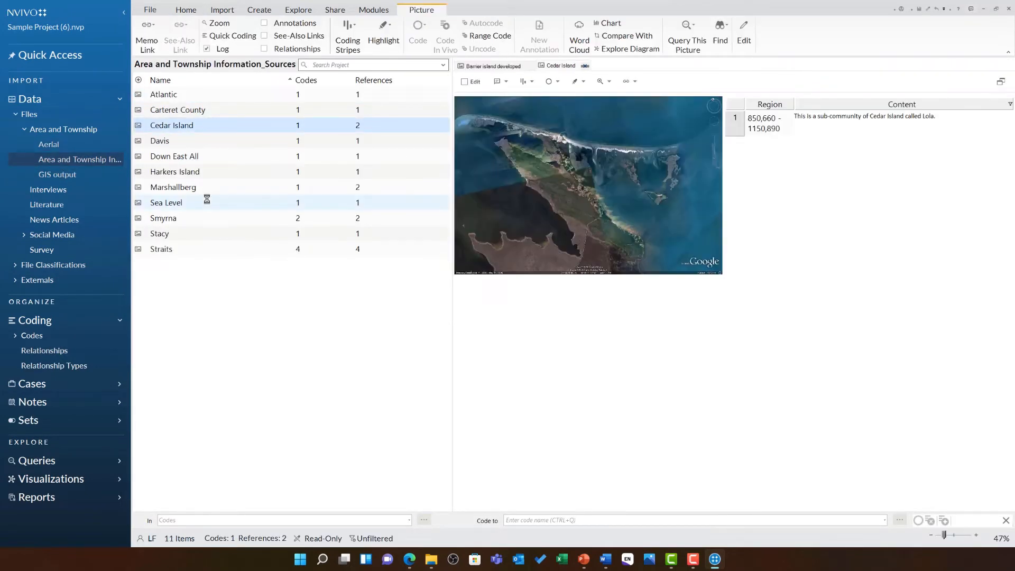
- Open the Straits property subdivision map from GIS output, then list Area and Township files
{"action": "left_click", "coordinate": [57, 175]}
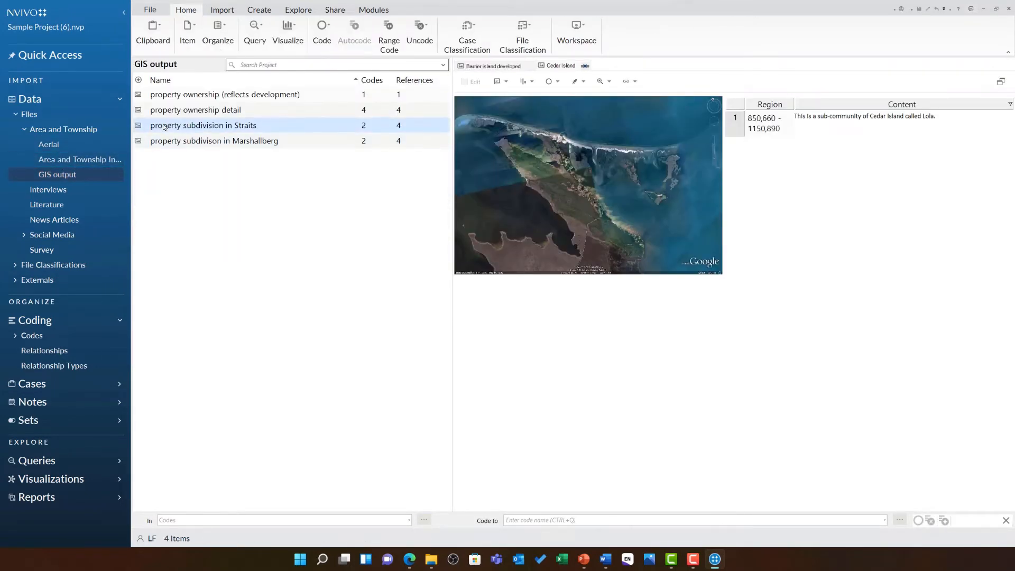
{"action": "double_click", "coordinate": [203, 125]}
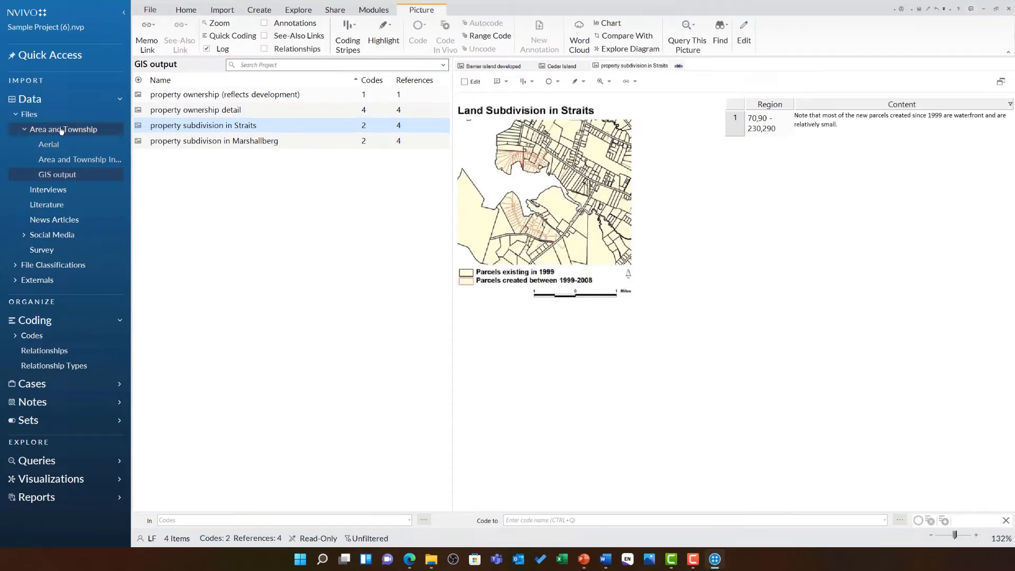
{"action": "left_click", "coordinate": [64, 129]}
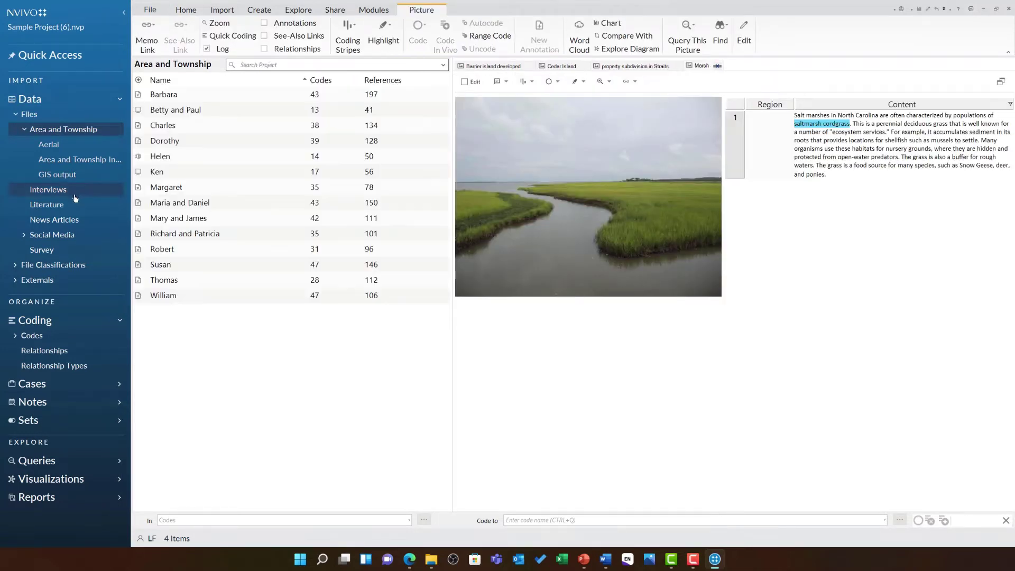
- Open Barbara's transcript, Betty and Paul's video and Helen's audio from Interviews
{"action": "left_click", "coordinate": [47, 189]}
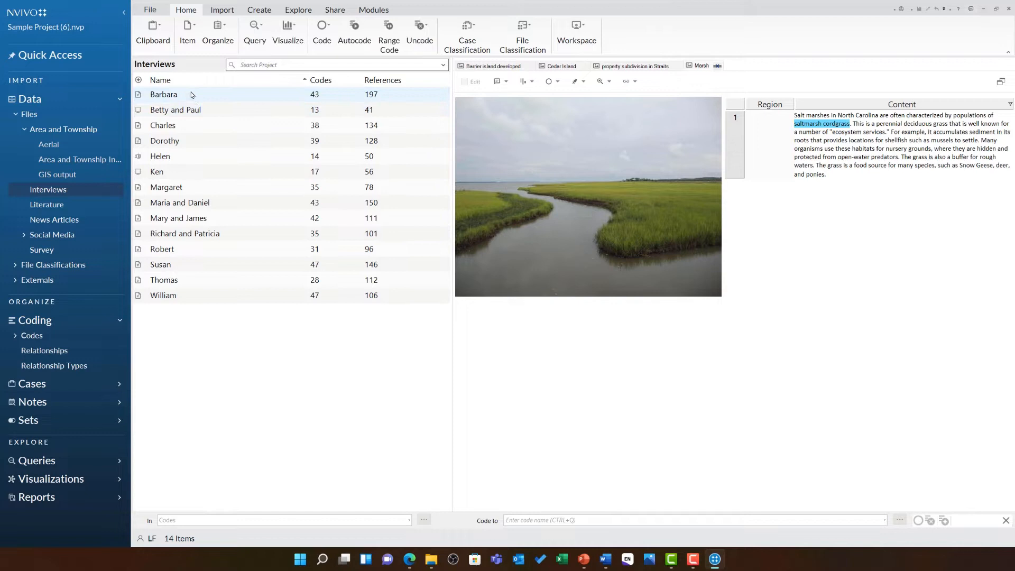
{"action": "double_click", "coordinate": [164, 94]}
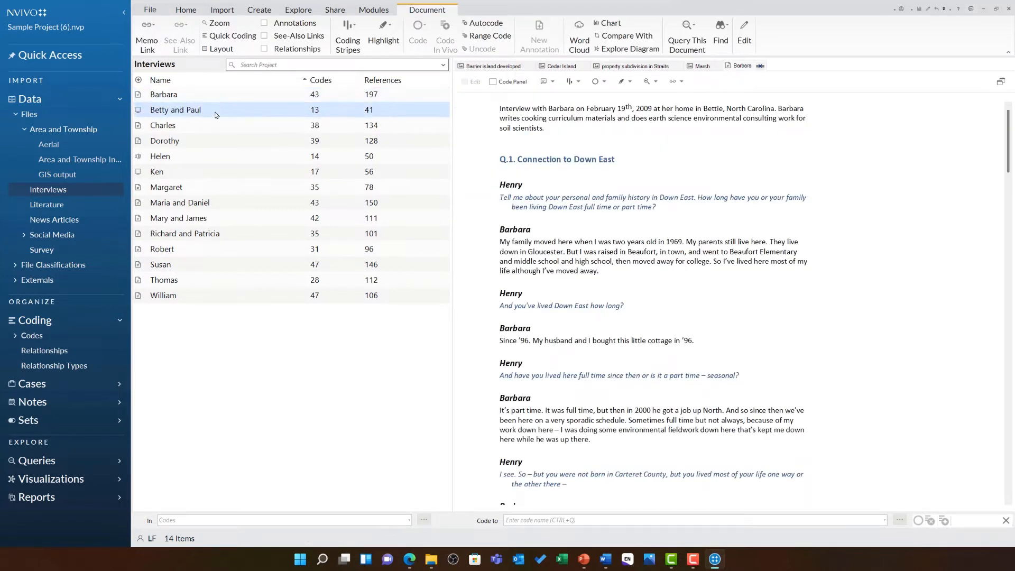
{"action": "left_click", "coordinate": [186, 9]}
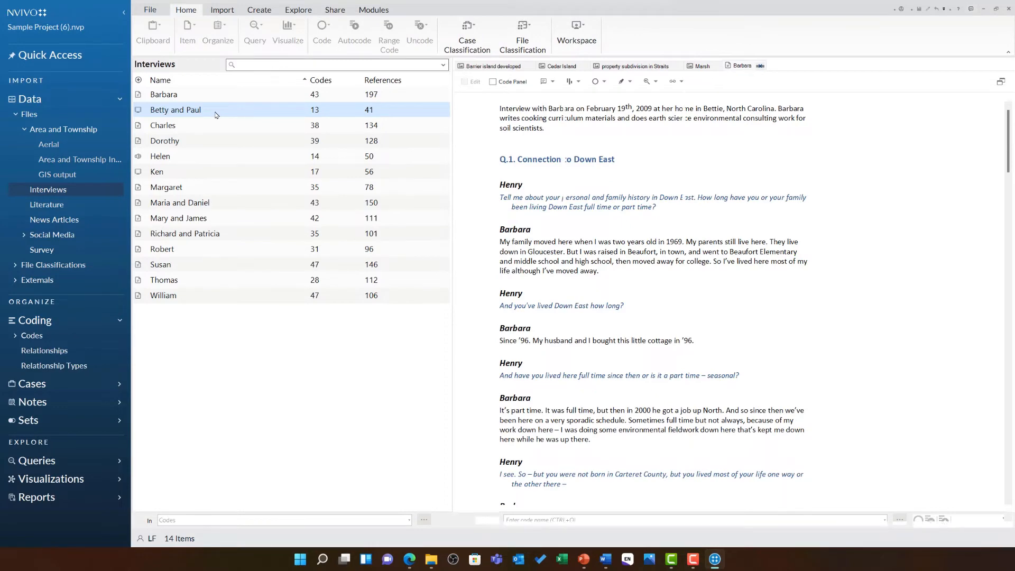
{"action": "double_click", "coordinate": [174, 109]}
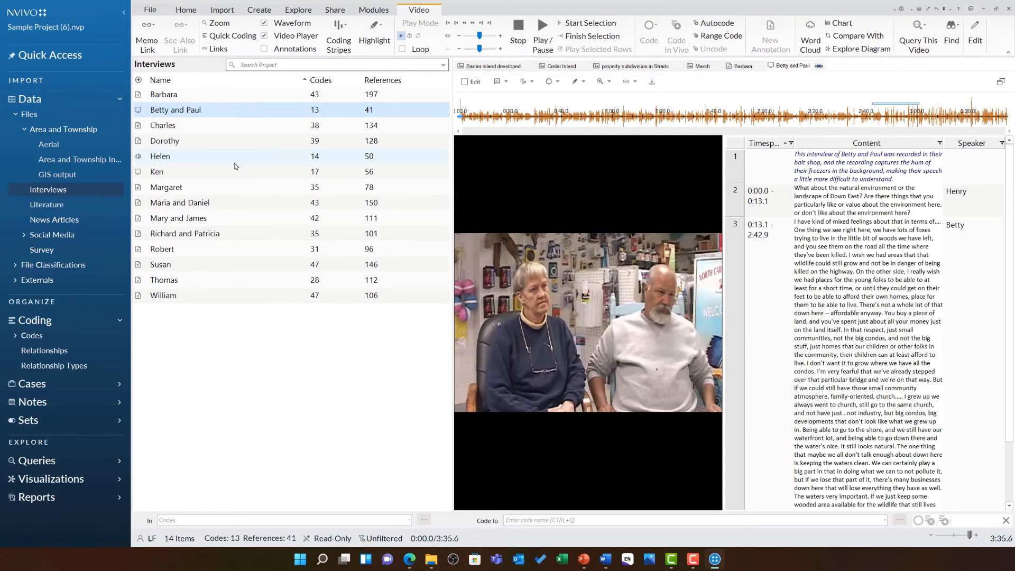
{"action": "left_click", "coordinate": [160, 156]}
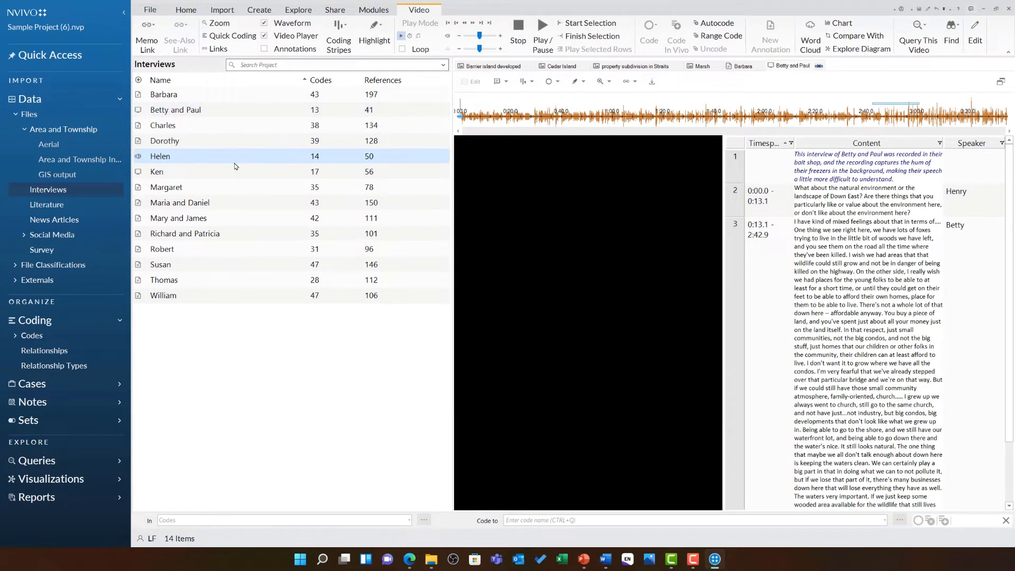
{"action": "double_click", "coordinate": [160, 156]}
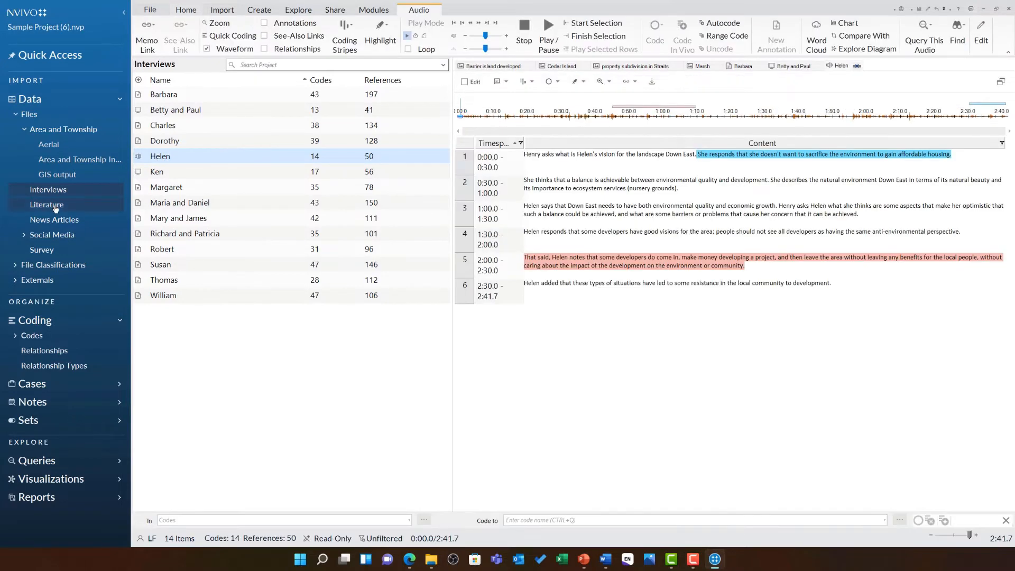
- Open the Analyzing Estuarine Shoreline Change PDF from Literature
{"action": "left_click", "coordinate": [46, 204]}
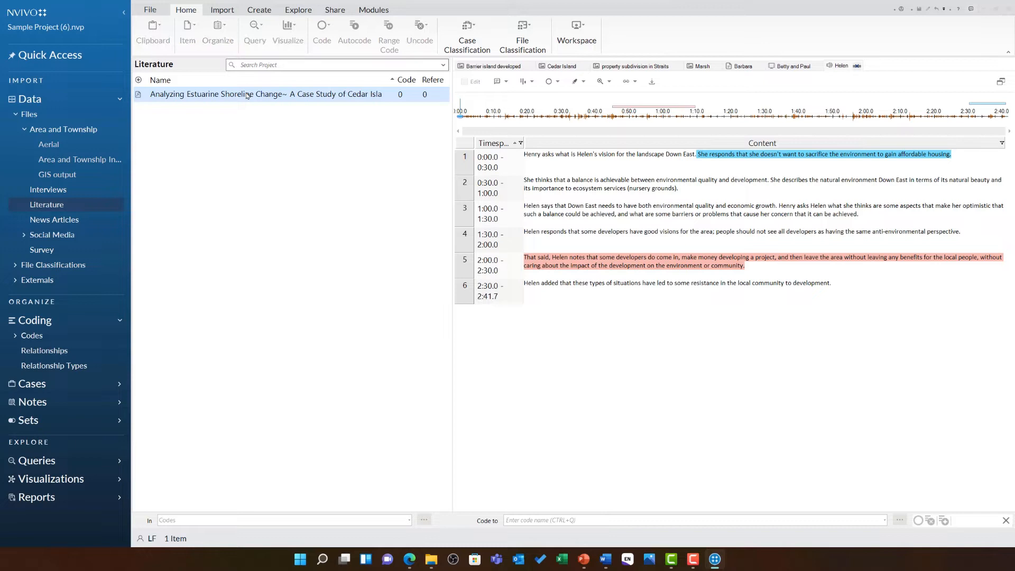
{"action": "double_click", "coordinate": [265, 94]}
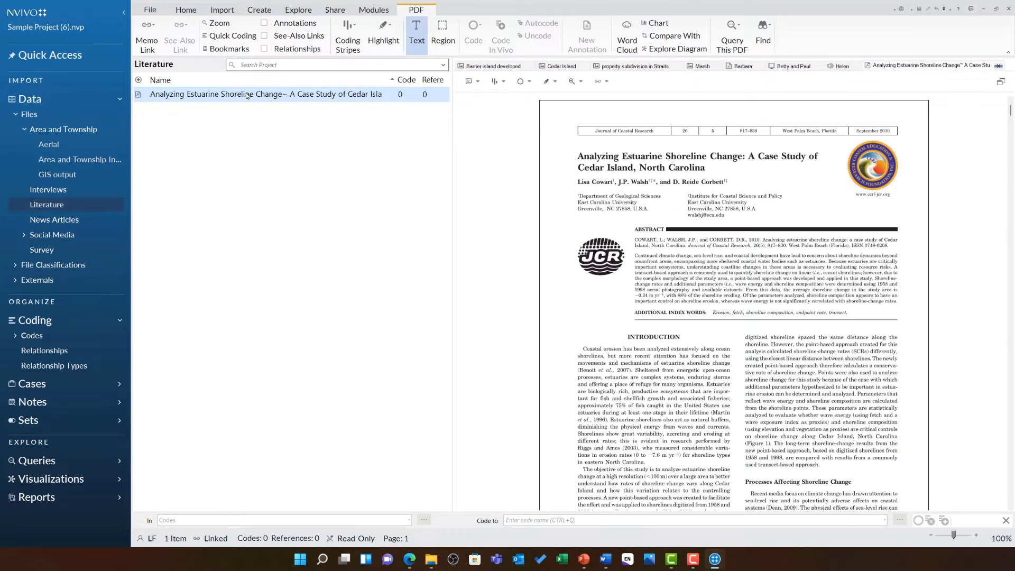
- Open the Fishermen spread shells to restore habitat article and expand the Social Media folder
{"action": "left_click", "coordinate": [54, 220]}
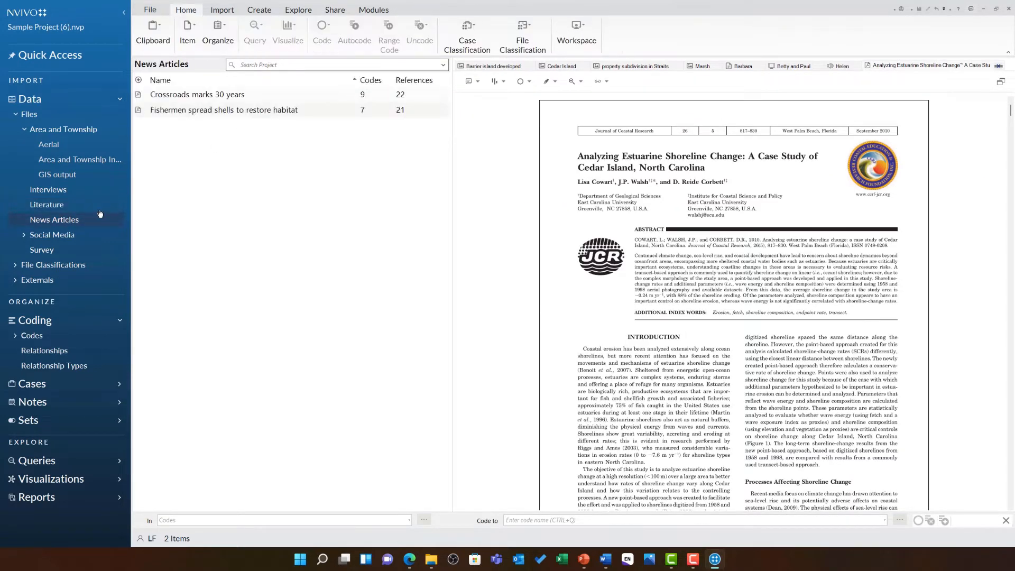
{"action": "left_click", "coordinate": [223, 109]}
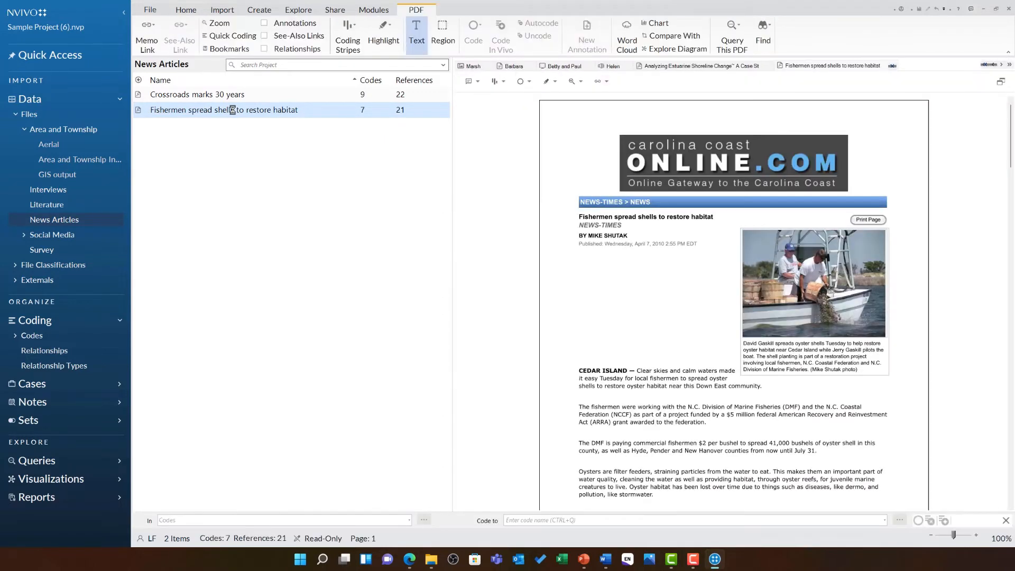
{"action": "left_click", "coordinate": [52, 235]}
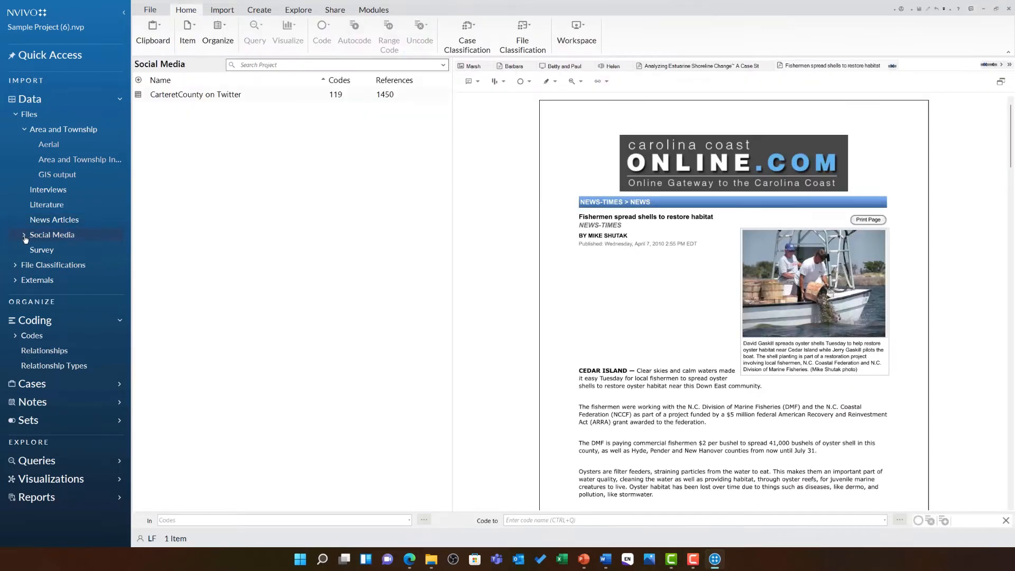
{"action": "left_click", "coordinate": [52, 234]}
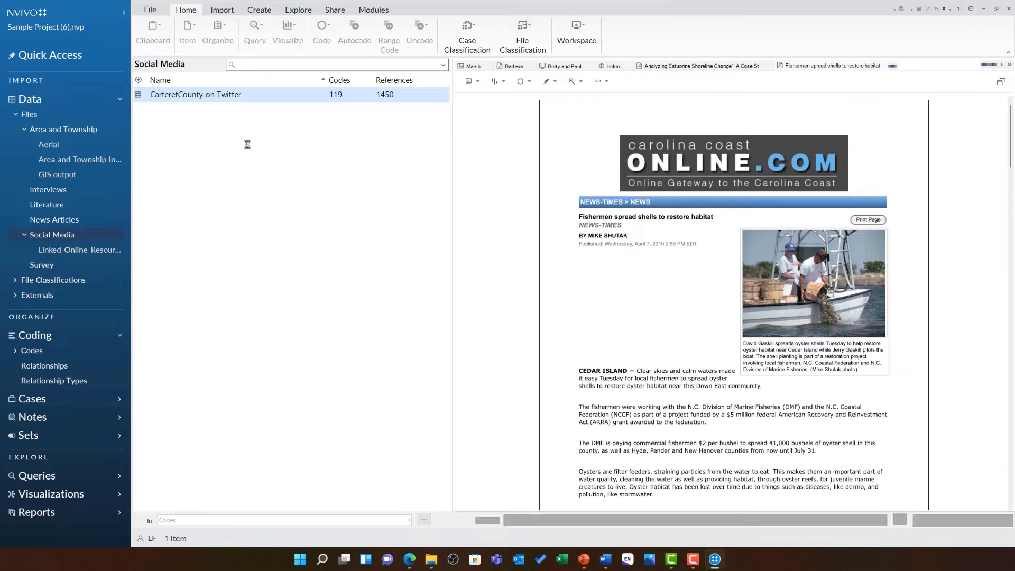
- Open the Carteret County Twitter dataset and the Survey Responses dataset
{"action": "double_click", "coordinate": [195, 94]}
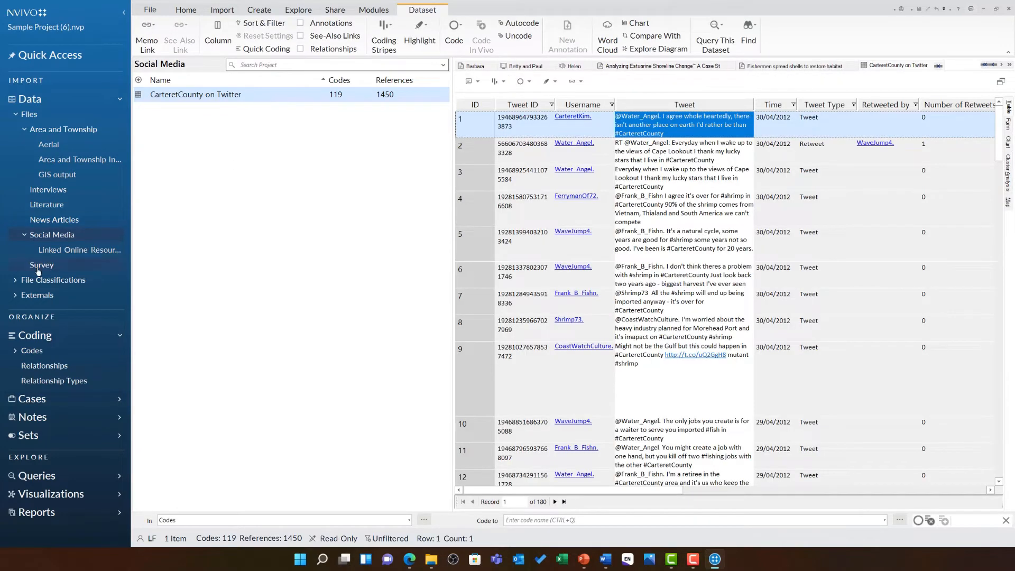
{"action": "left_click", "coordinate": [42, 264]}
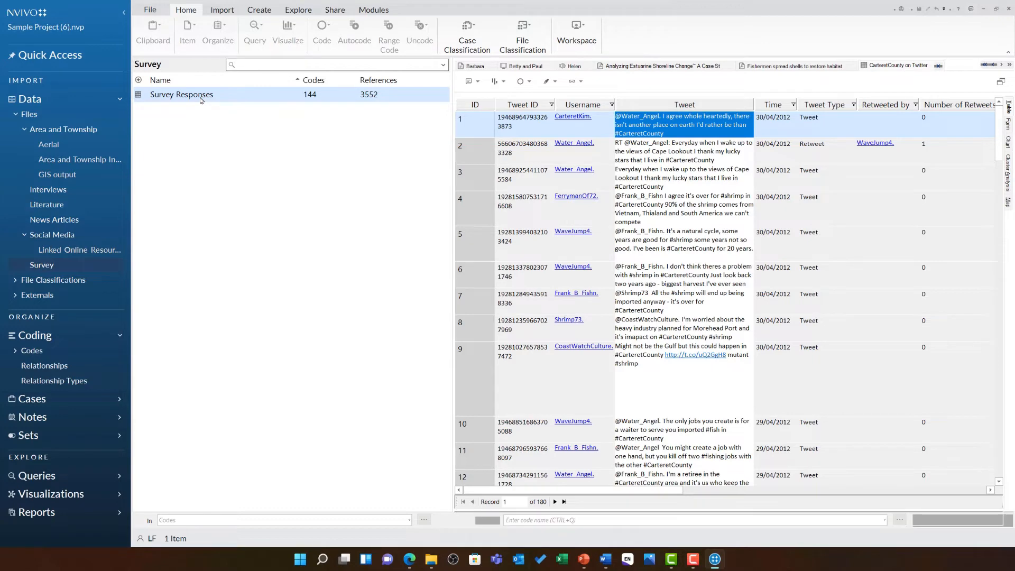
{"action": "double_click", "coordinate": [182, 94]}
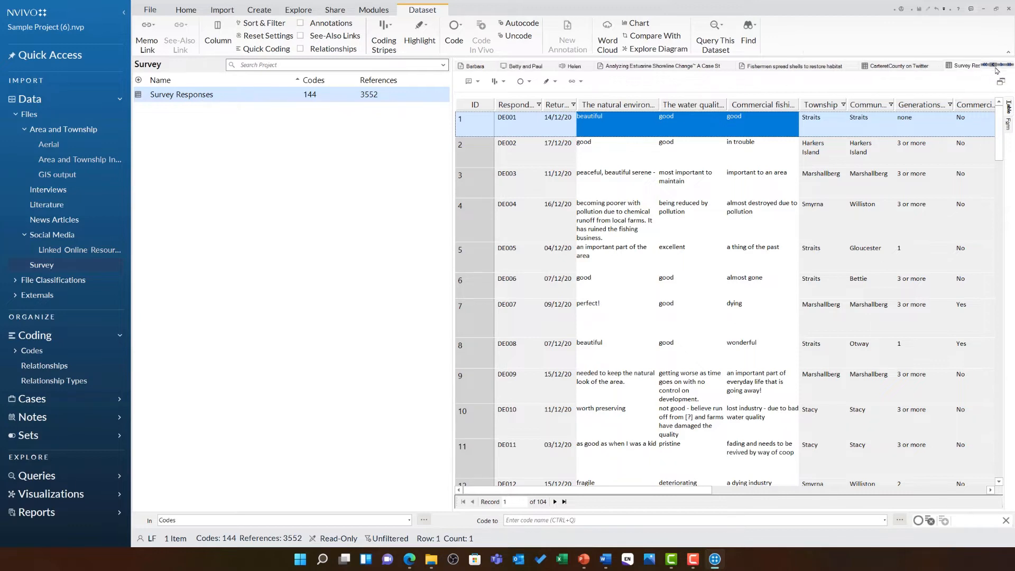
- Close every open tab except Barbara's interview document
{"action": "left_click", "coordinate": [996, 70]}
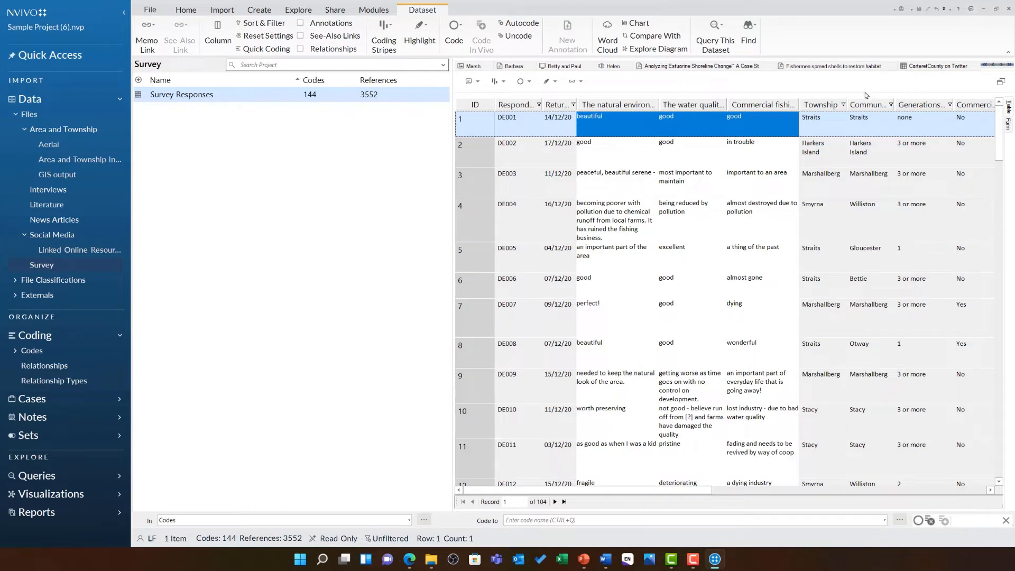
{"action": "left_click", "coordinate": [512, 65]}
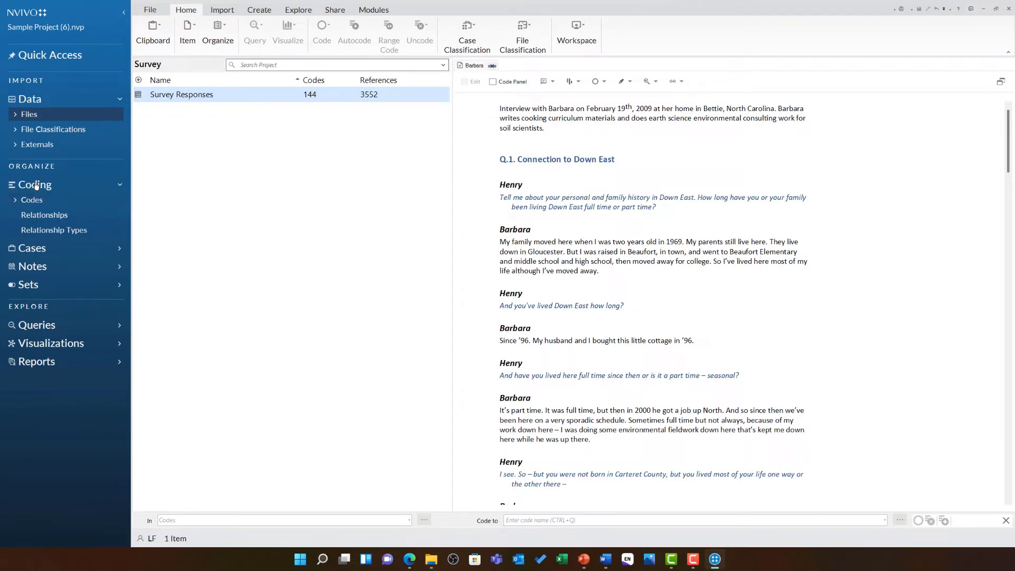
- Show the project's Codes list and expand the Economy sub-codes
{"action": "left_click", "coordinate": [30, 199]}
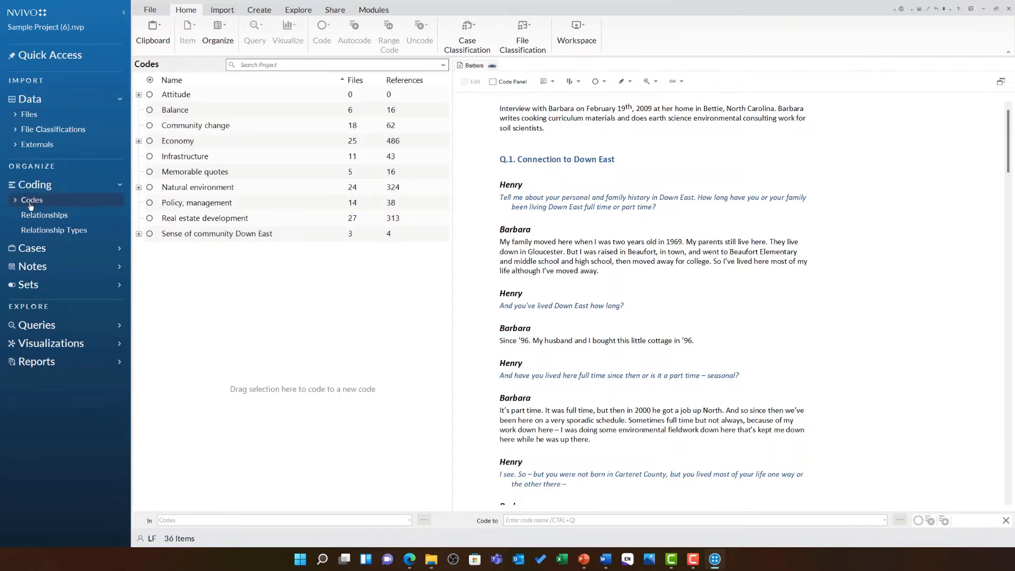
{"action": "mouse_move", "coordinate": [32, 200]}
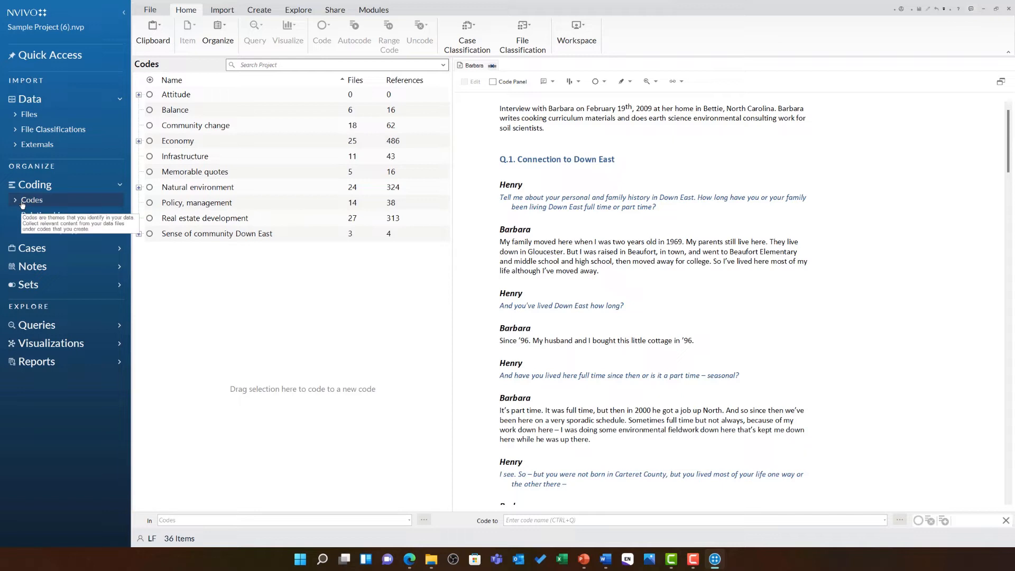
{"action": "left_click", "coordinate": [31, 200]}
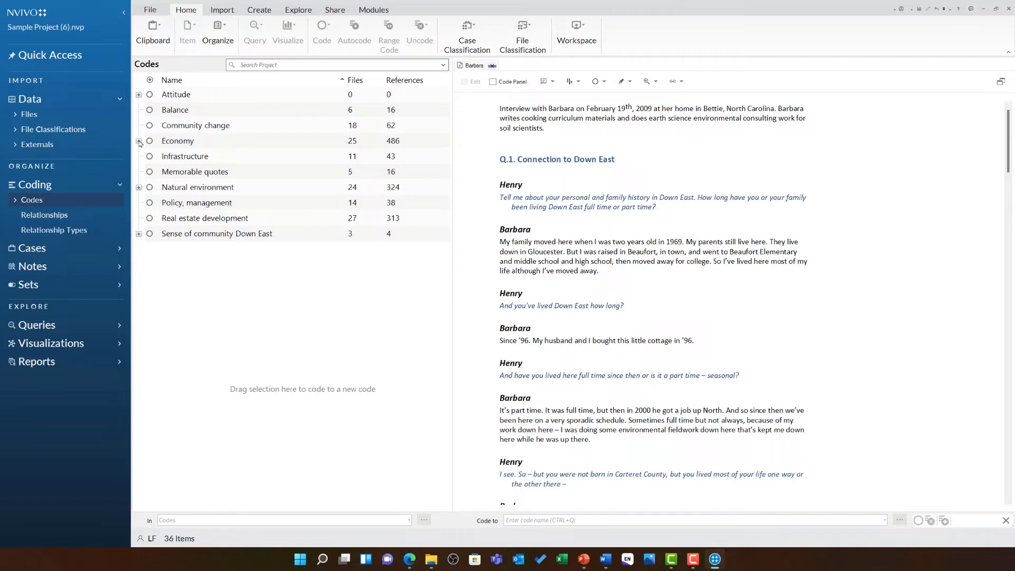
{"action": "left_click", "coordinate": [138, 140]}
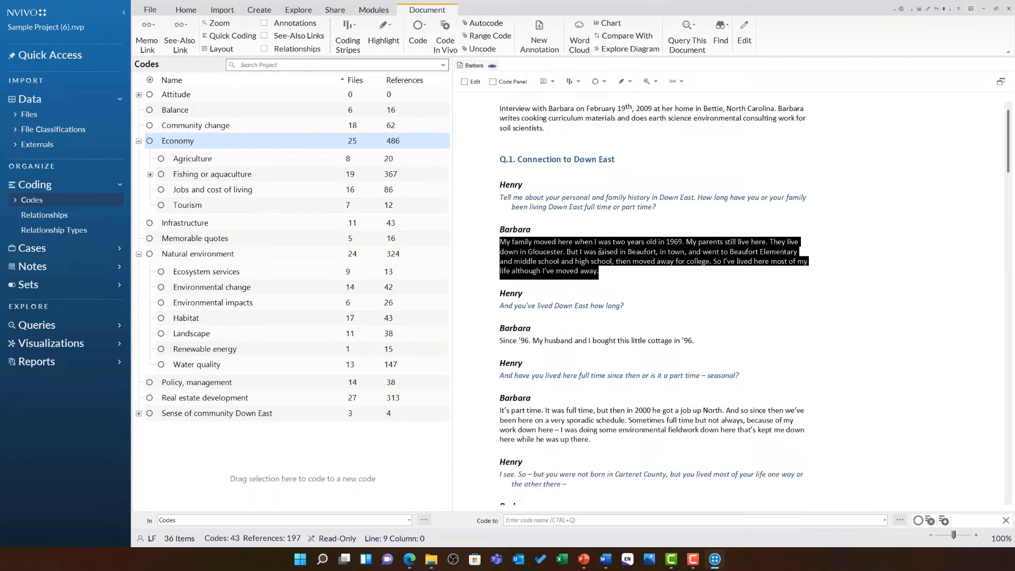
{"action": "mouse_move", "coordinate": [549, 272]}
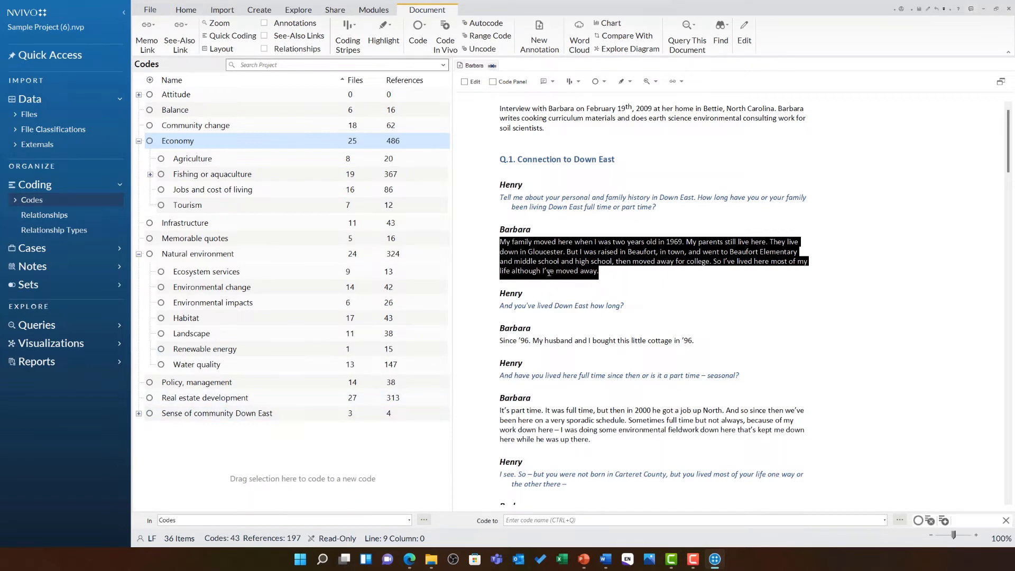
- Code Barbara's family-history paragraph to Sense of community Down East
{"action": "left_click", "coordinate": [217, 413]}
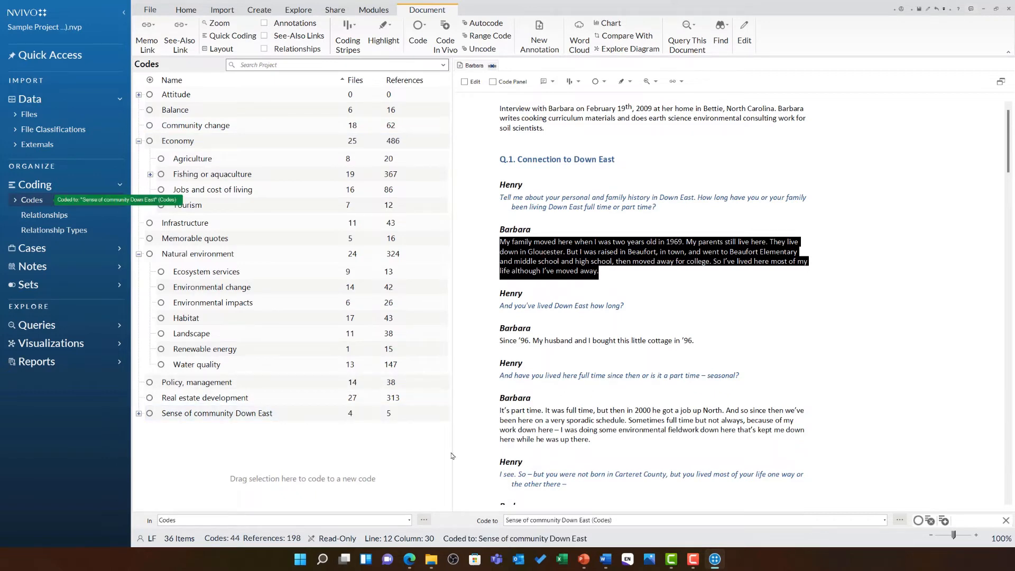
{"action": "left_click", "coordinate": [604, 419]}
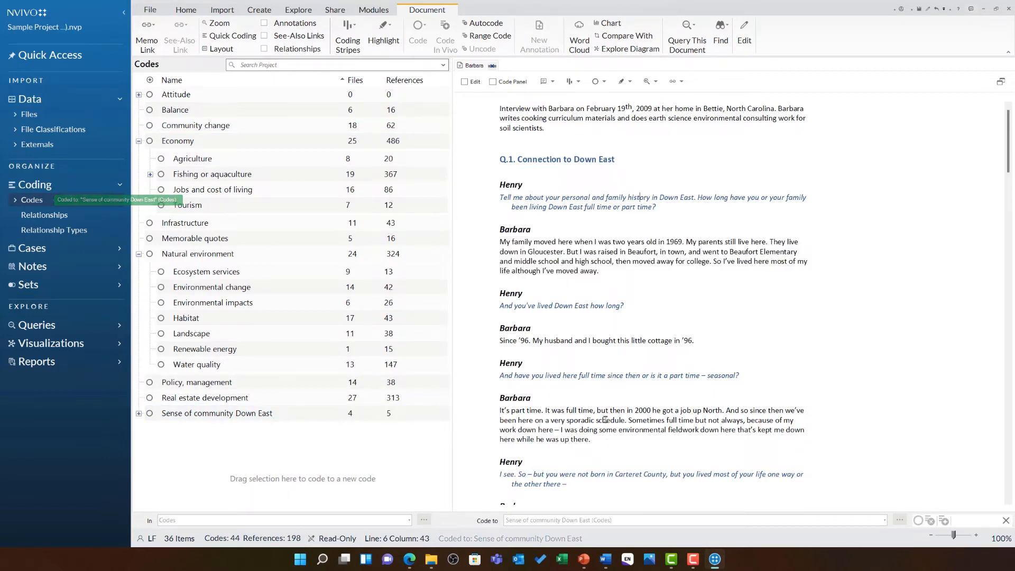
{"action": "left_click", "coordinate": [577, 82]}
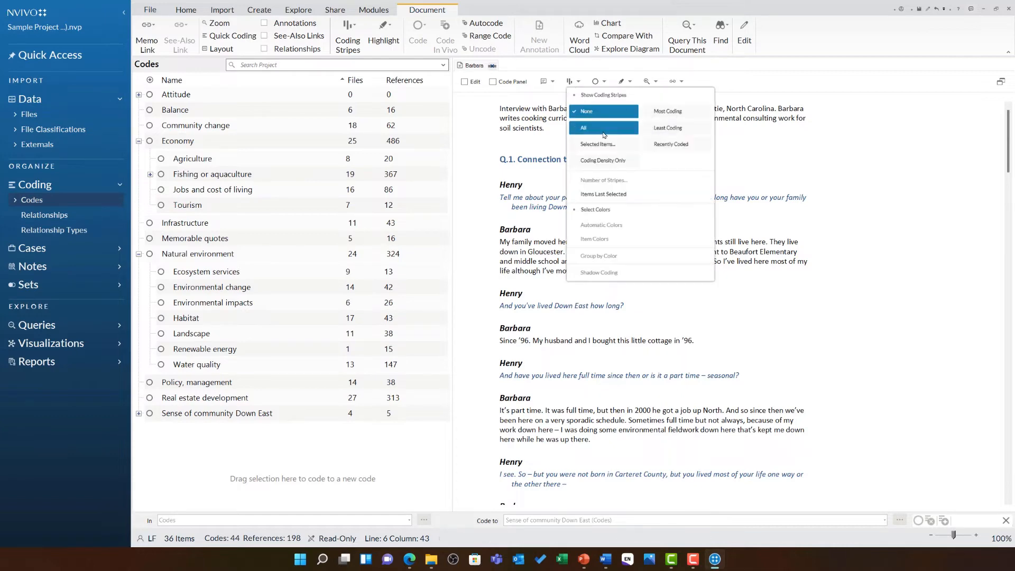
- Show coding stripes for All codes and review them alongside Barbara's transcript
{"action": "left_click", "coordinate": [583, 127]}
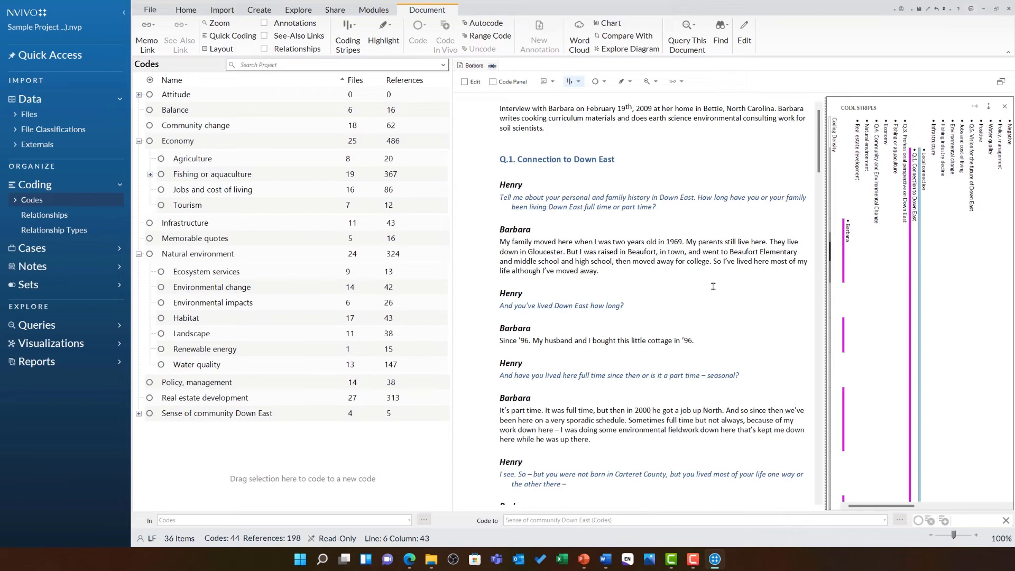
{"action": "scroll", "scroll_direction": "down", "scroll_amount": 3}
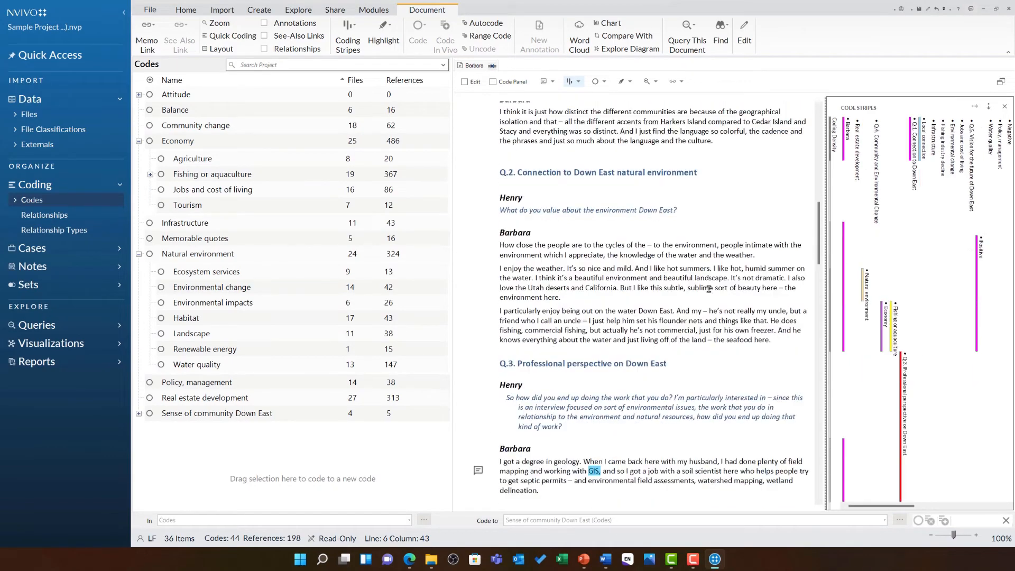
{"action": "scroll", "scroll_direction": "down", "scroll_amount": 3}
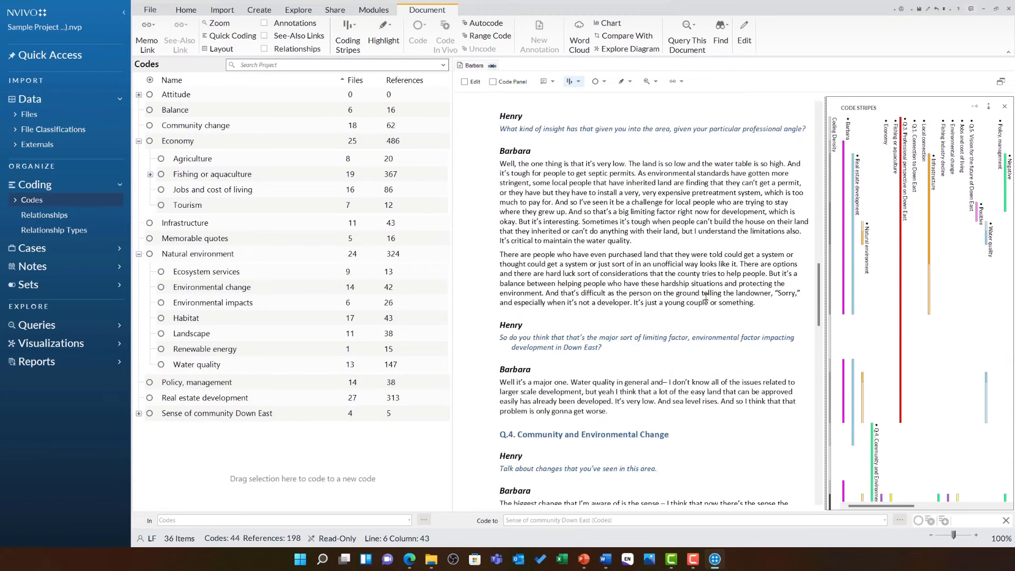
{"action": "scroll", "scroll_direction": "up", "scroll_amount": 3}
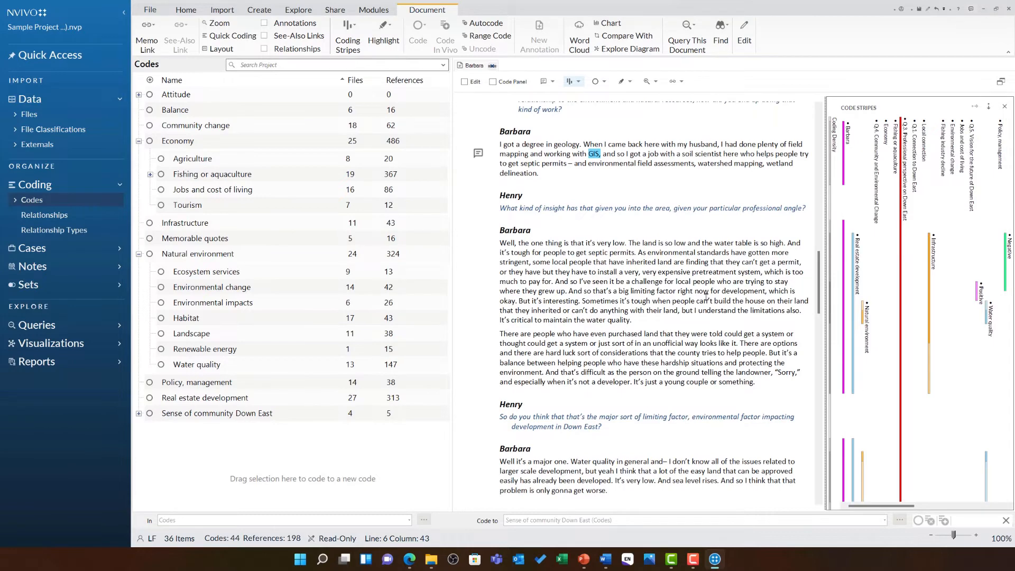
{"action": "mouse_move", "coordinate": [834, 331]}
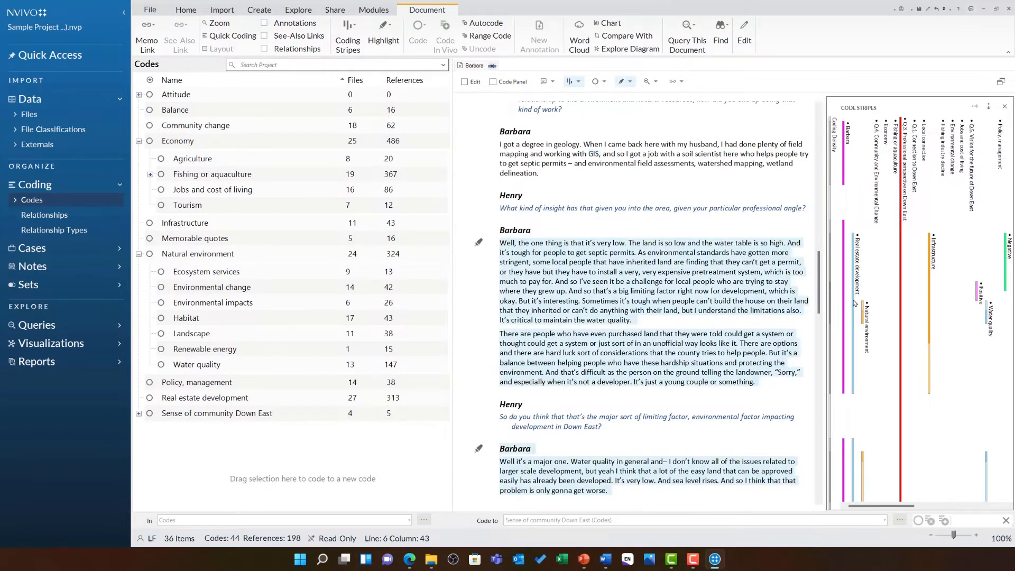
{"action": "mouse_move", "coordinate": [866, 317]}
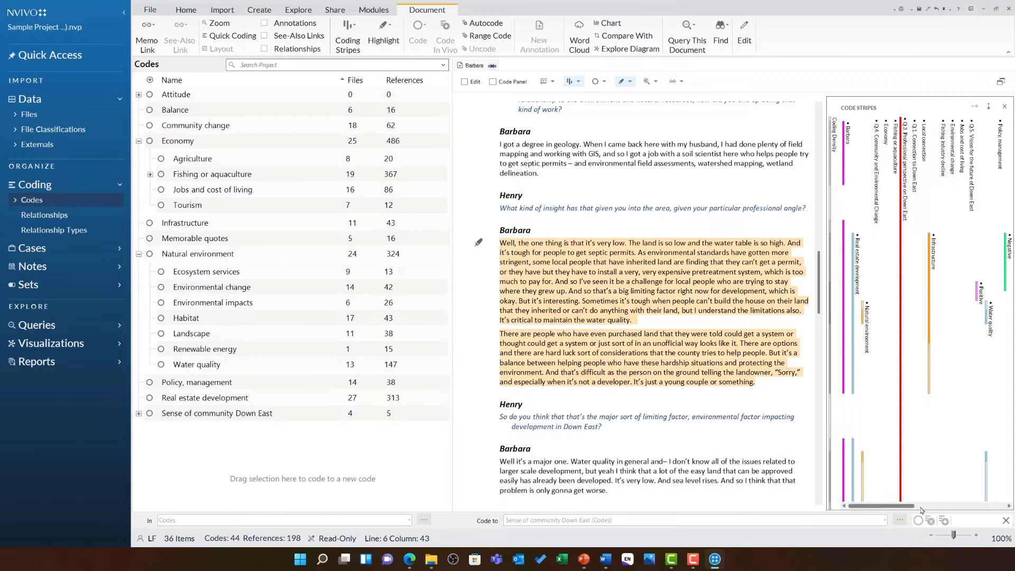
{"action": "scroll", "scroll_direction": "right", "scroll_amount": 3}
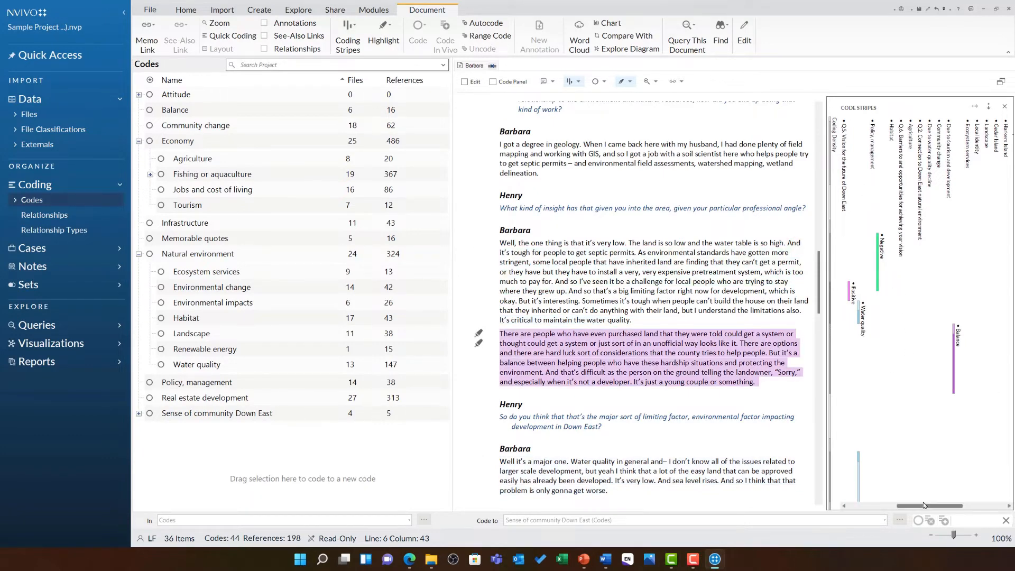
{"action": "scroll", "scroll_direction": "right", "scroll_amount": 3}
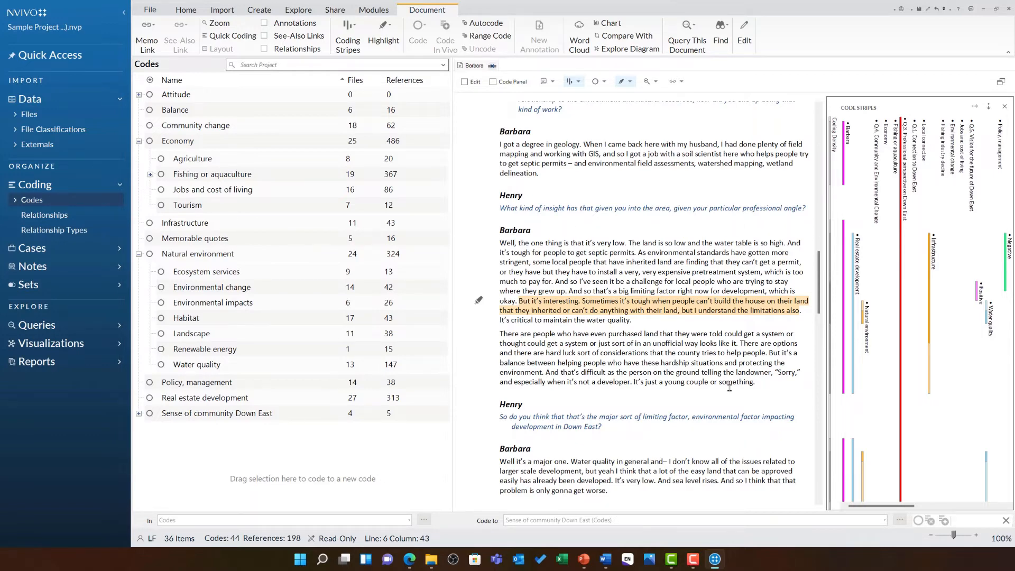
{"action": "scroll", "scroll_direction": "up", "scroll_amount": 3}
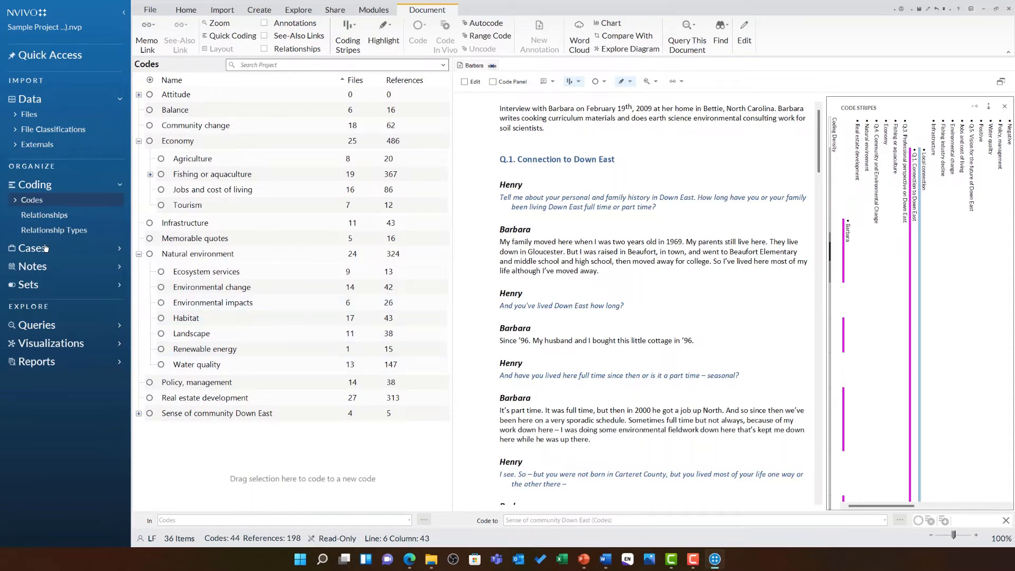
- Expand Cases > People > Interview Participants and select Barbara's case
{"action": "left_click", "coordinate": [31, 263]}
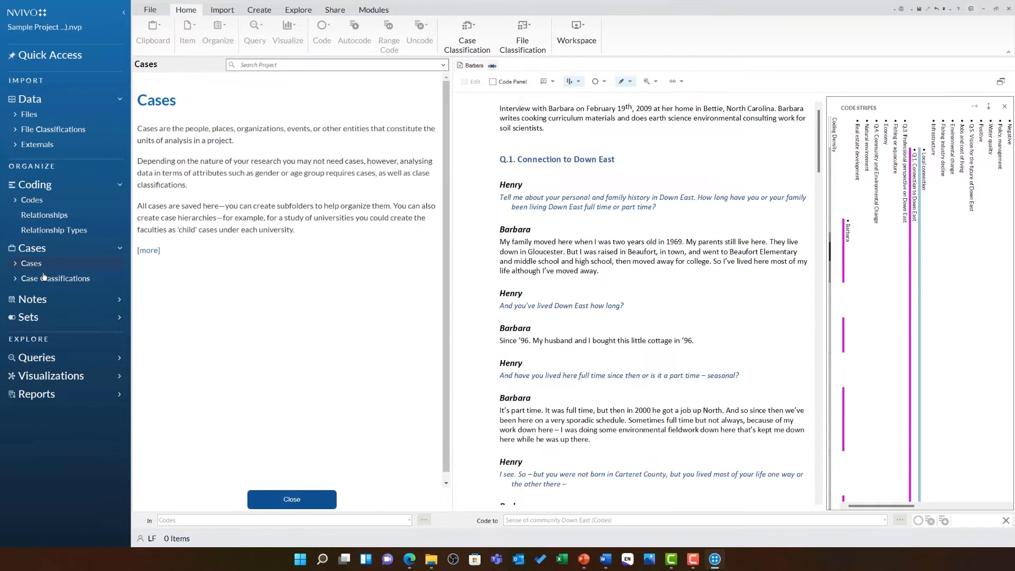
{"action": "left_click", "coordinate": [30, 263]}
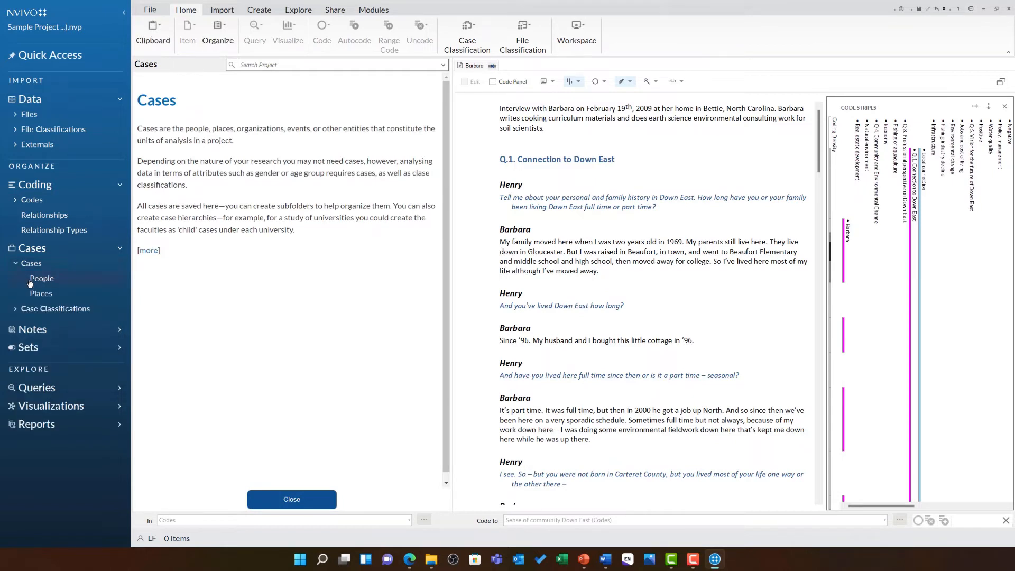
{"action": "mouse_move", "coordinate": [45, 282]}
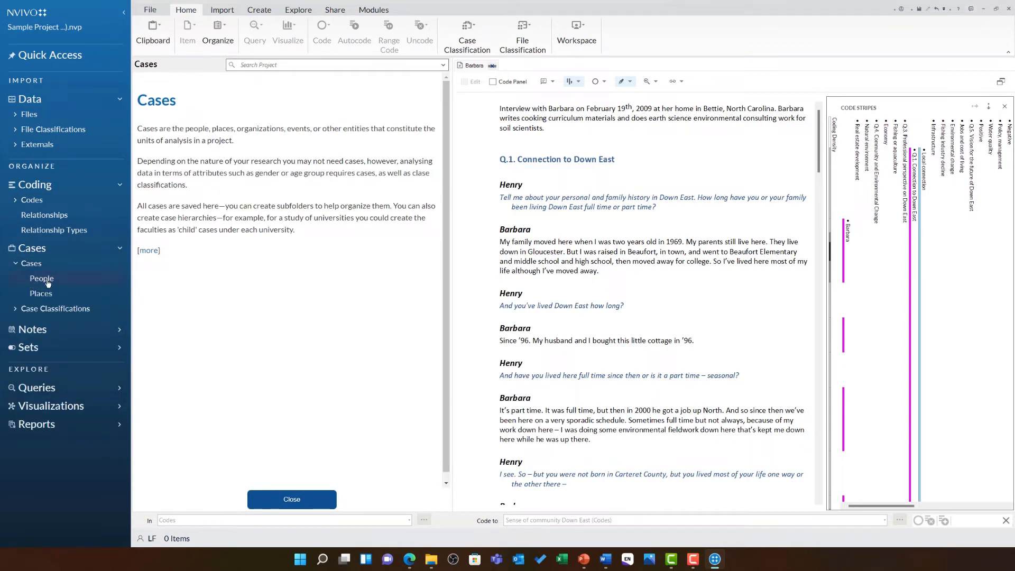
{"action": "mouse_move", "coordinate": [57, 284]}
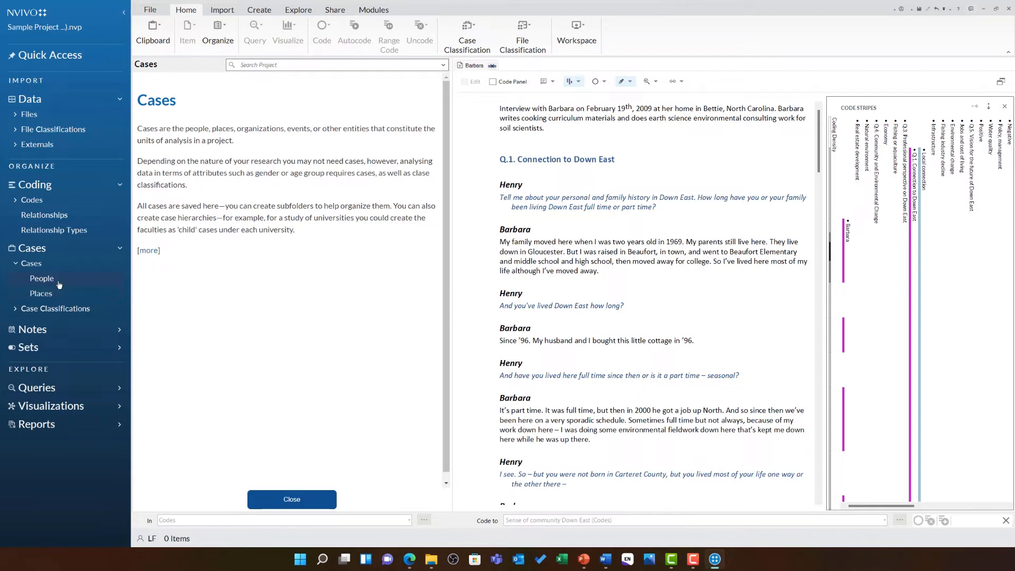
{"action": "mouse_move", "coordinate": [74, 284]}
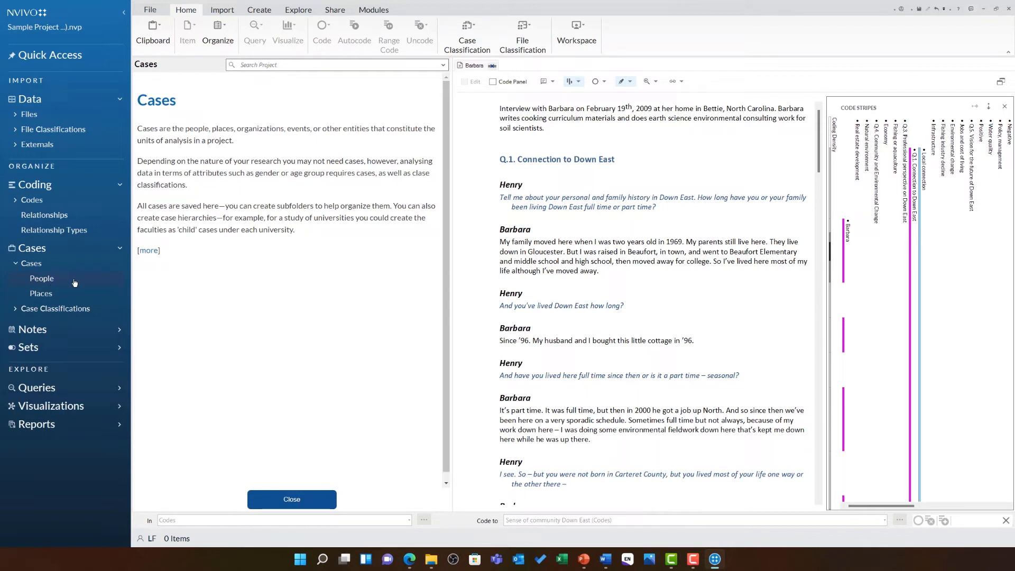
{"action": "left_click", "coordinate": [292, 499]}
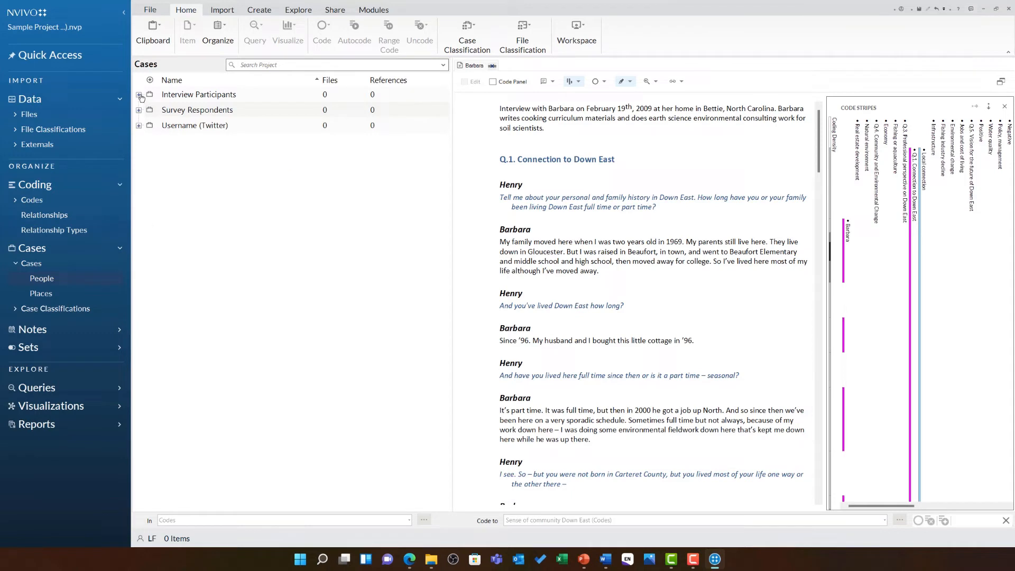
{"action": "left_click", "coordinate": [138, 96]}
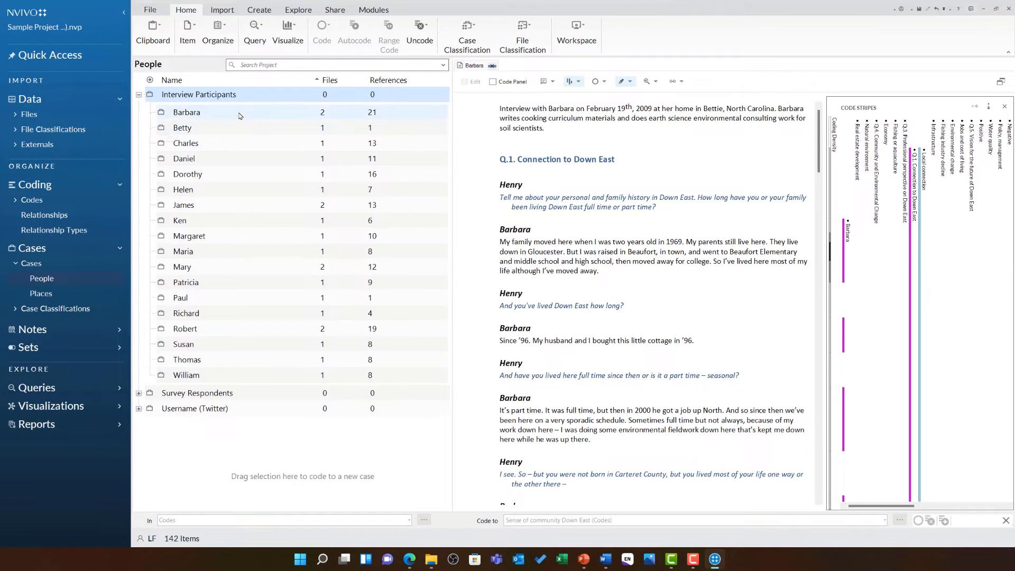
{"action": "left_click", "coordinate": [186, 112]}
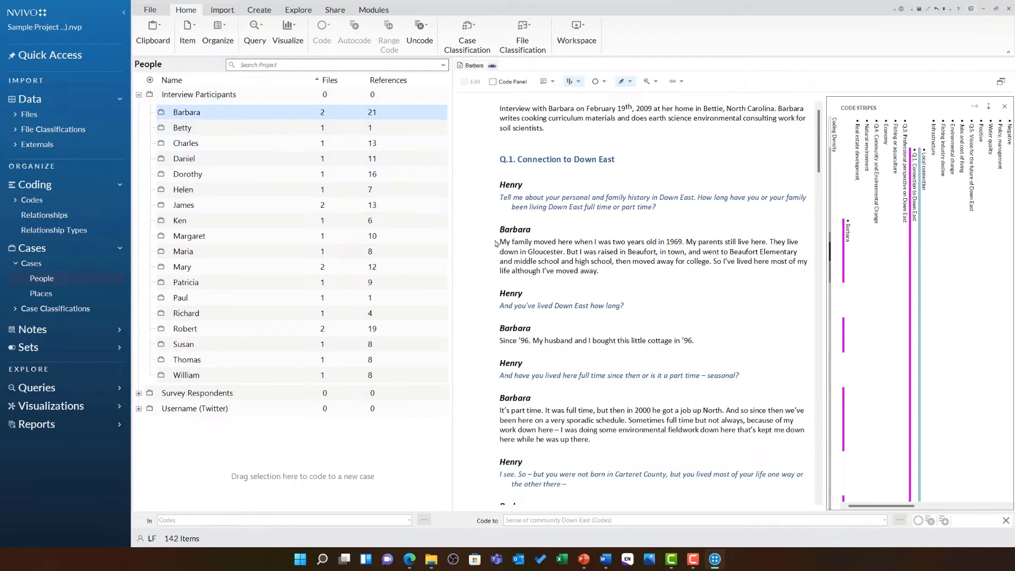
{"action": "mouse_move", "coordinate": [846, 275]}
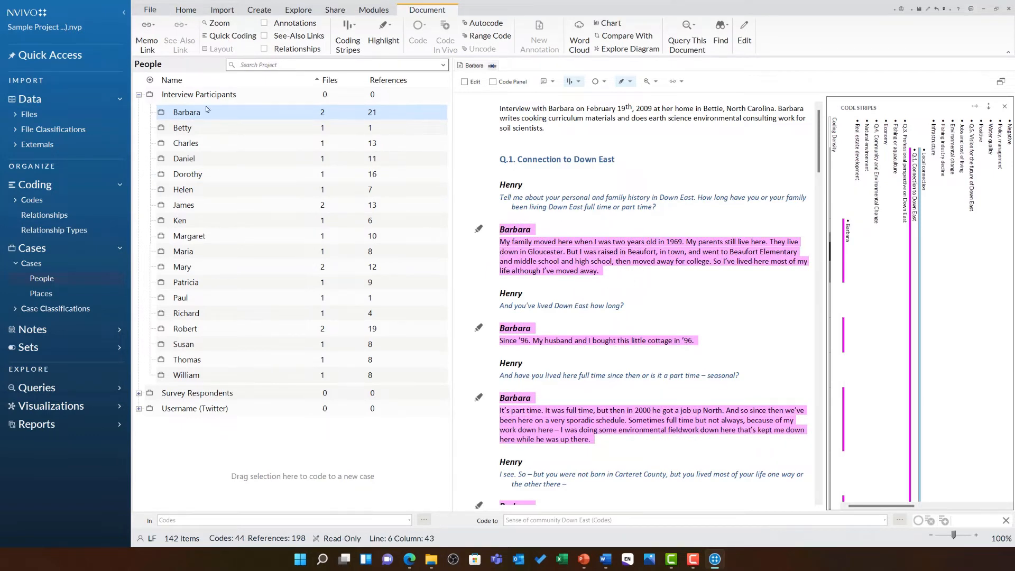
{"action": "mouse_move", "coordinate": [309, 125]}
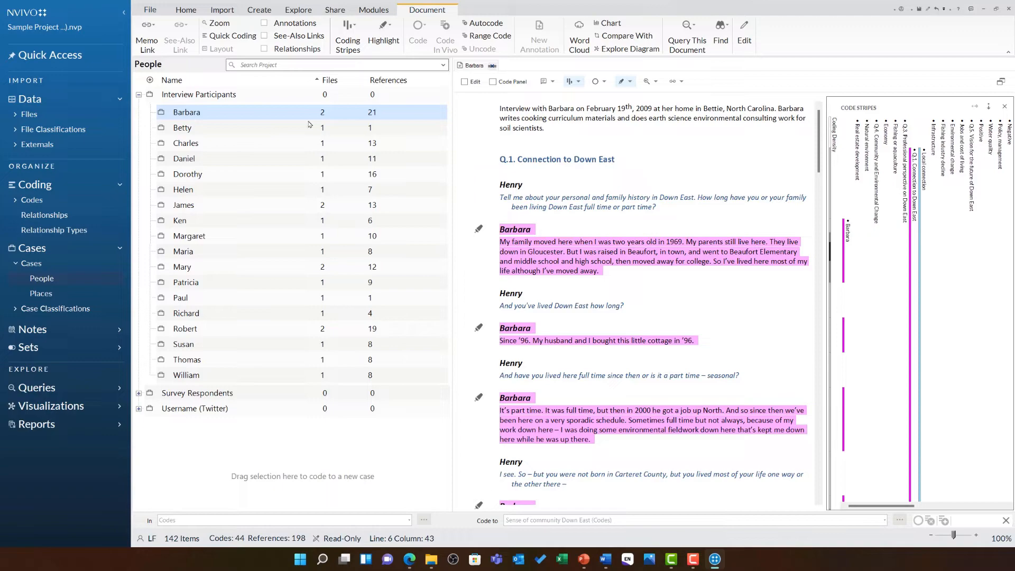
- Open Barbara's case to view its 16 coded references at 80.62% coverage
{"action": "scroll", "scroll_direction": "down", "scroll_amount": 3}
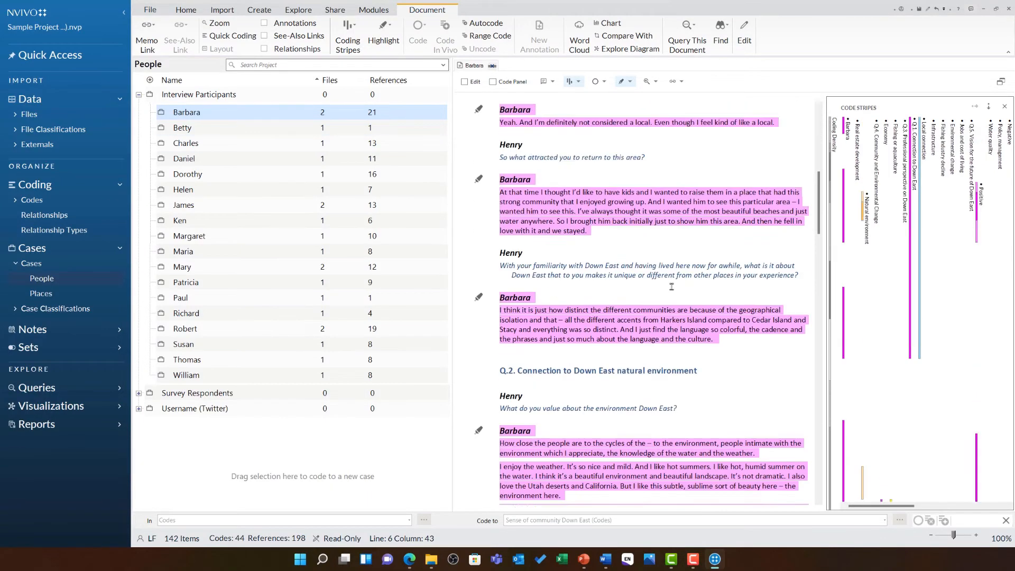
{"action": "left_click", "coordinate": [185, 9]}
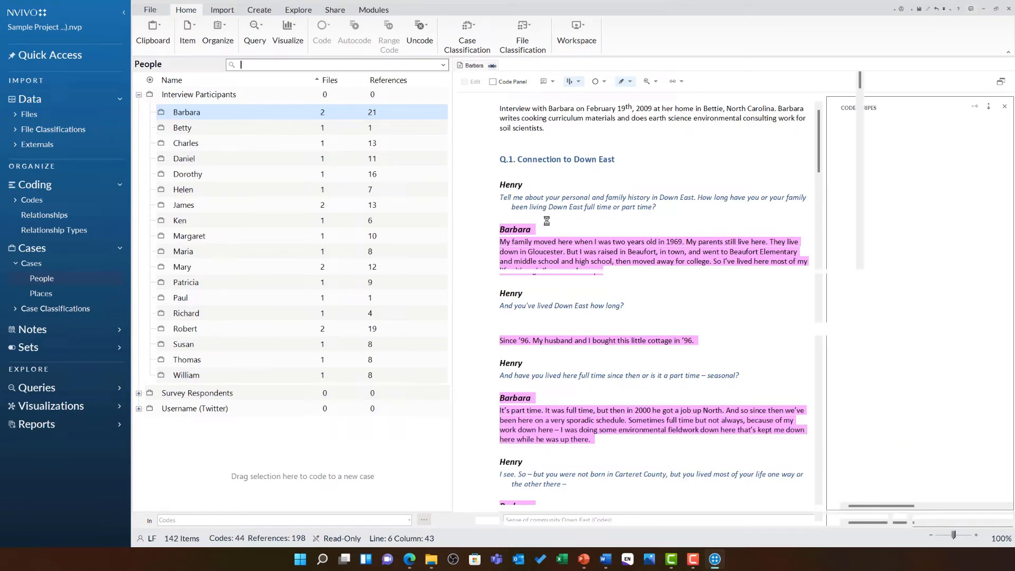
{"action": "left_click", "coordinate": [517, 64]}
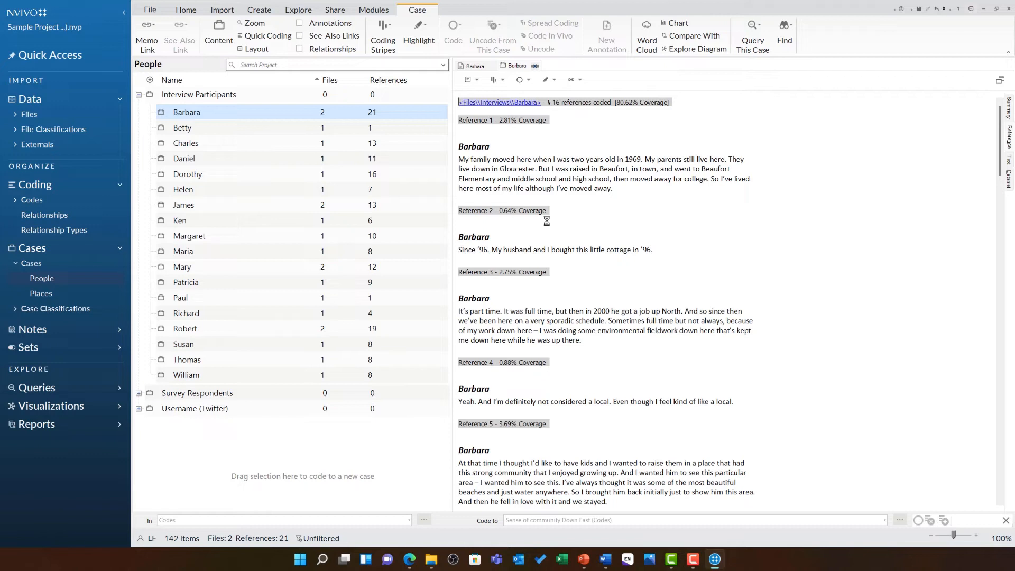
- View Barbara's Case Properties attribute values, close them, then expand Case Classifications
{"action": "right_click", "coordinate": [186, 112]}
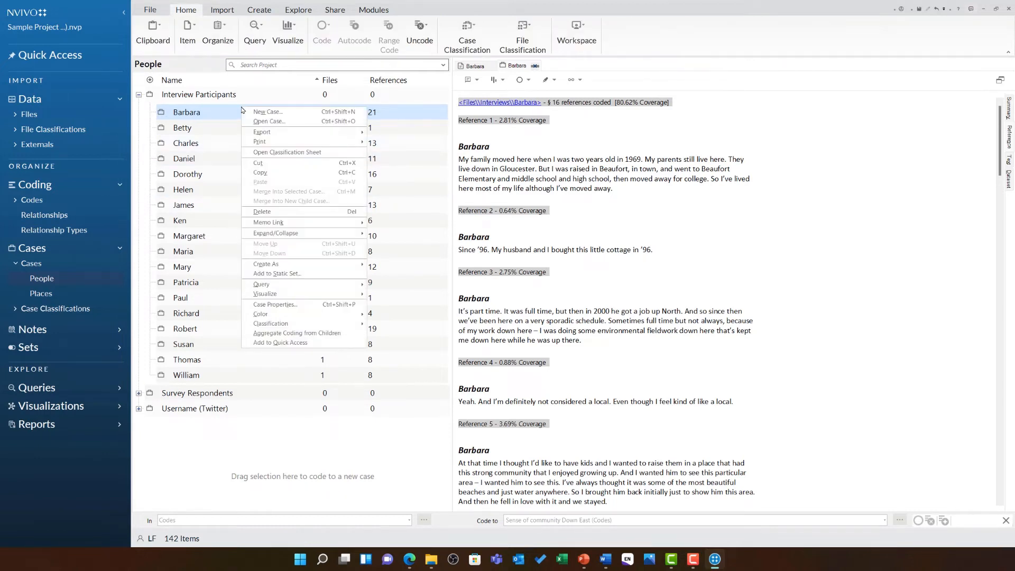
{"action": "mouse_move", "coordinate": [274, 304]}
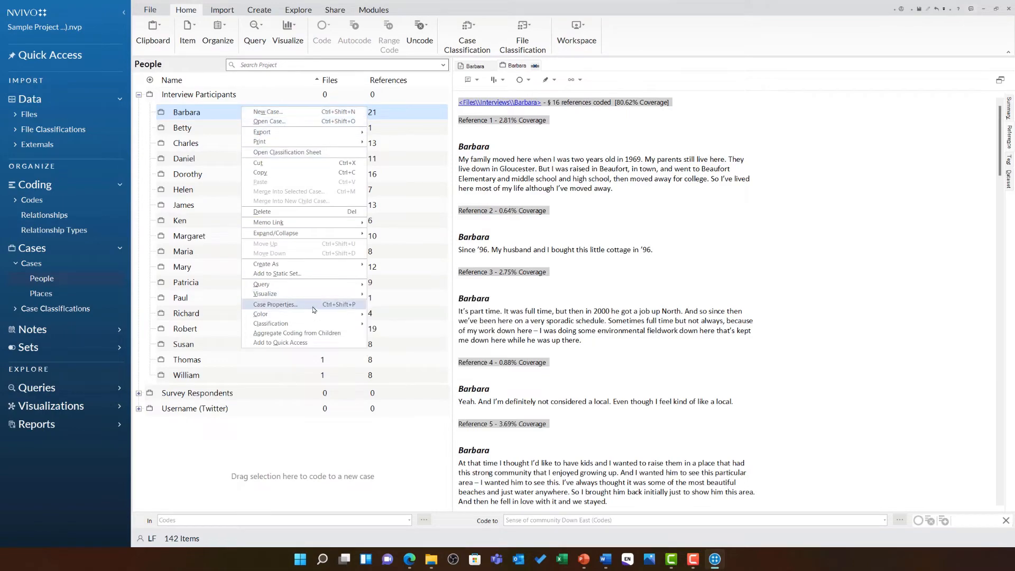
{"action": "left_click", "coordinate": [275, 304]}
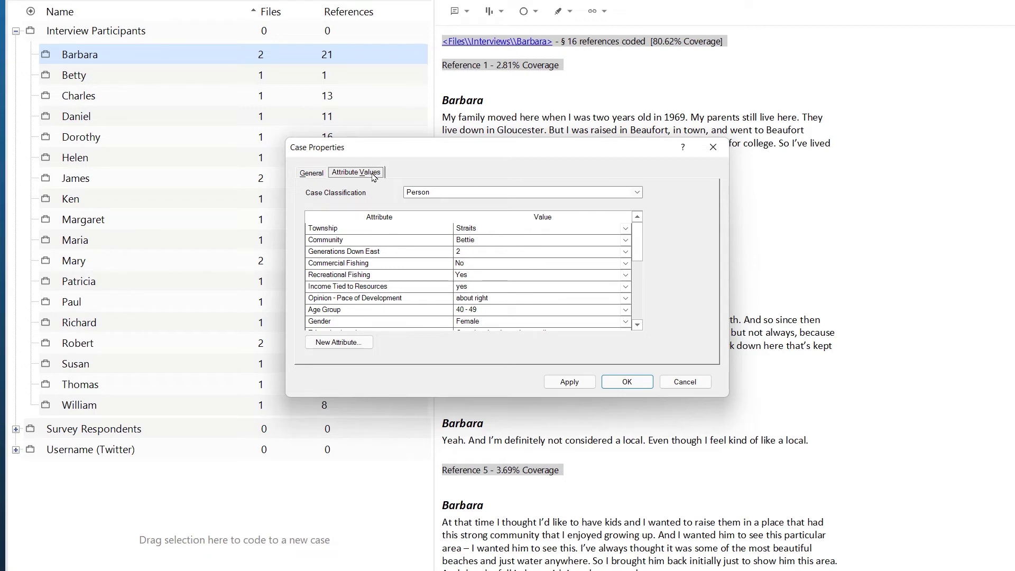
{"action": "mouse_move", "coordinate": [439, 243]}
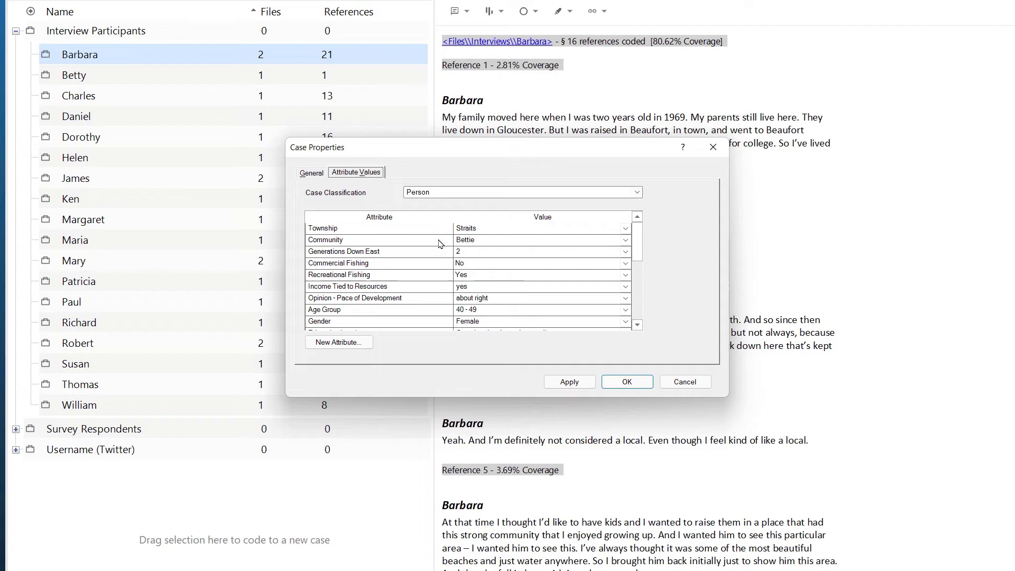
{"action": "left_click", "coordinate": [624, 382]}
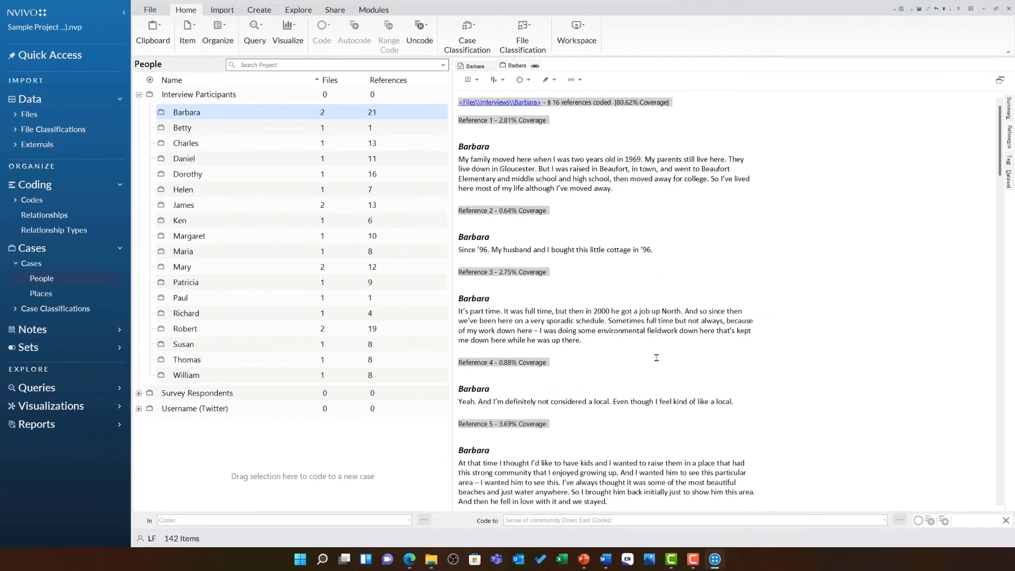
{"action": "left_click", "coordinate": [55, 308]}
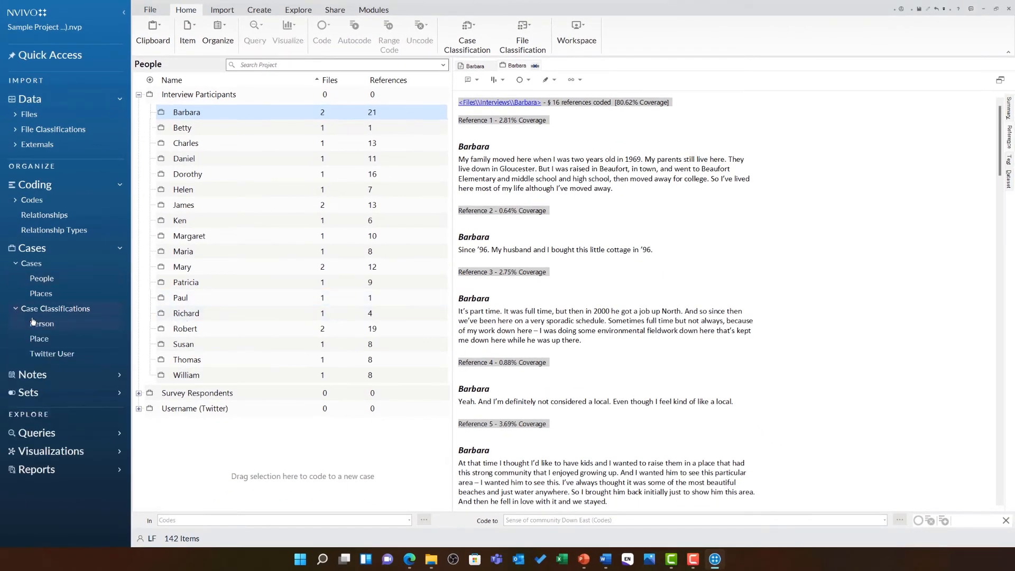
- Open the Person classification sheet and browse its township, community, fishing and age group attributes
{"action": "right_click", "coordinate": [41, 323]}
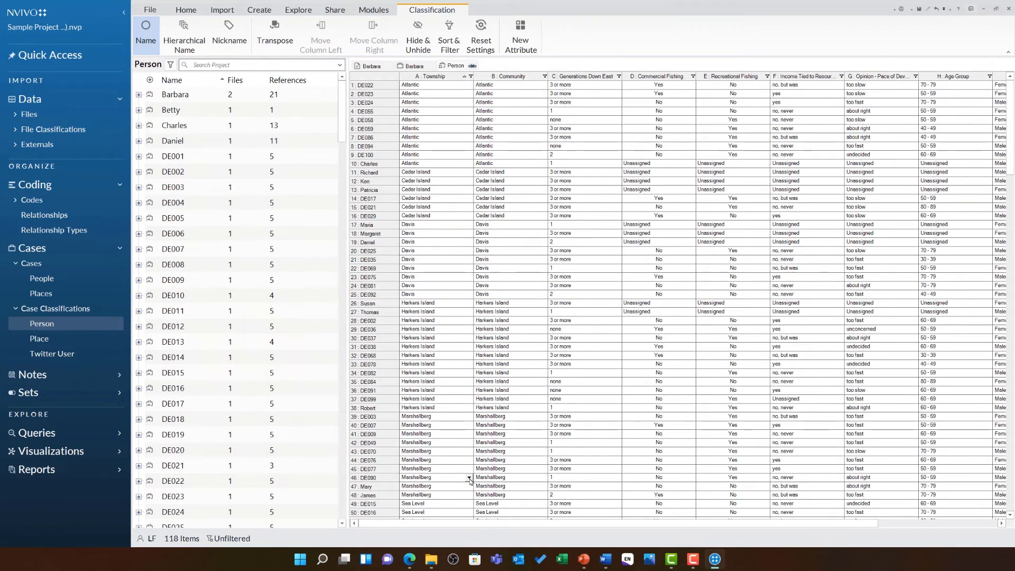
{"action": "mouse_move", "coordinate": [444, 424]}
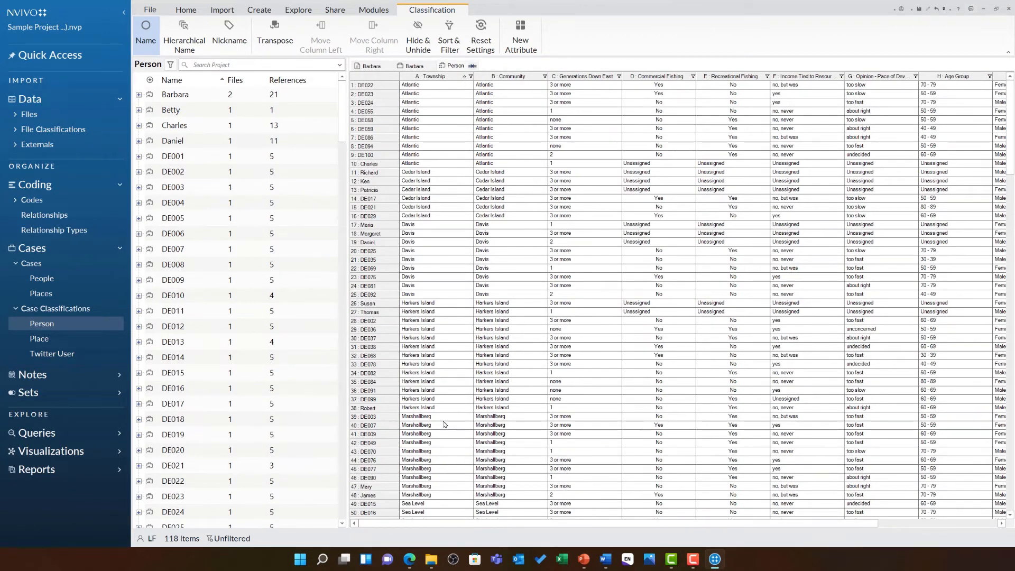
{"action": "scroll", "scroll_direction": "down", "scroll_amount": 3}
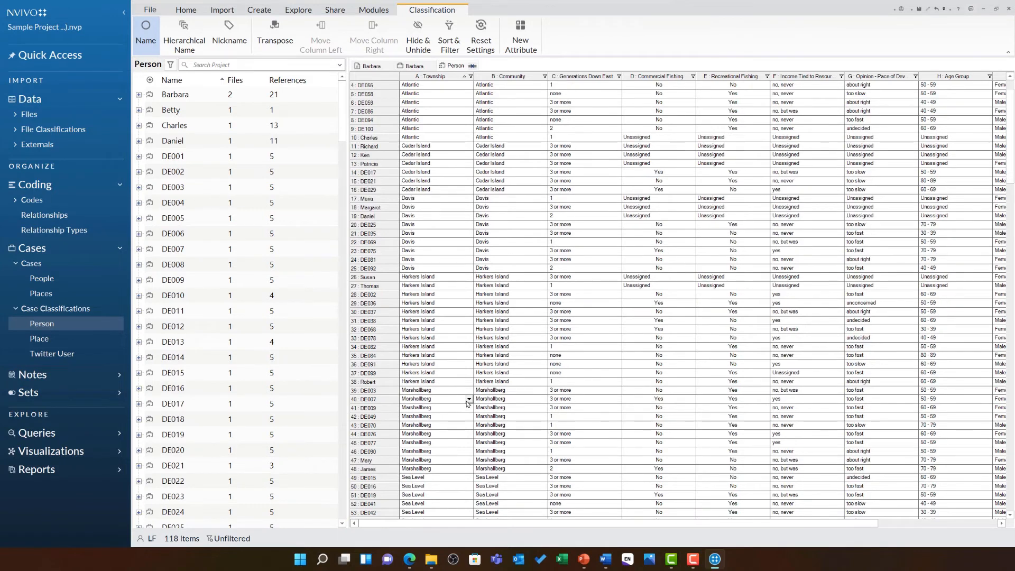
{"action": "scroll", "scroll_direction": "up", "scroll_amount": 3}
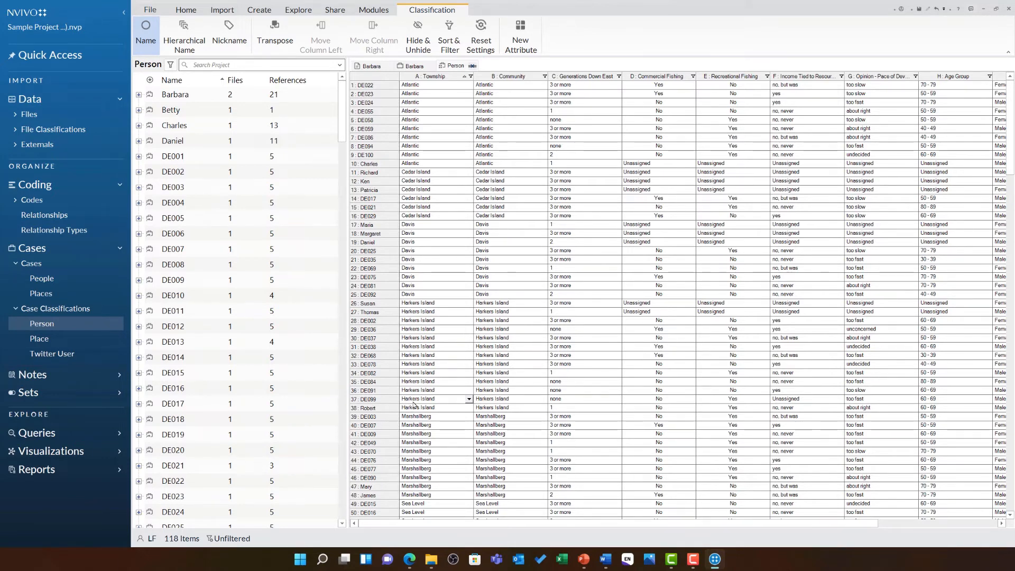
{"action": "mouse_move", "coordinate": [304, 54]}
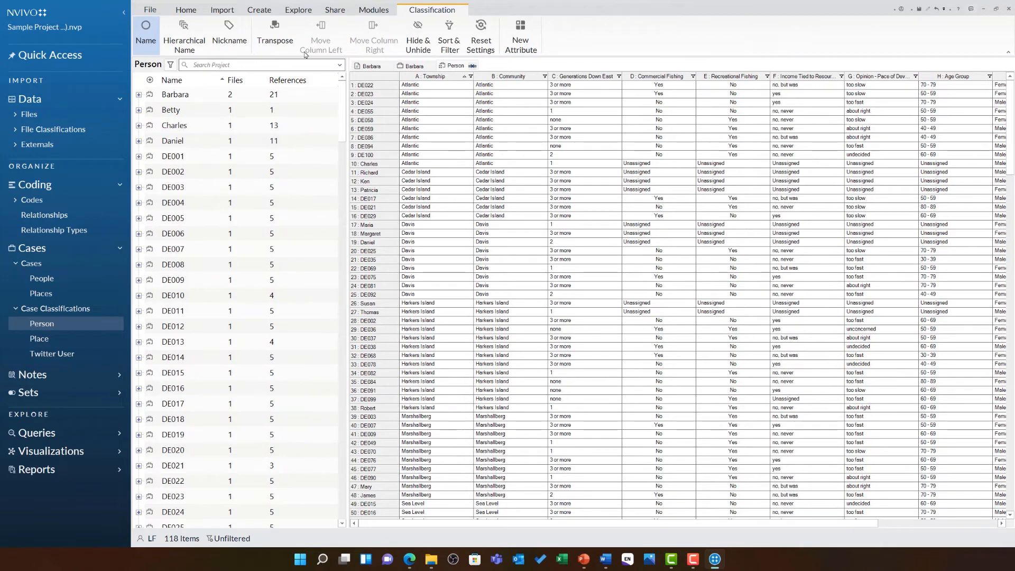
{"action": "left_click", "coordinate": [298, 10]}
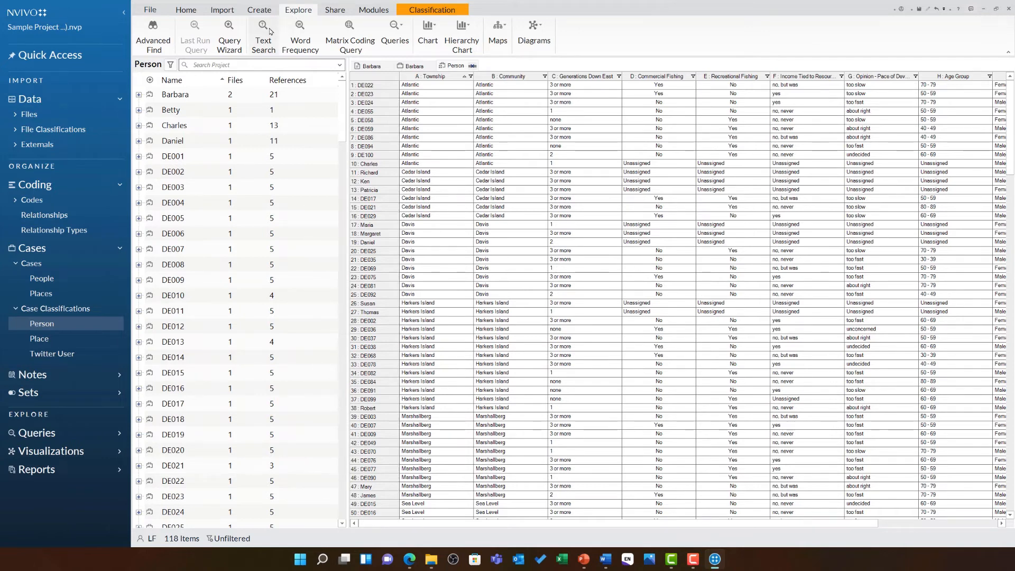
- Run a new text search query for 'fish' across all files
{"action": "left_click", "coordinate": [263, 33]}
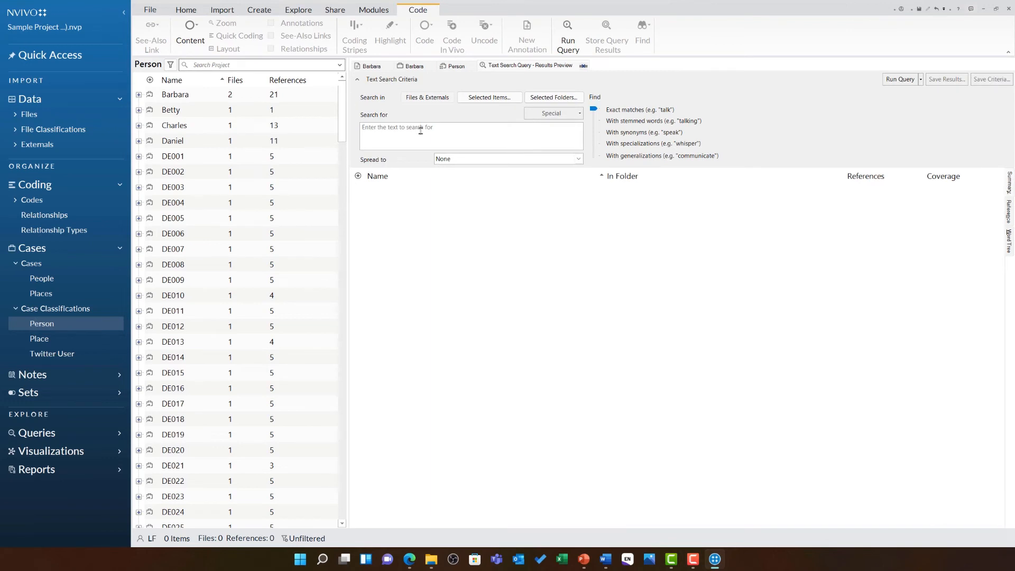
{"action": "type", "text": "fis"}
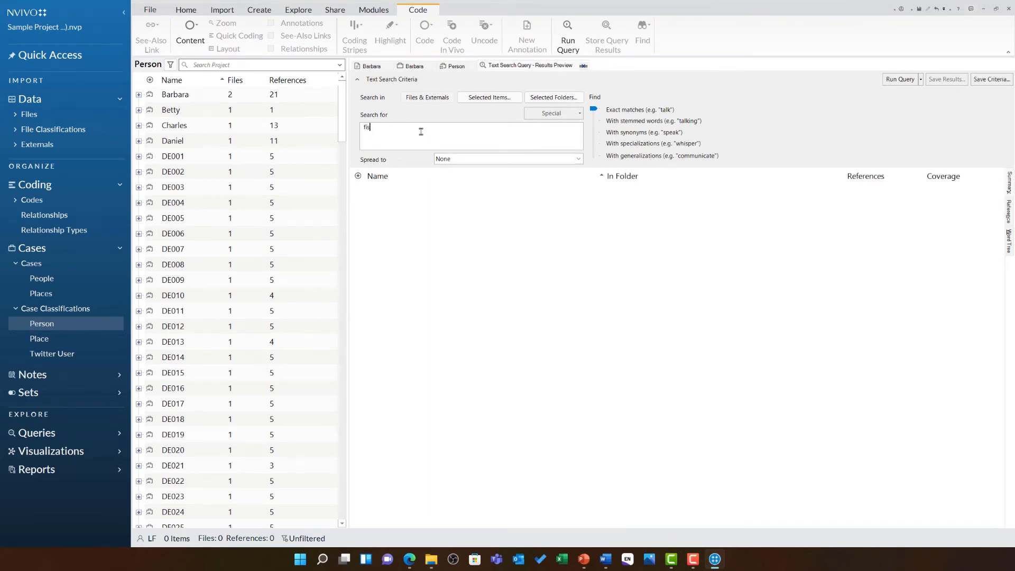
{"action": "type", "text": "h"}
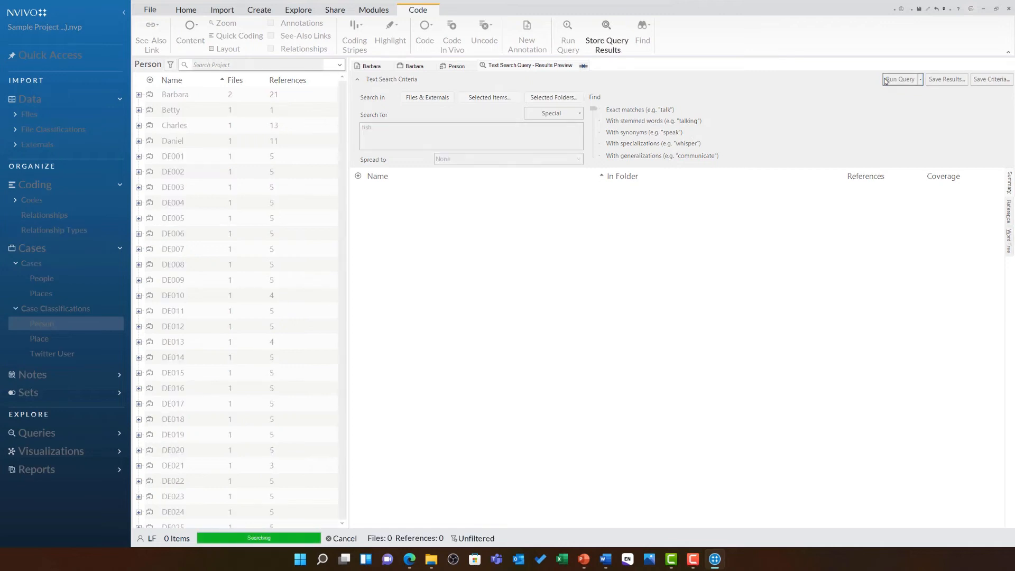
{"action": "left_click", "coordinate": [900, 79]}
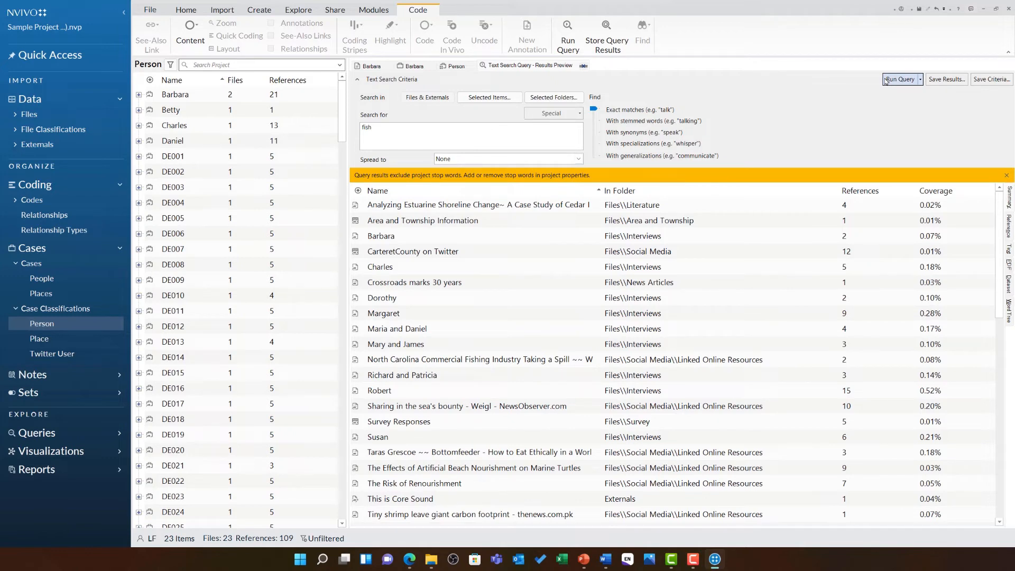
- Restrict the search scope to the Interviews folder and rerun the 'fish' query
{"action": "left_click", "coordinate": [489, 97]}
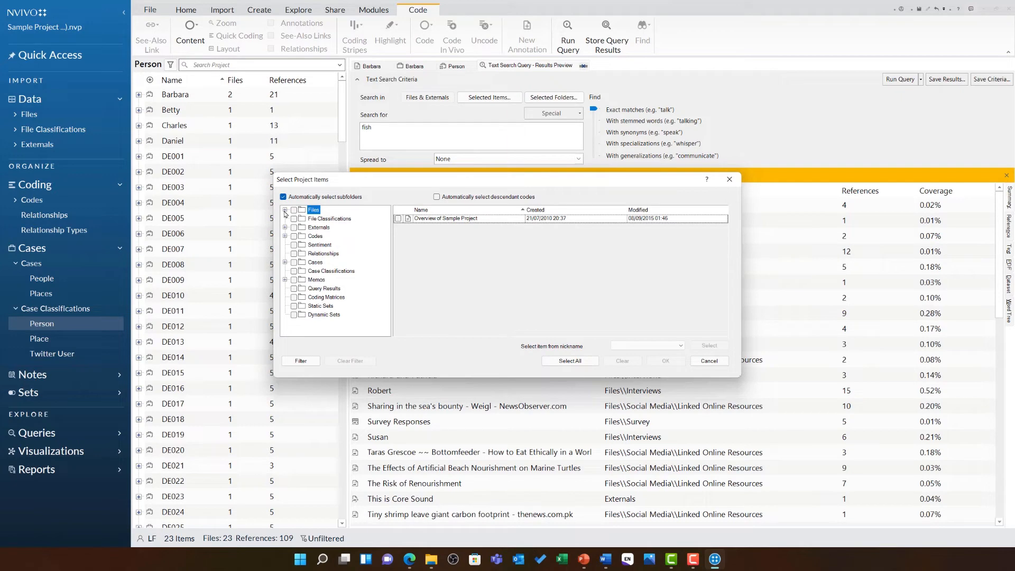
{"action": "left_click", "coordinate": [292, 210]}
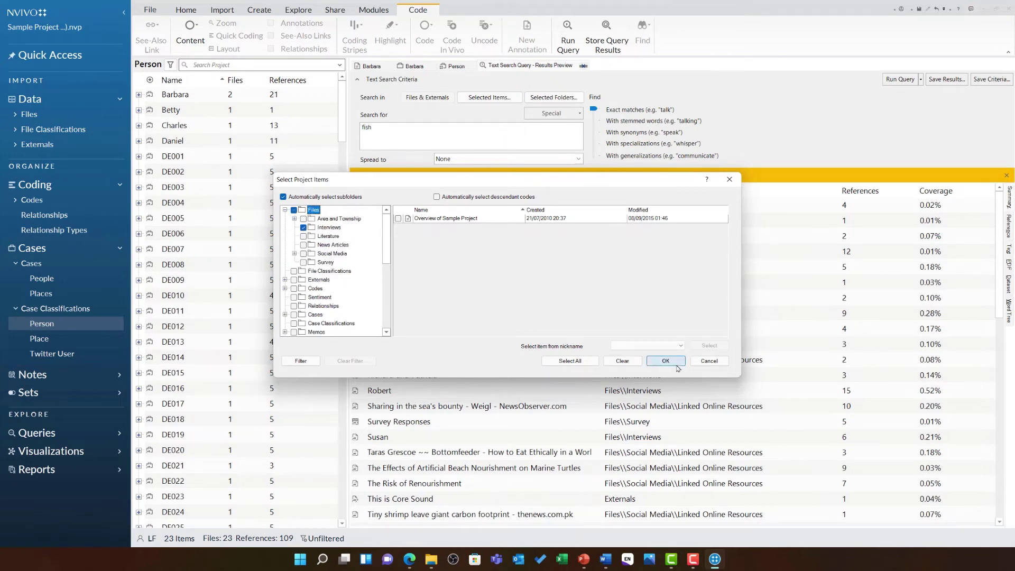
{"action": "left_click", "coordinate": [665, 361]}
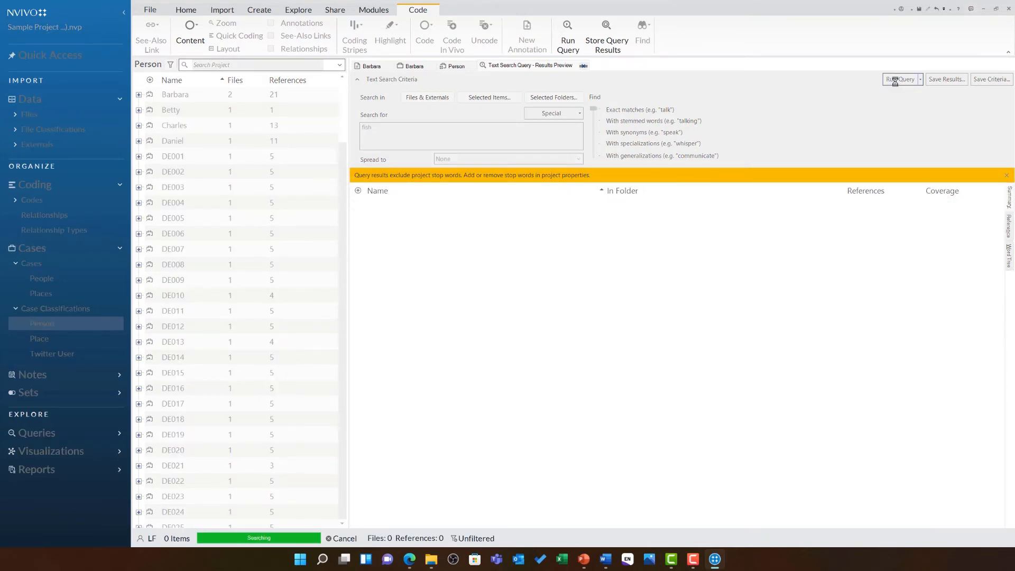
{"action": "left_click", "coordinate": [900, 79]}
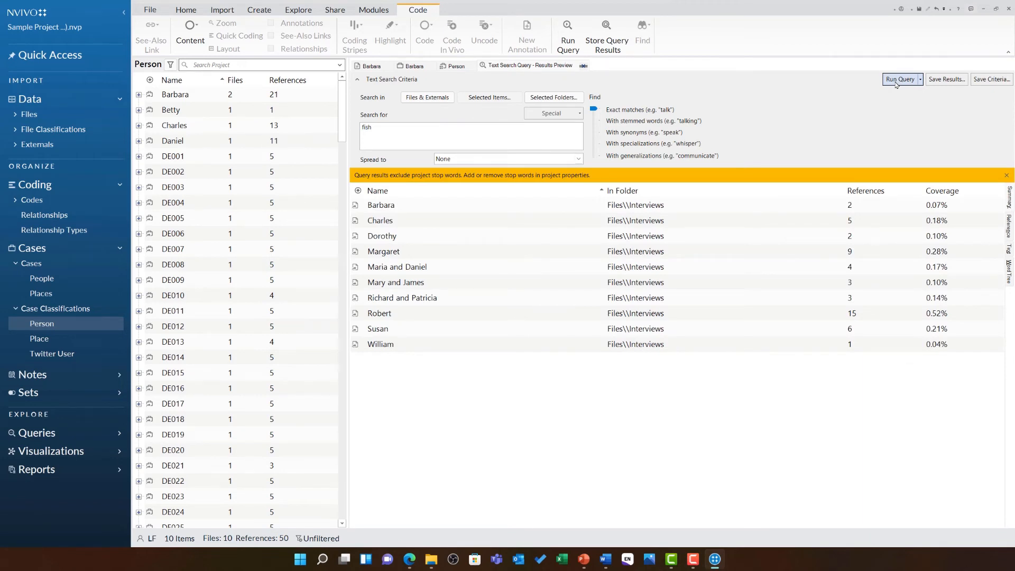
{"action": "mouse_move", "coordinate": [896, 108]}
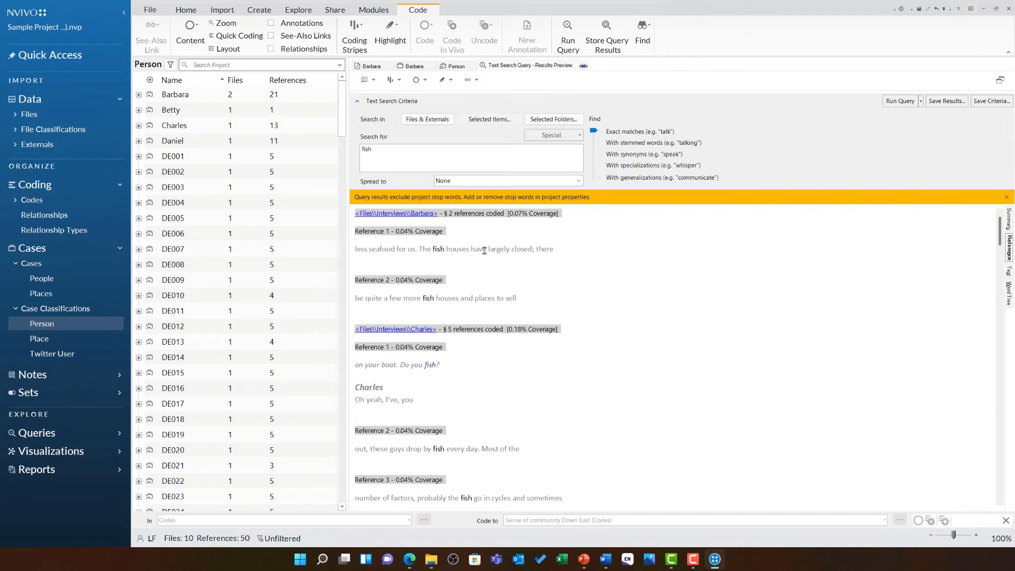
{"action": "mouse_move", "coordinate": [445, 246]}
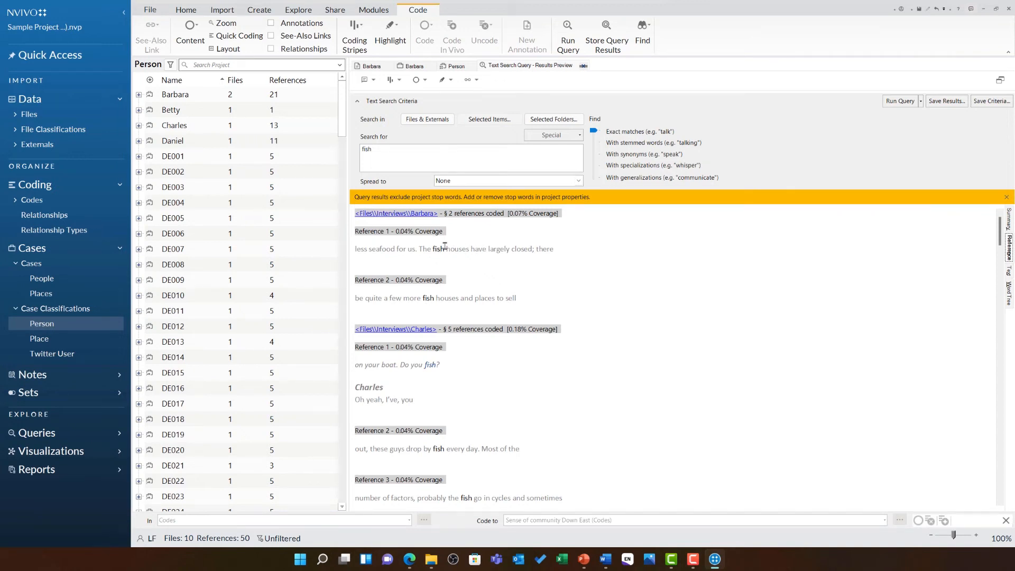
{"action": "mouse_move", "coordinate": [393, 260]}
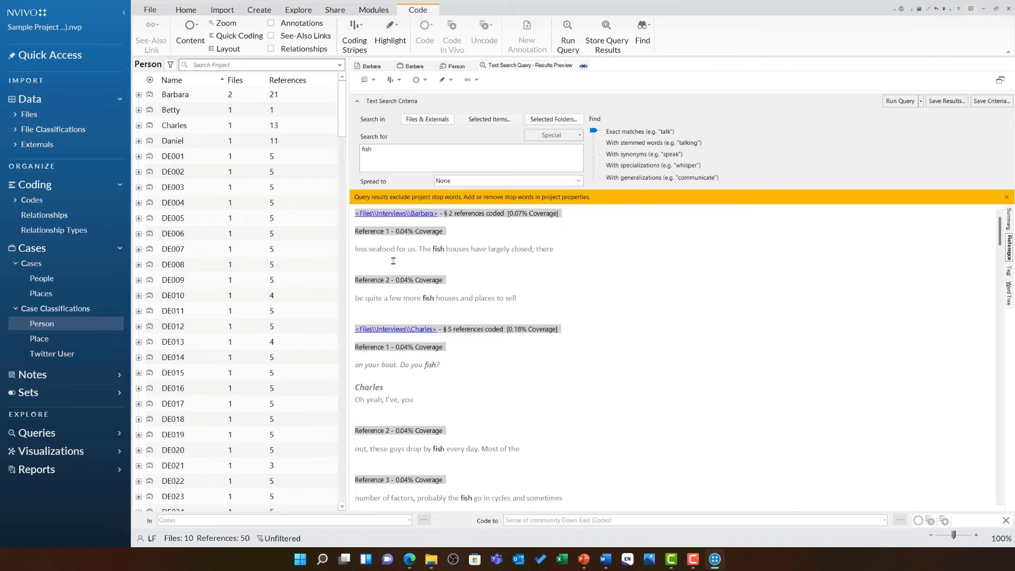
- Read through the 'fish' references and switch the results to a word tree
{"action": "scroll", "scroll_direction": "down", "scroll_amount": 3}
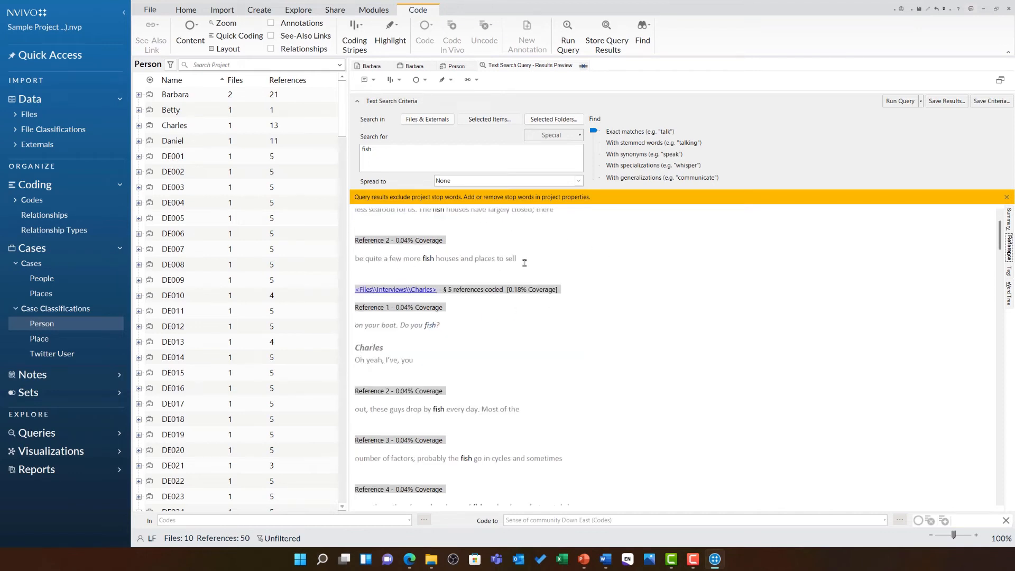
{"action": "mouse_move", "coordinate": [440, 364]}
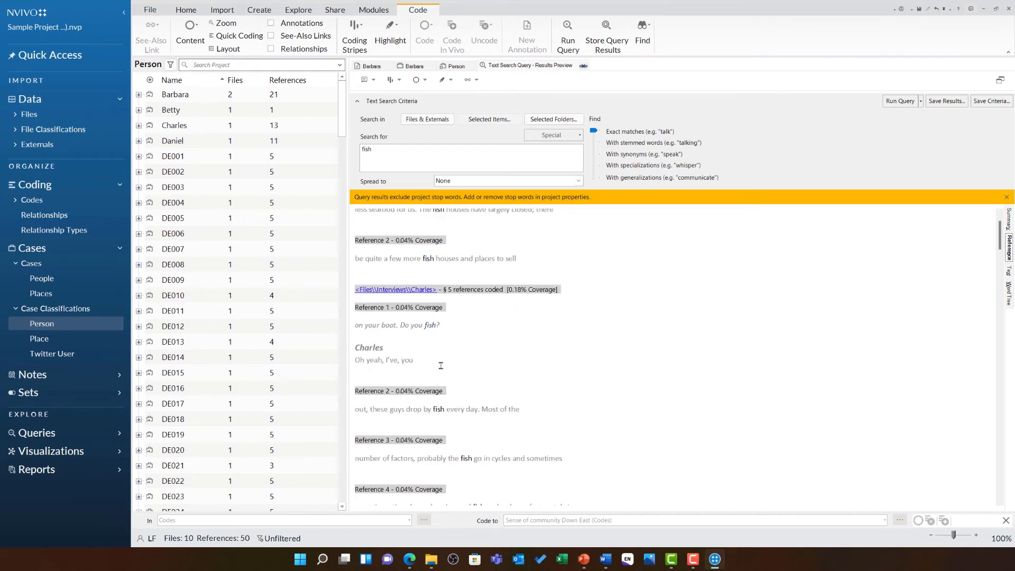
{"action": "scroll", "scroll_direction": "down", "scroll_amount": 3}
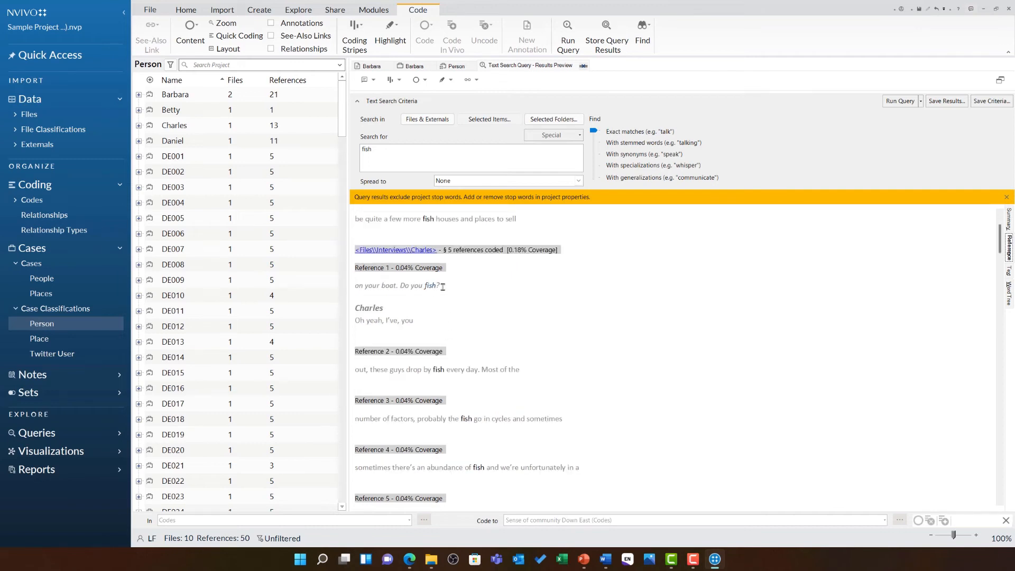
{"action": "mouse_move", "coordinate": [468, 354]}
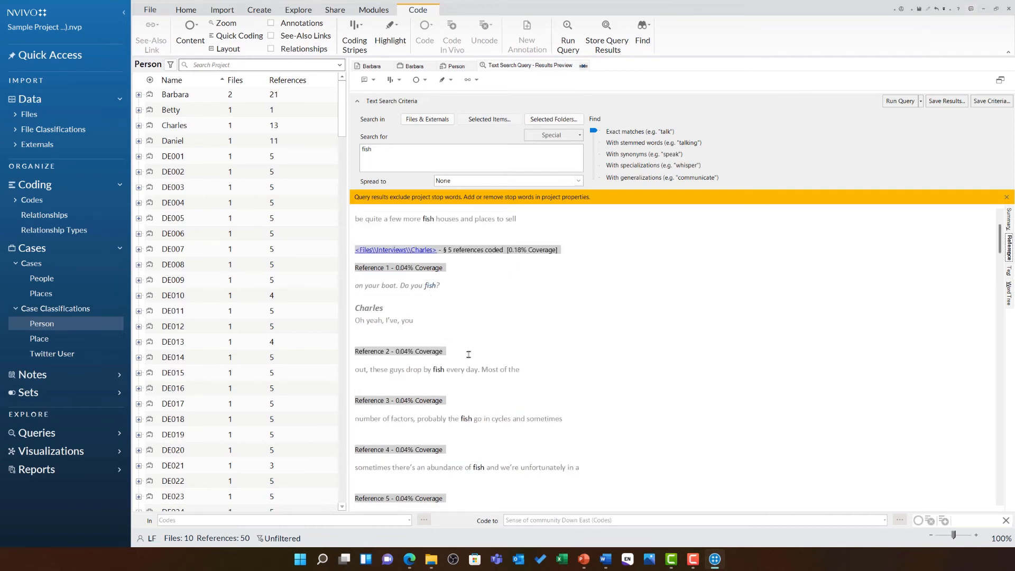
{"action": "scroll", "scroll_direction": "down", "scroll_amount": 3}
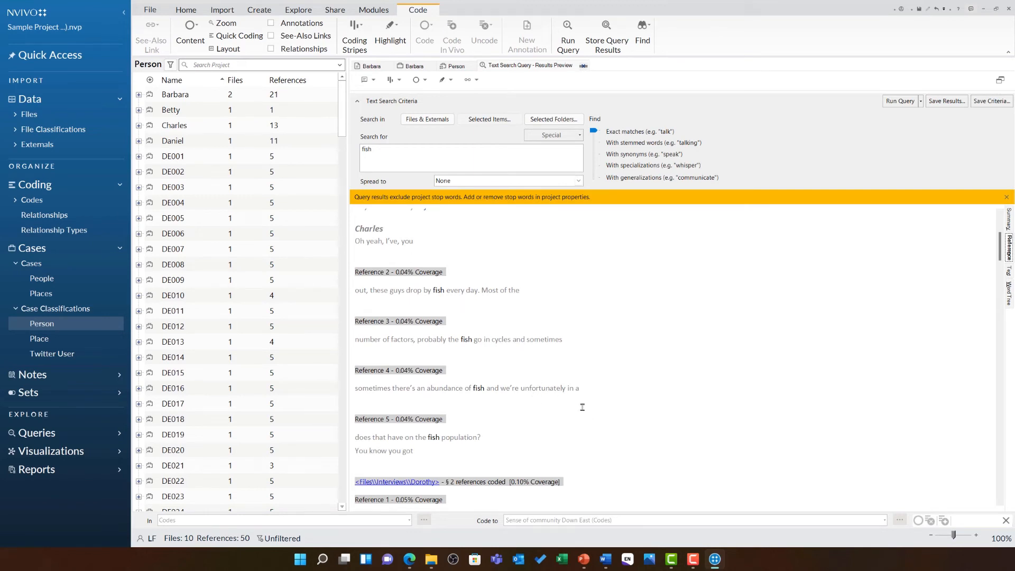
{"action": "mouse_move", "coordinate": [731, 398]}
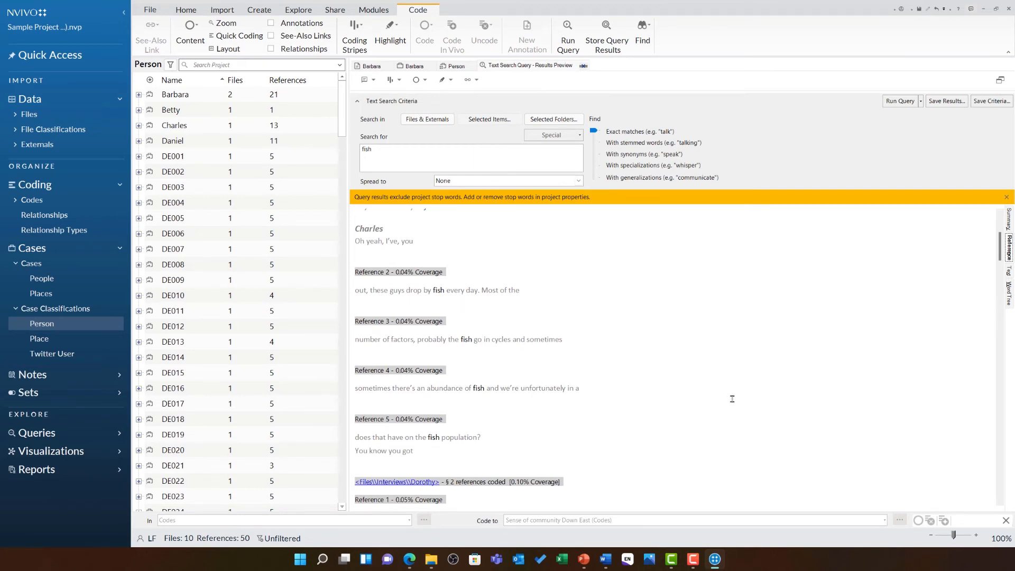
{"action": "left_click", "coordinate": [471, 9]}
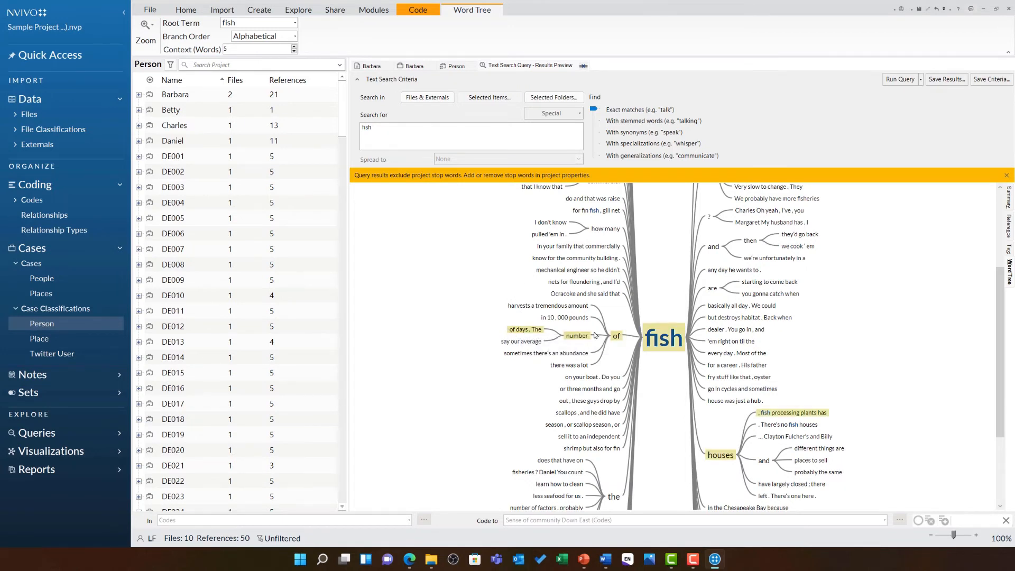
{"action": "mouse_move", "coordinate": [647, 326]}
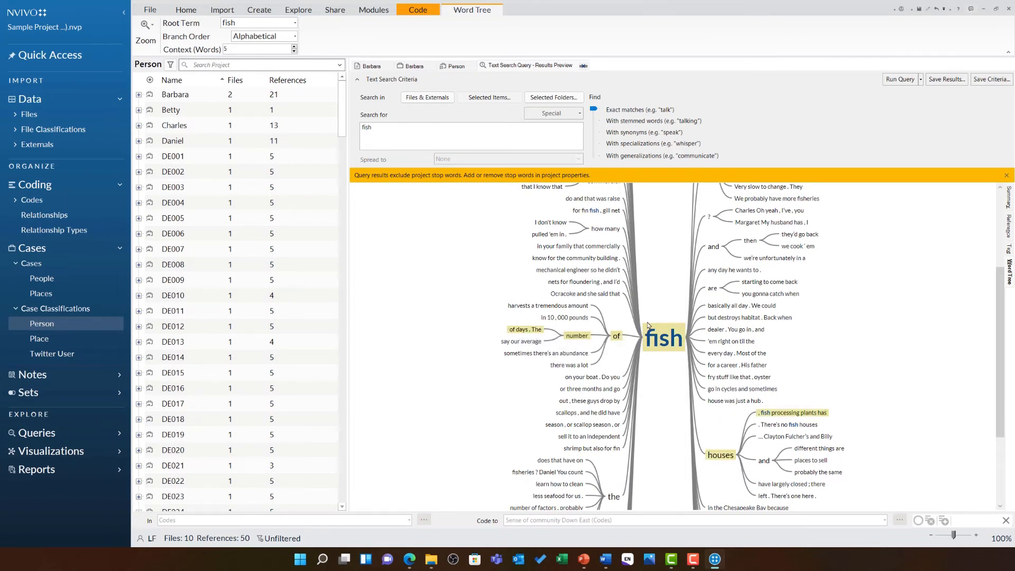
{"action": "mouse_move", "coordinate": [909, 374]}
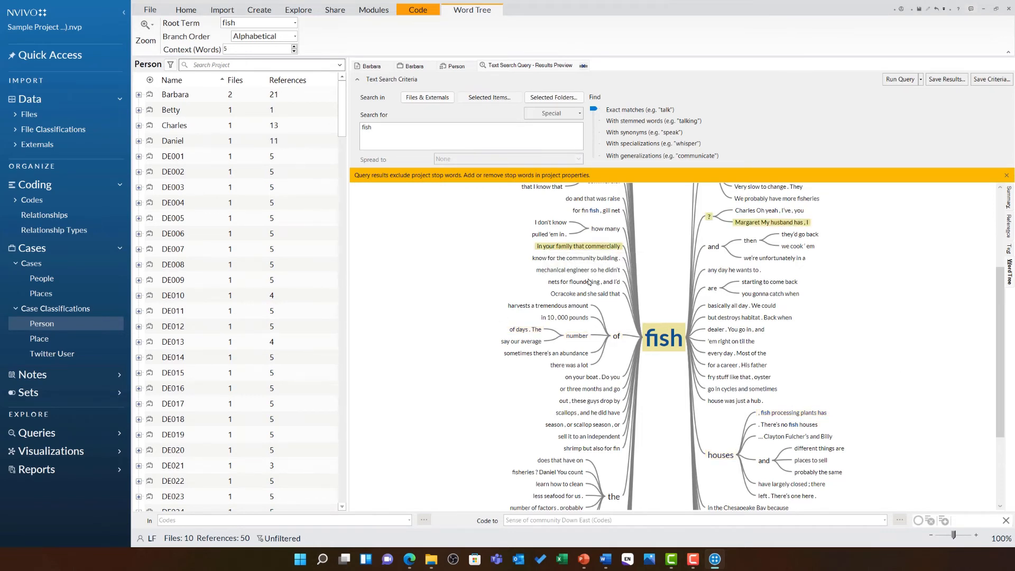
- Run a phrase search for 'In your family that commercially fish' from the word tree branch
{"action": "left_click", "coordinate": [898, 79]}
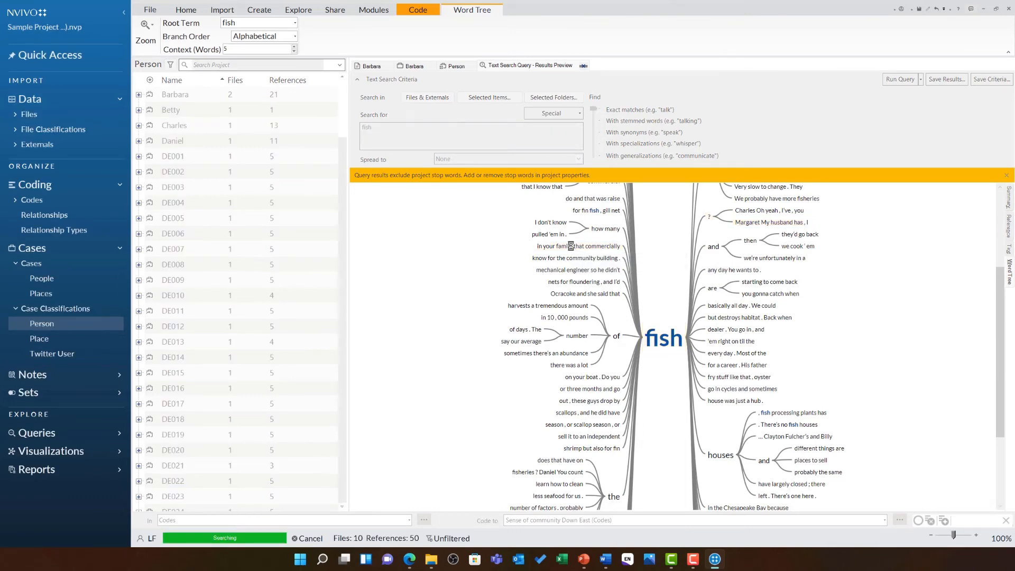
- Open Margaret's interview at the matched 'family that commercially fish' passage and select it
{"action": "left_click", "coordinate": [186, 10]}
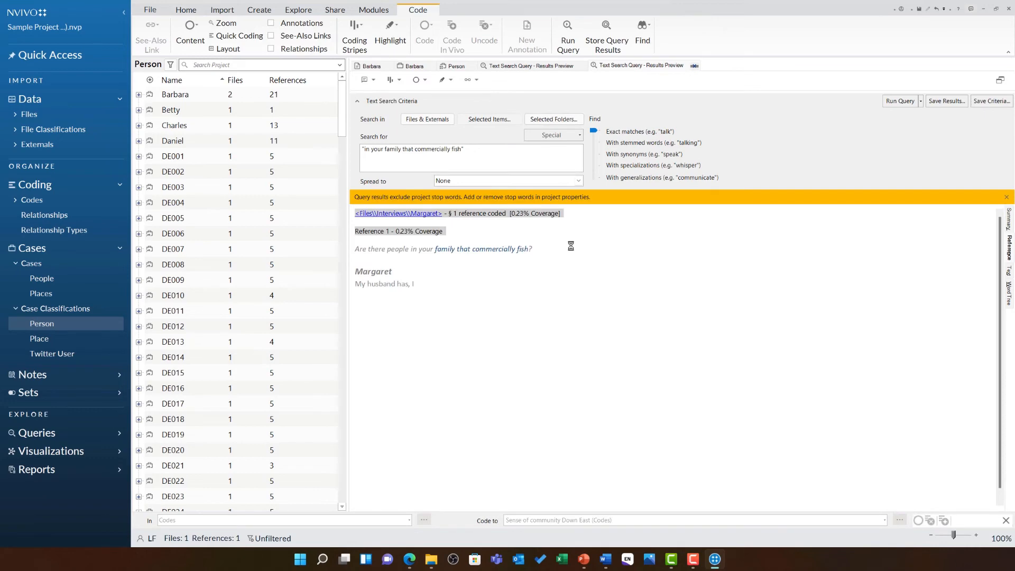
{"action": "mouse_move", "coordinate": [535, 250]}
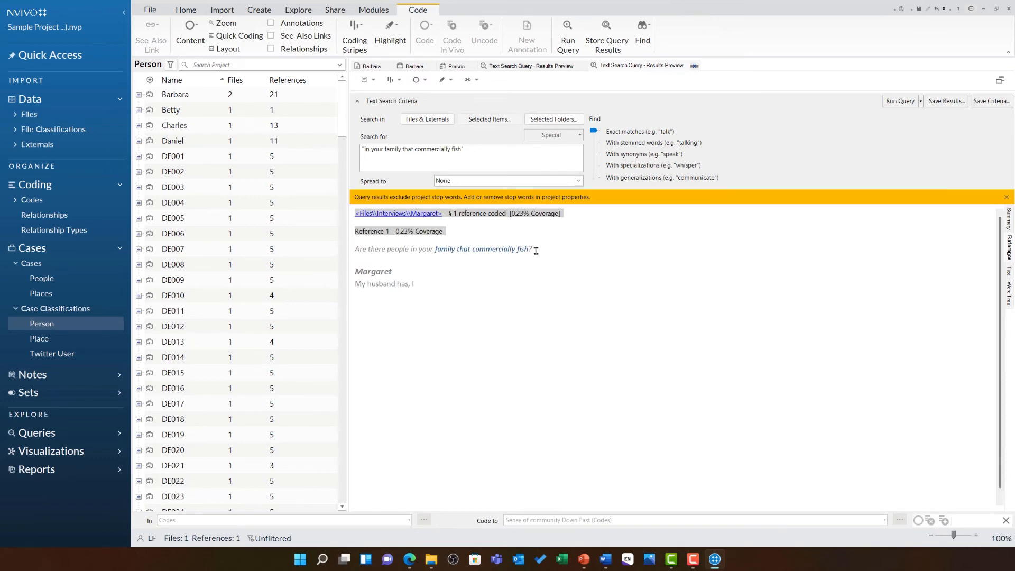
{"action": "left_click", "coordinate": [185, 9]}
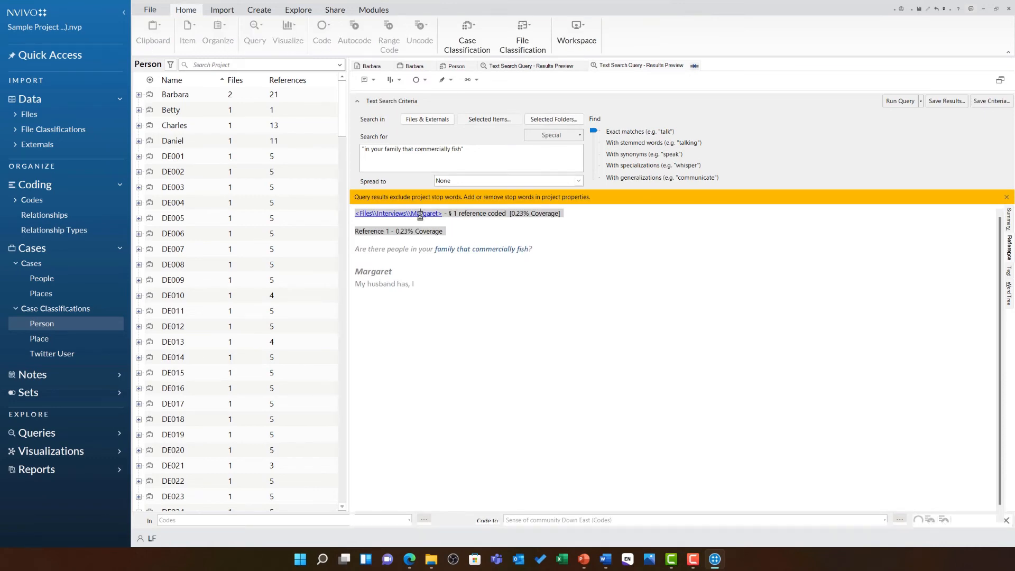
{"action": "left_click", "coordinate": [400, 212]}
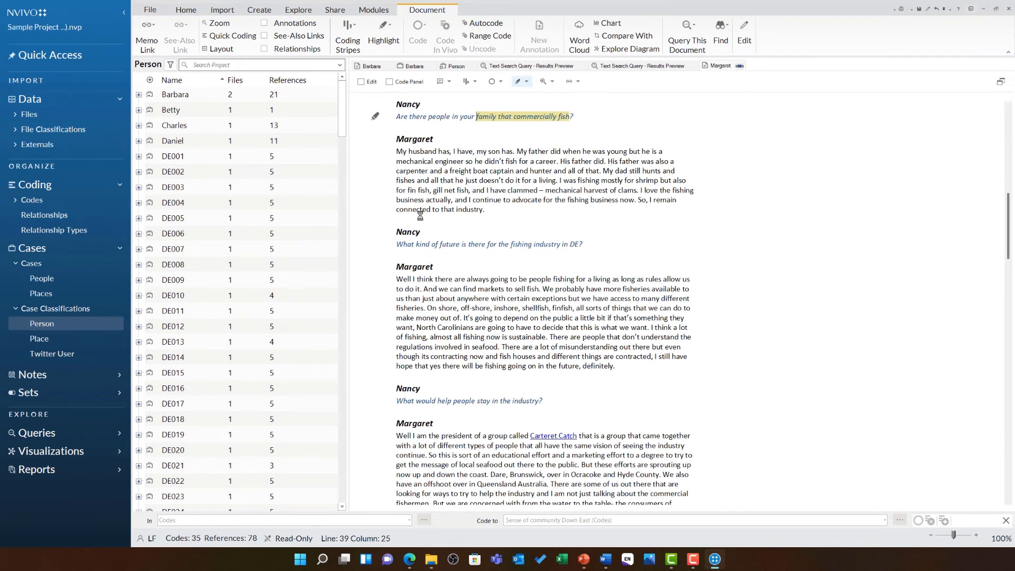
{"action": "left_click_drag", "start_coordinate": [396, 151], "coordinate": [482, 209]}
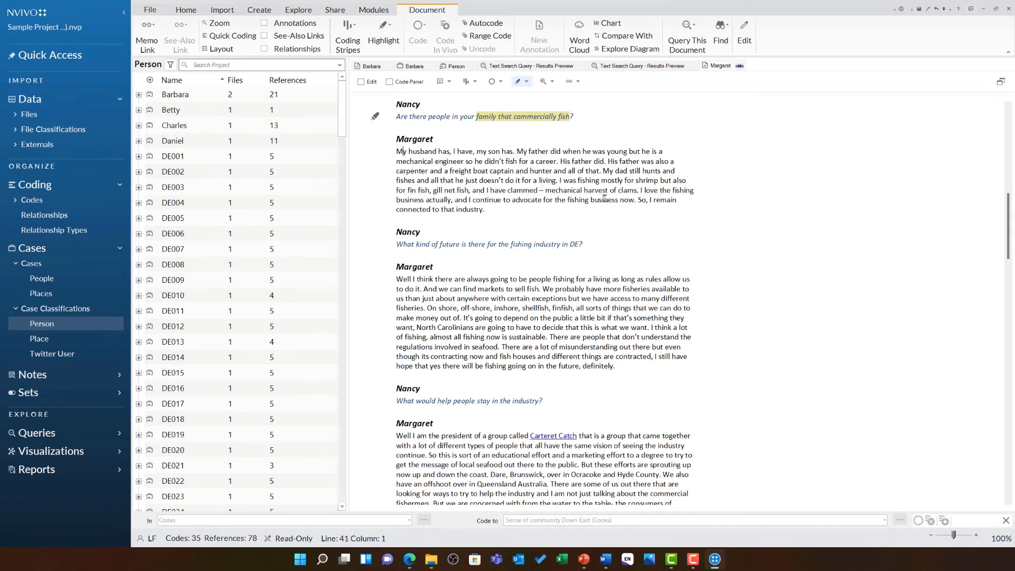
{"action": "left_click", "coordinate": [298, 10]}
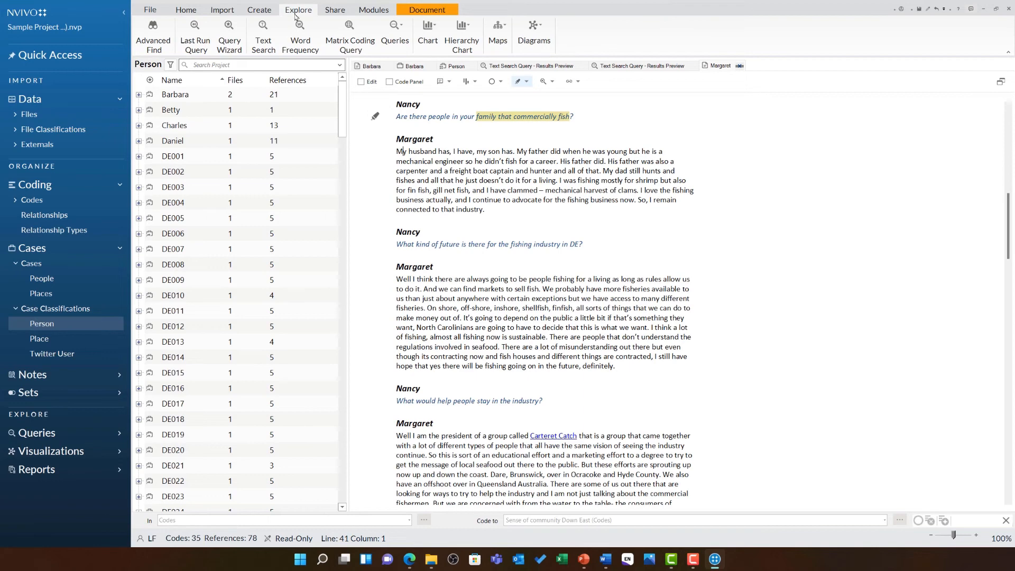
- Scope a new word frequency query to Cases > People > Interview Participants
{"action": "left_click", "coordinate": [299, 33]}
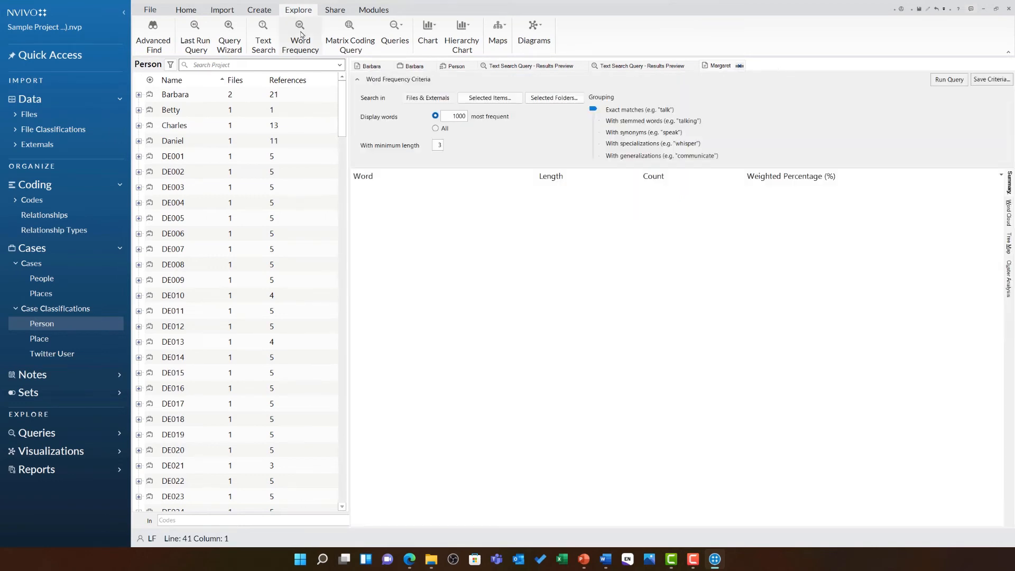
{"action": "left_click", "coordinate": [488, 97]}
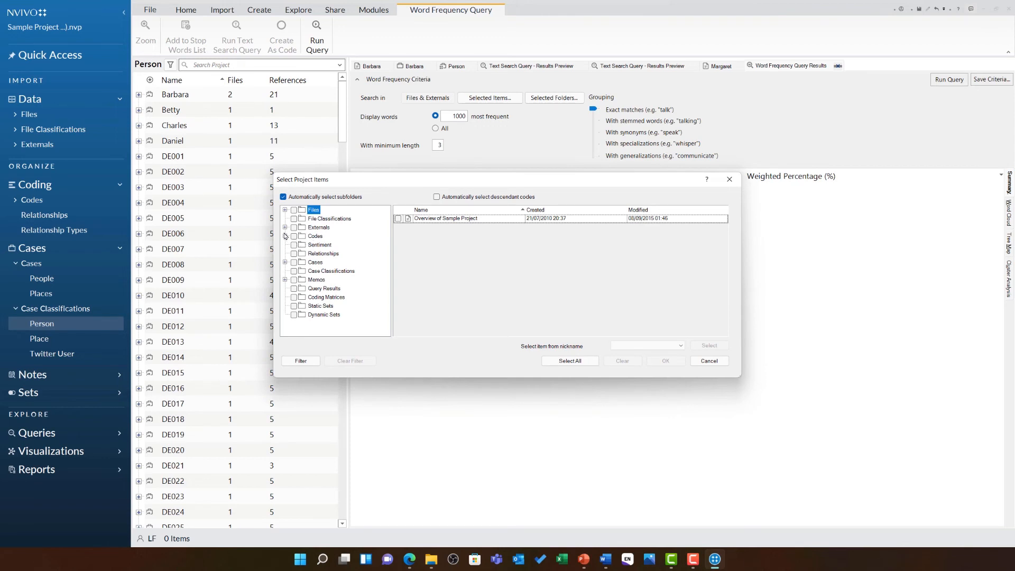
{"action": "left_click", "coordinate": [284, 235]}
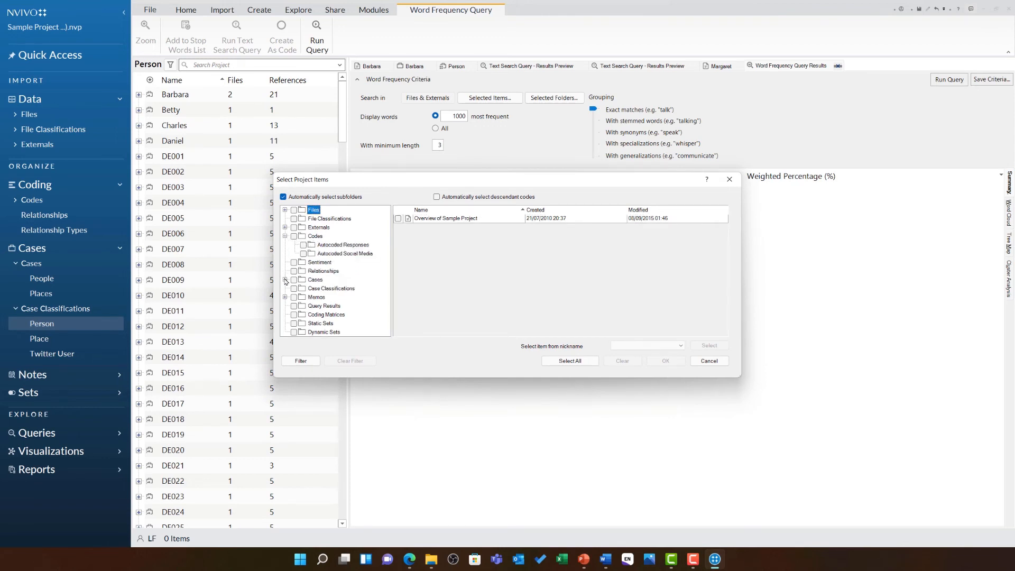
{"action": "left_click", "coordinate": [285, 279]}
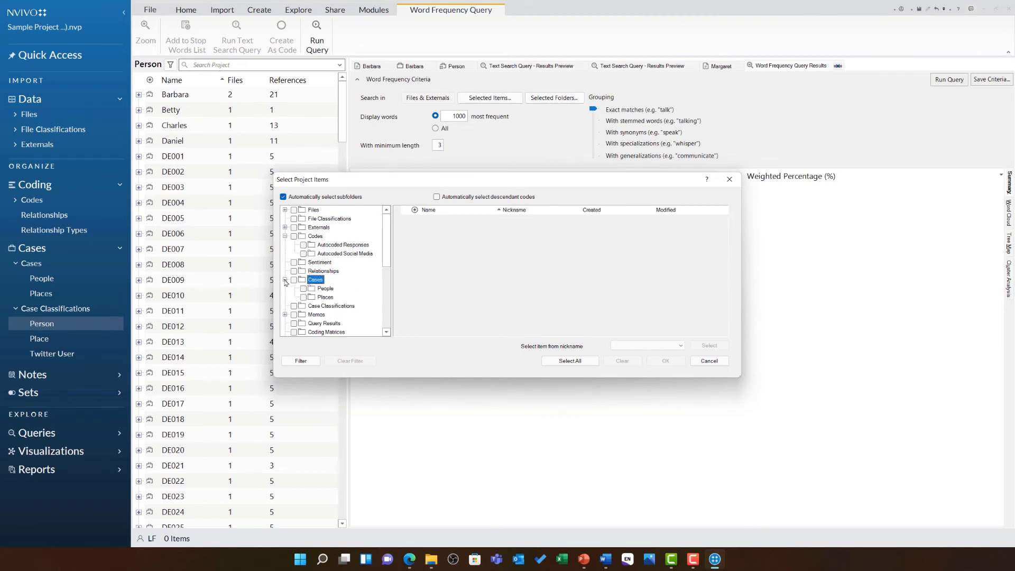
{"action": "left_click", "coordinate": [324, 288]}
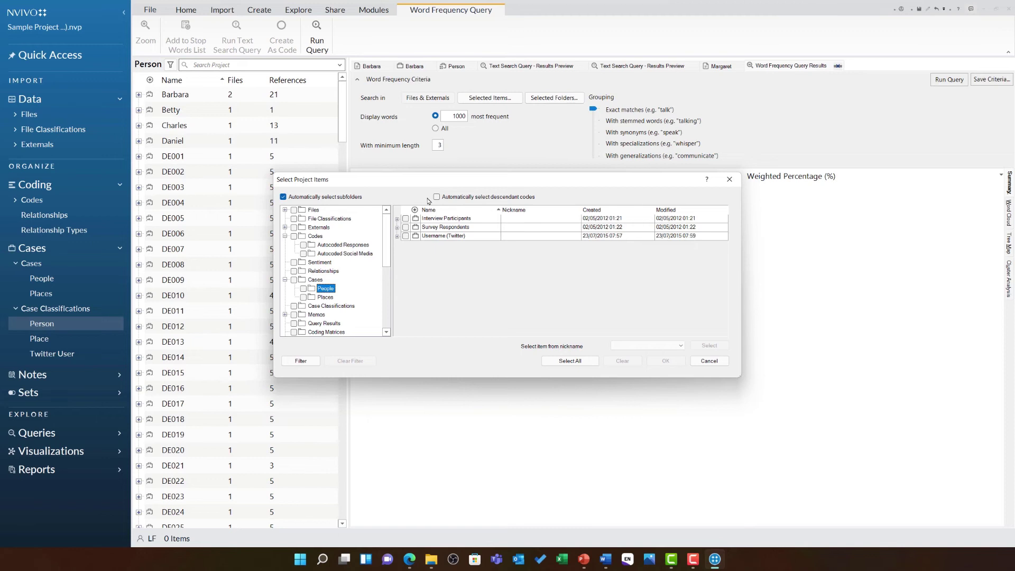
{"action": "left_click", "coordinate": [437, 198]}
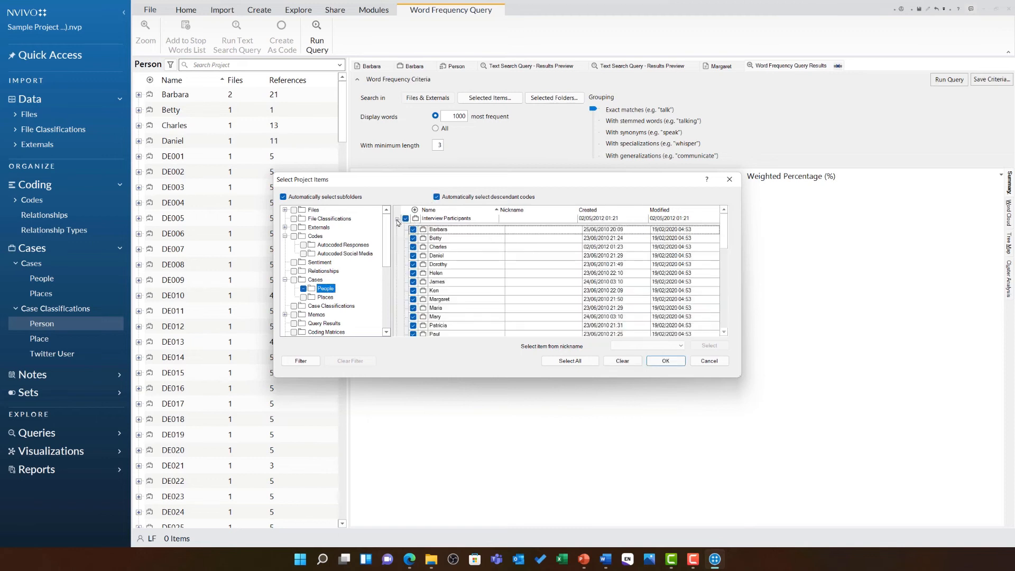
{"action": "mouse_move", "coordinate": [665, 361]}
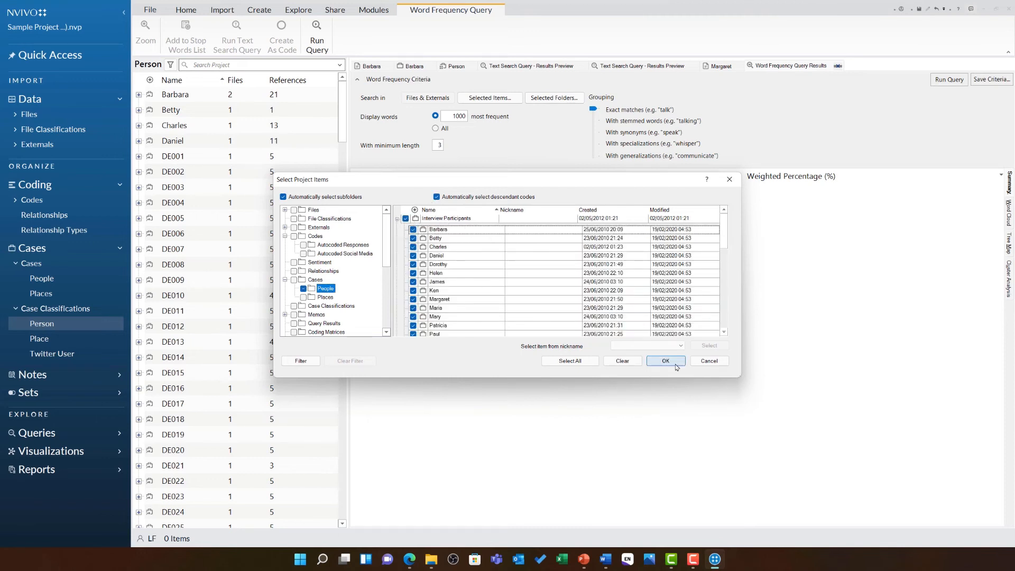
{"action": "left_click", "coordinate": [665, 361]}
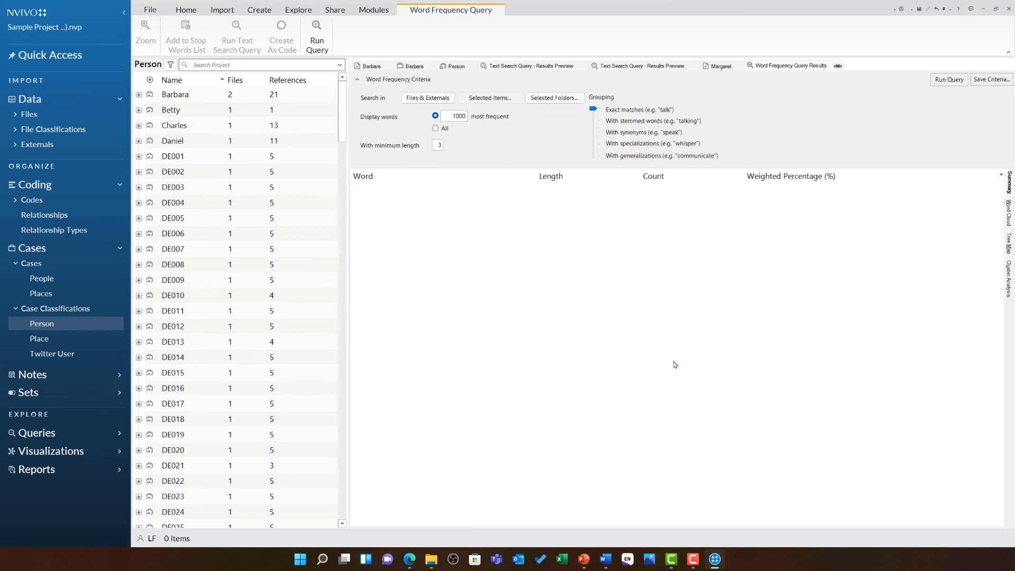
{"action": "mouse_move", "coordinate": [690, 351]}
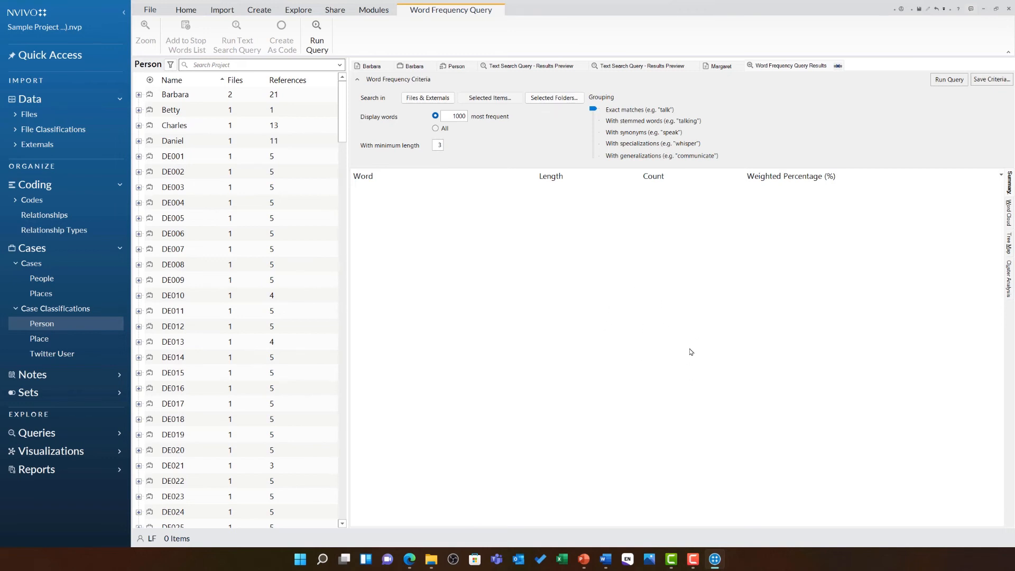
{"action": "mouse_move", "coordinate": [970, 57]}
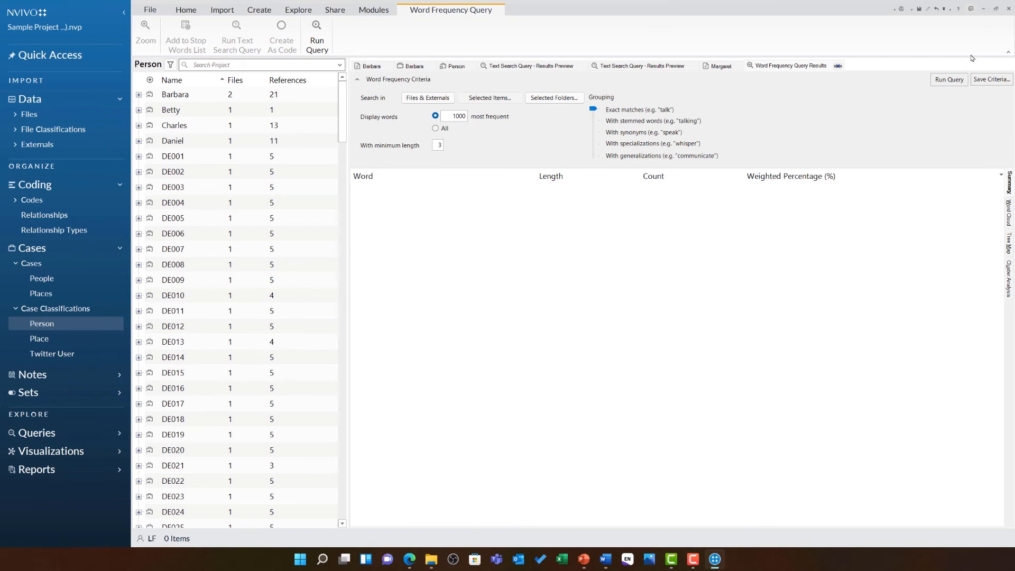
- Run the word frequency query and switch its results to a word cloud
{"action": "left_click", "coordinate": [948, 79]}
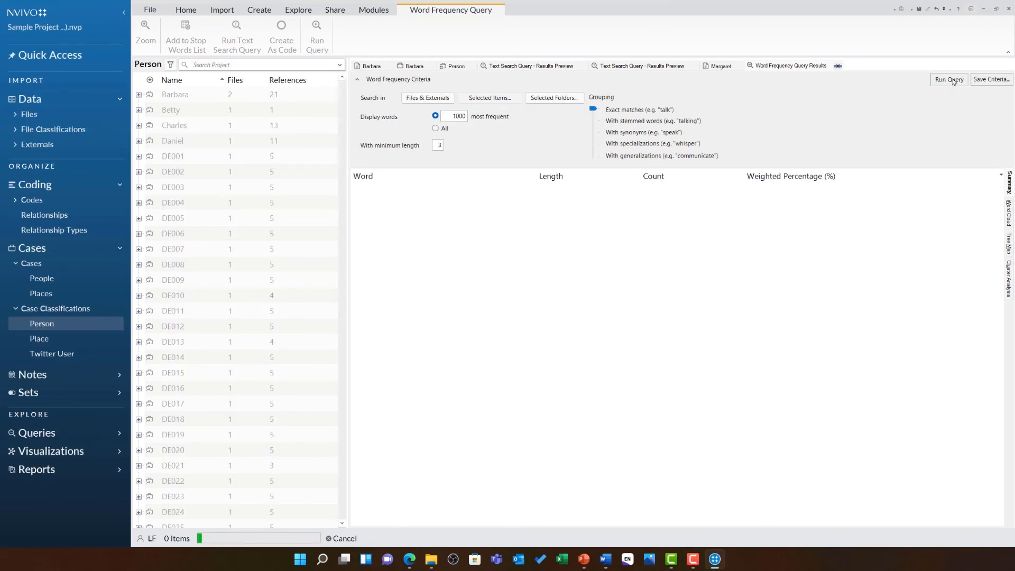
{"action": "left_click", "coordinate": [949, 79]}
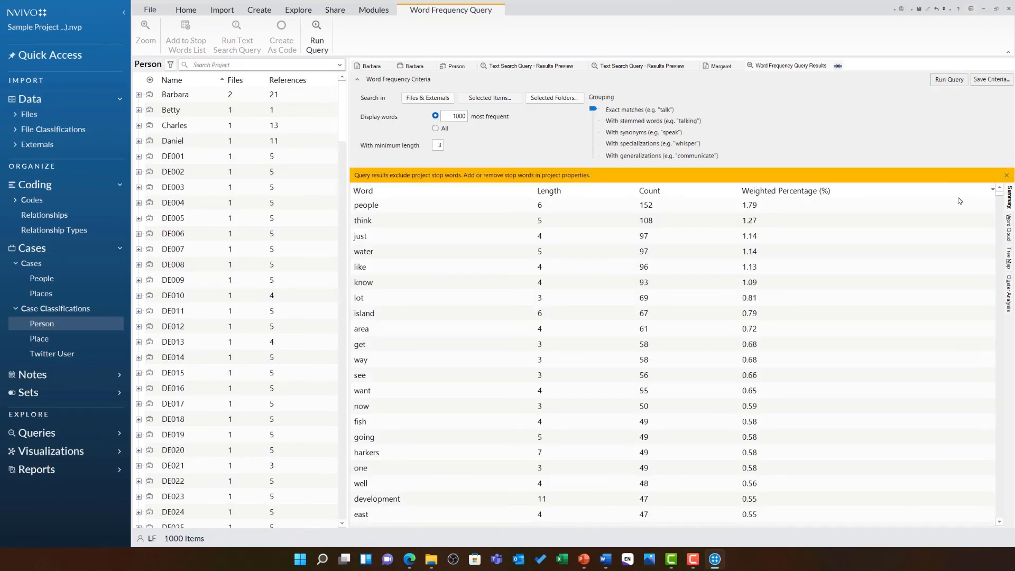
{"action": "left_click", "coordinate": [145, 29]}
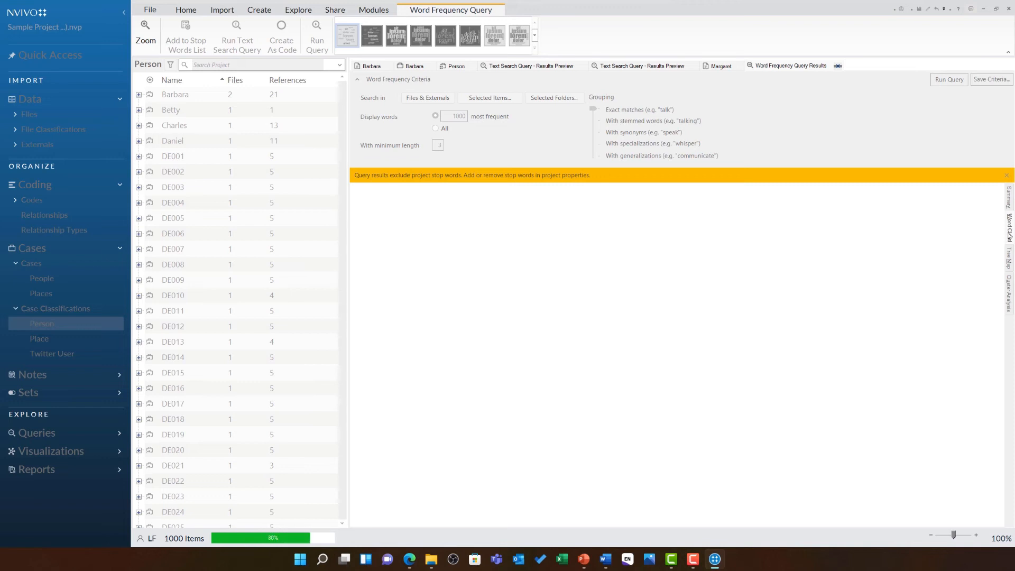
- Pick a colour style for the word cloud from the ribbon gallery
{"action": "left_click", "coordinate": [316, 36]}
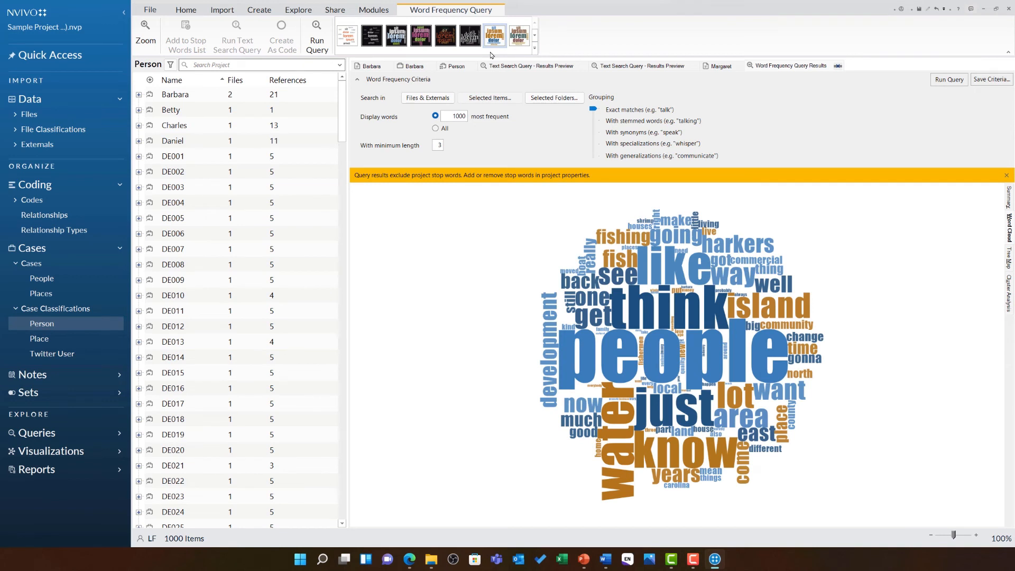
{"action": "left_click", "coordinate": [298, 10]}
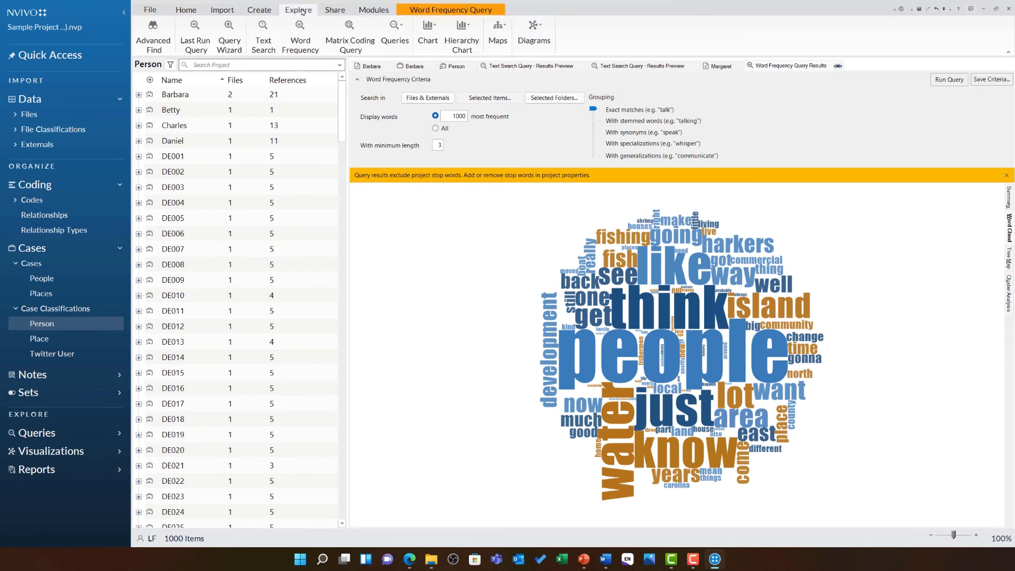
{"action": "left_click", "coordinate": [394, 29]}
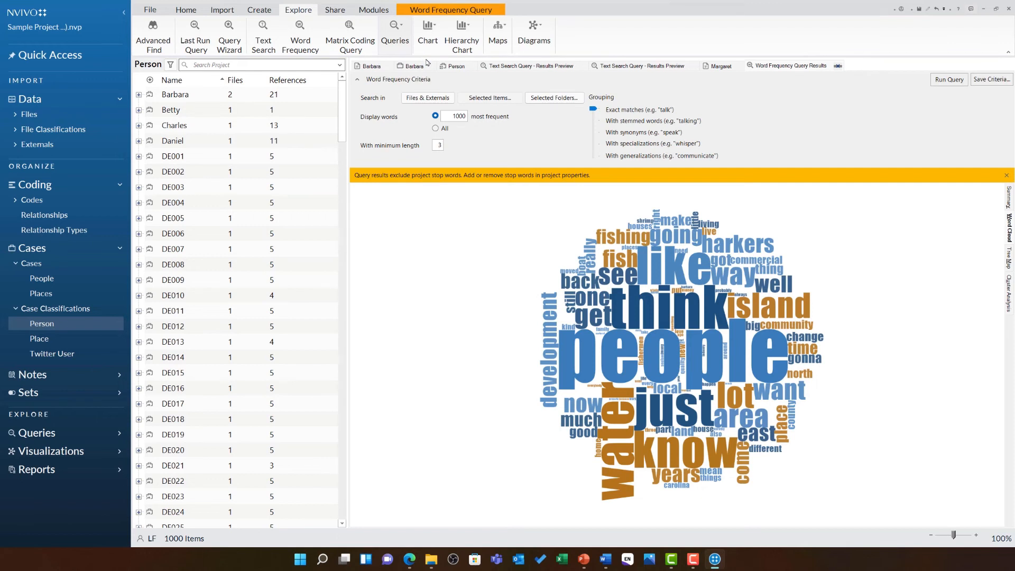
- Start a coding query with criteria coded at Attitude > Positive and Natural environment
{"action": "left_click", "coordinate": [893, 64]}
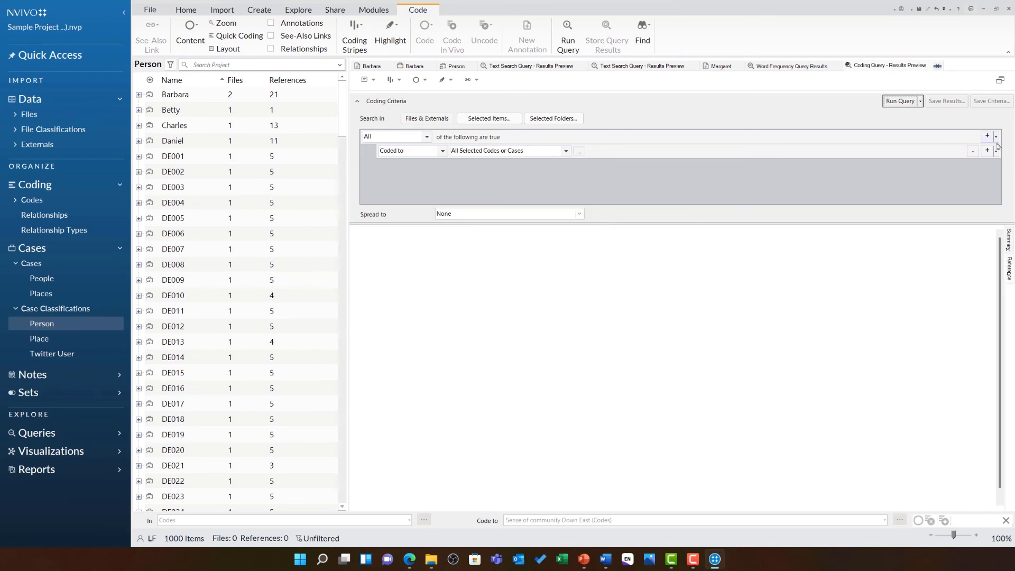
{"action": "left_click", "coordinate": [987, 136]}
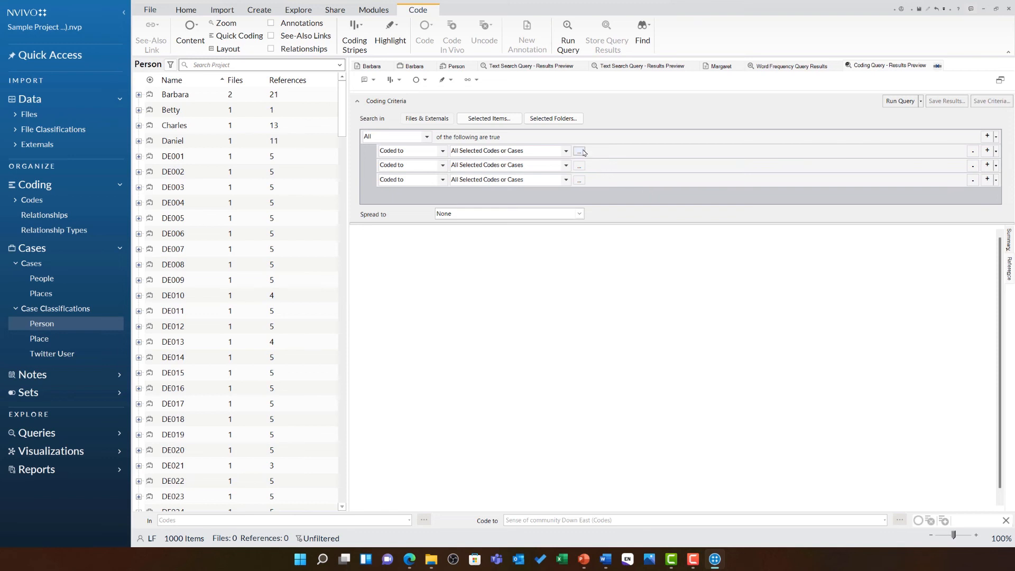
{"action": "left_click", "coordinate": [578, 151]}
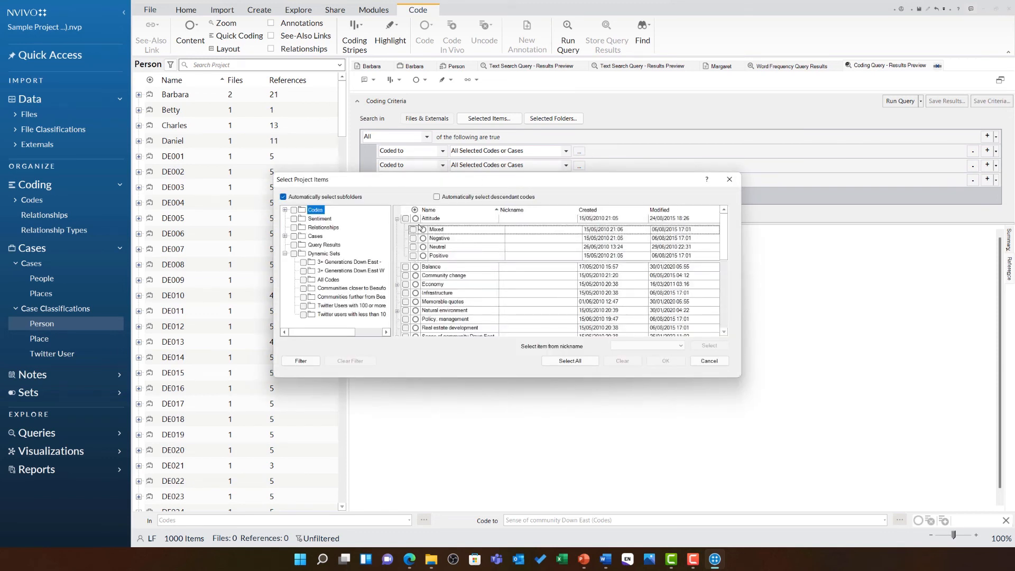
{"action": "left_click", "coordinate": [414, 254]}
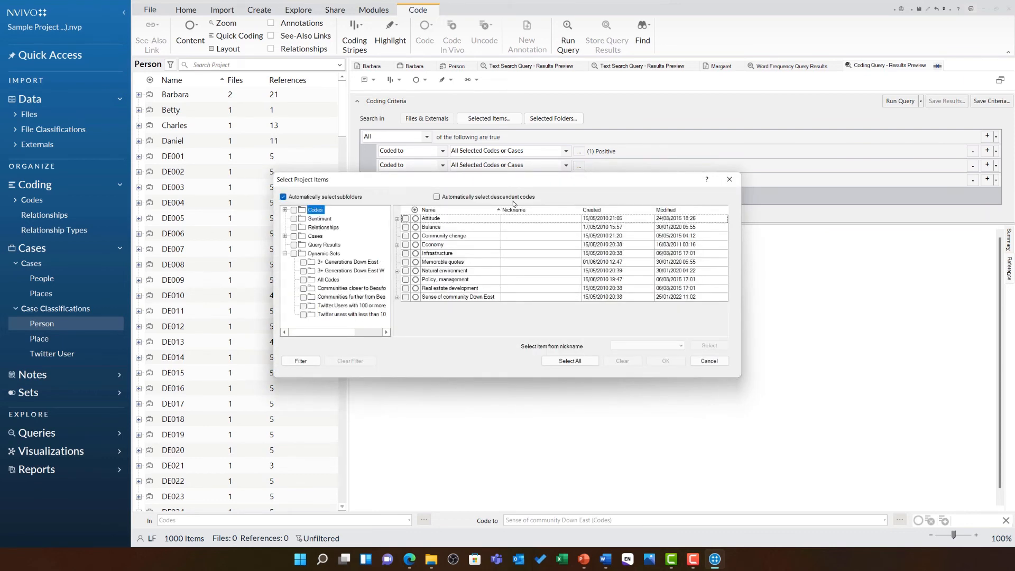
{"action": "left_click", "coordinate": [405, 271]}
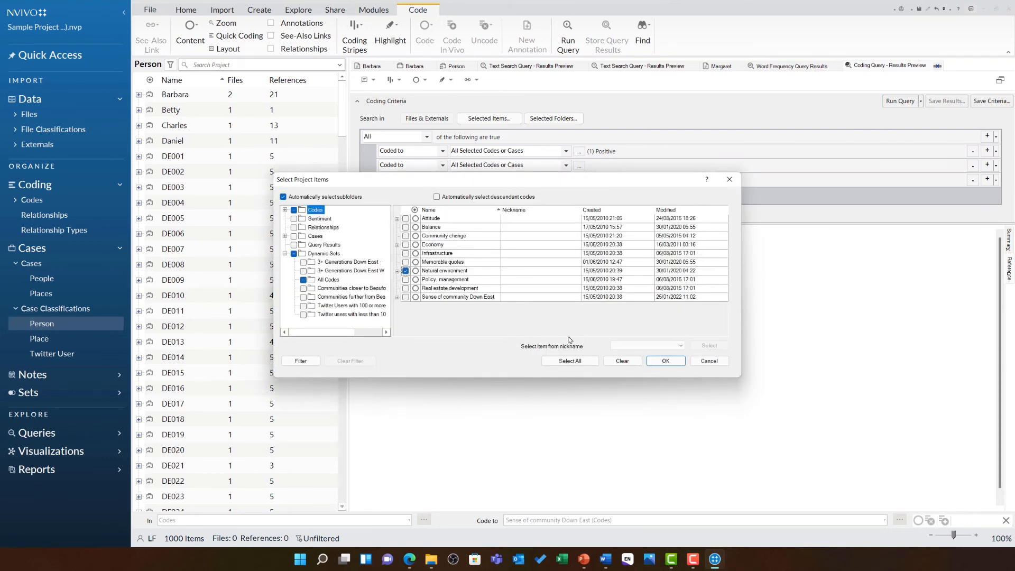
{"action": "left_click", "coordinate": [664, 361]}
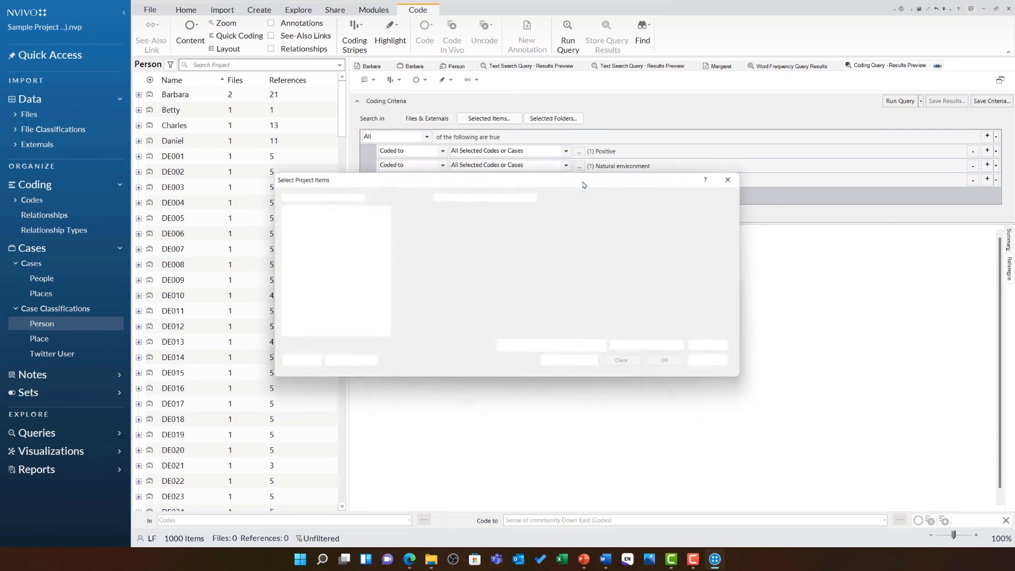
- Add a third criterion for any case where Person:Gender equals Female
{"action": "left_click", "coordinate": [564, 180]}
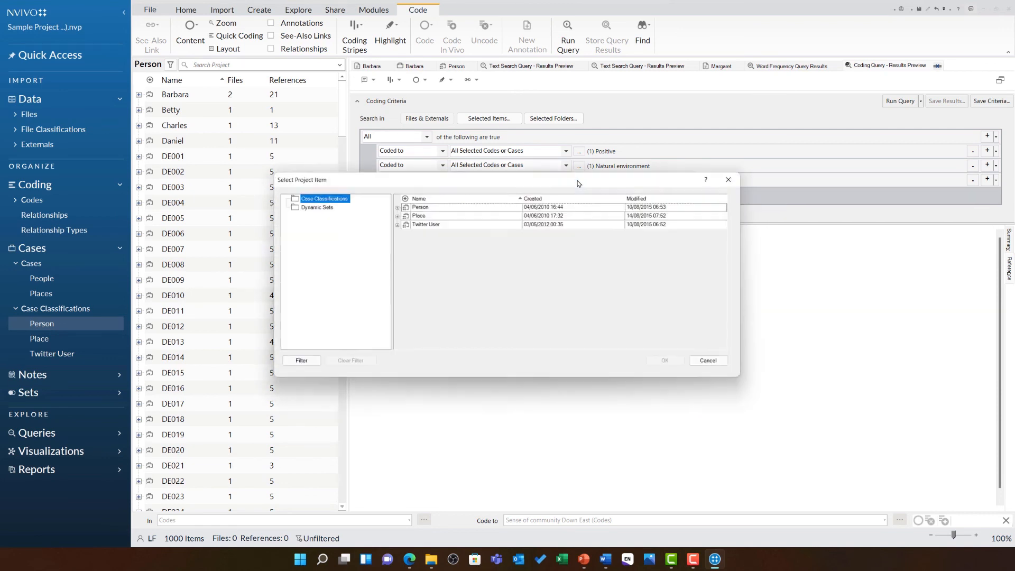
{"action": "left_click", "coordinate": [397, 206]}
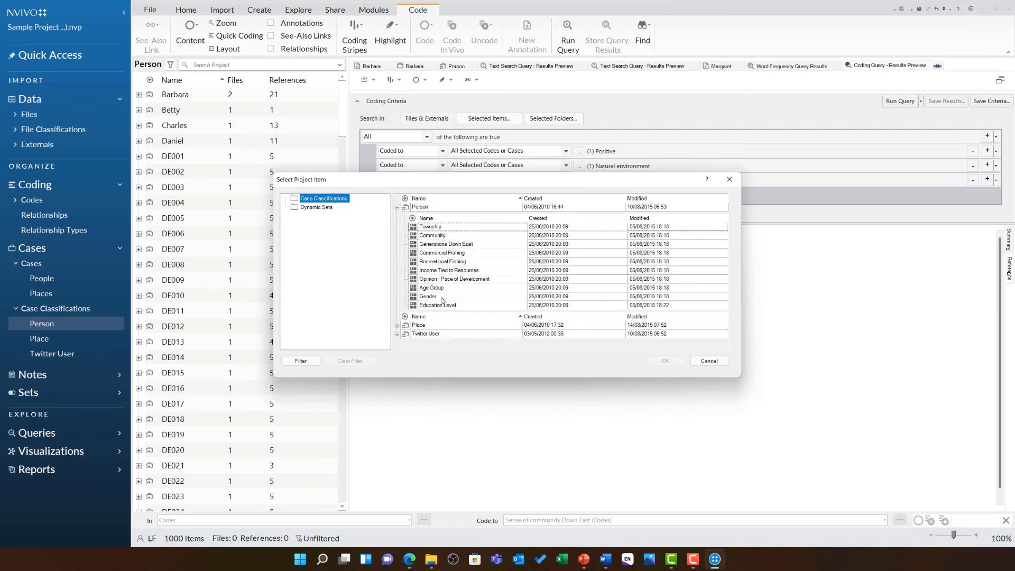
{"action": "left_click", "coordinate": [665, 360]}
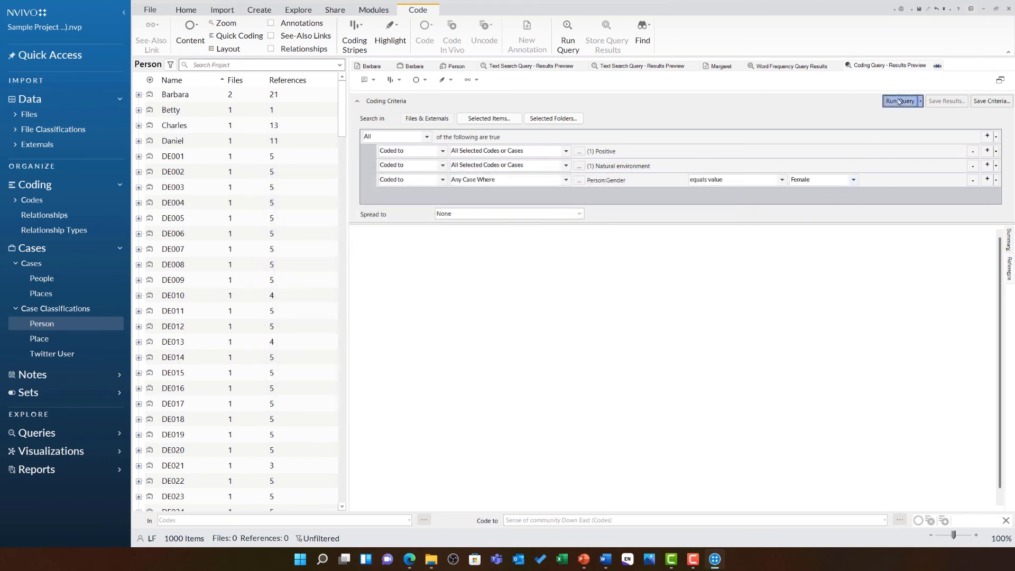
- Run the coding query for Female, then switch Gender to Male and rerun it
{"action": "left_click", "coordinate": [898, 102]}
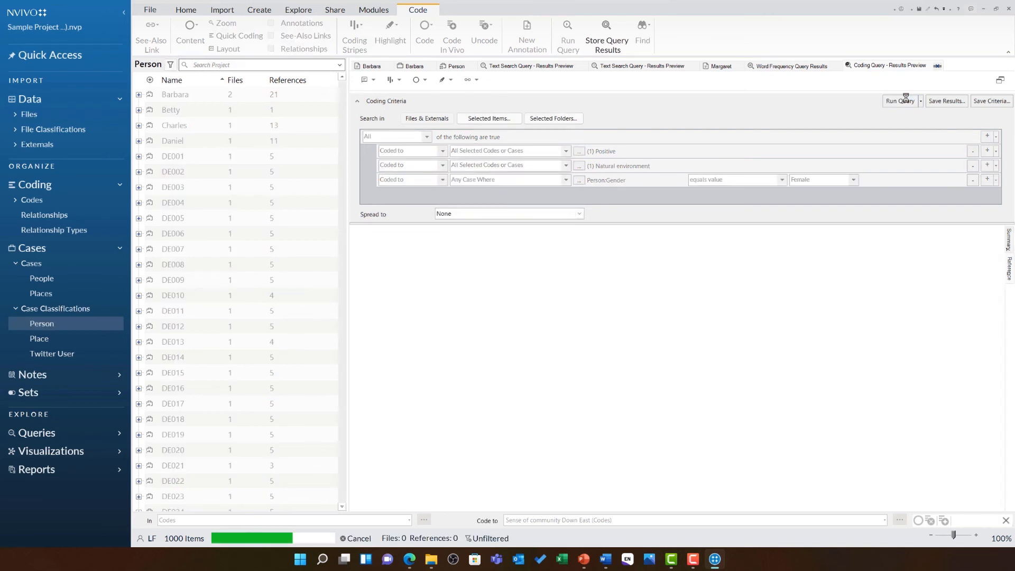
{"action": "left_click", "coordinate": [899, 102]}
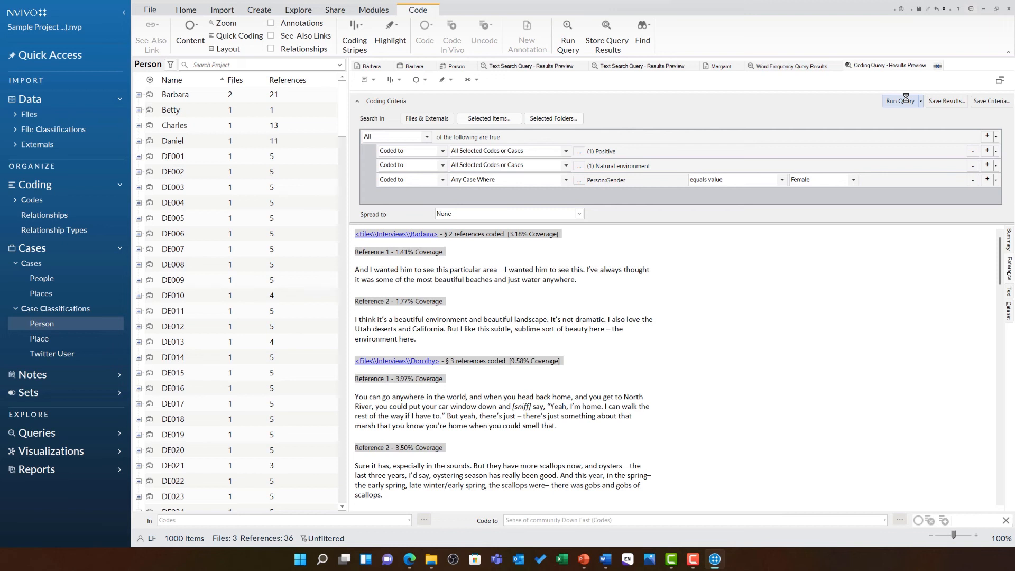
{"action": "left_click", "coordinate": [852, 179]}
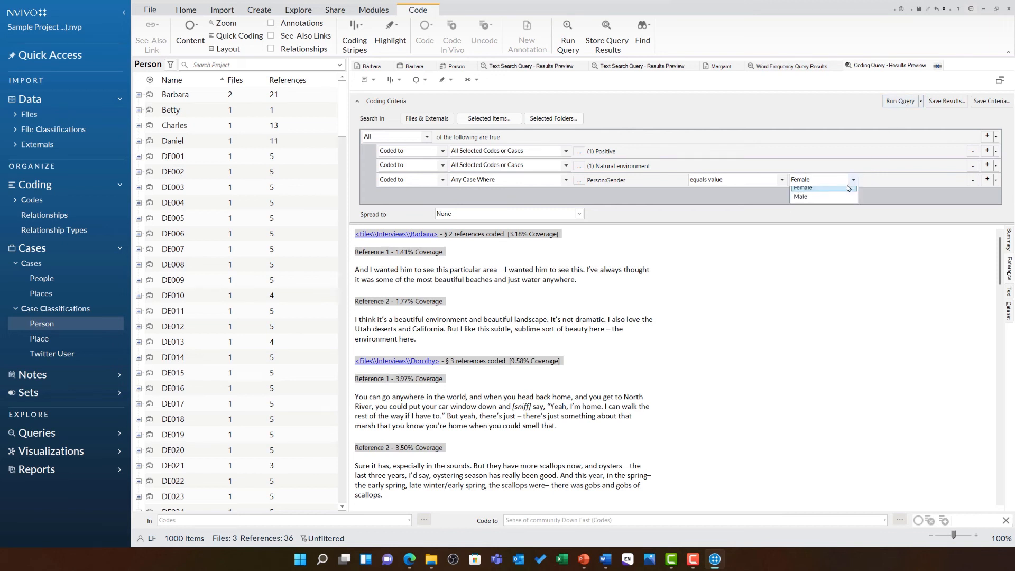
{"action": "left_click", "coordinate": [801, 197]}
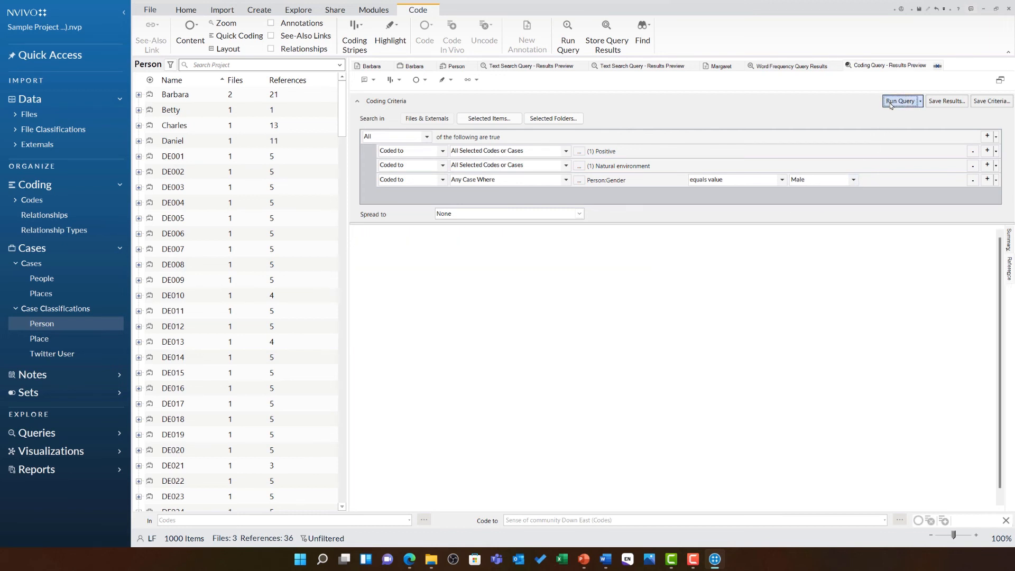
{"action": "left_click", "coordinate": [898, 100]}
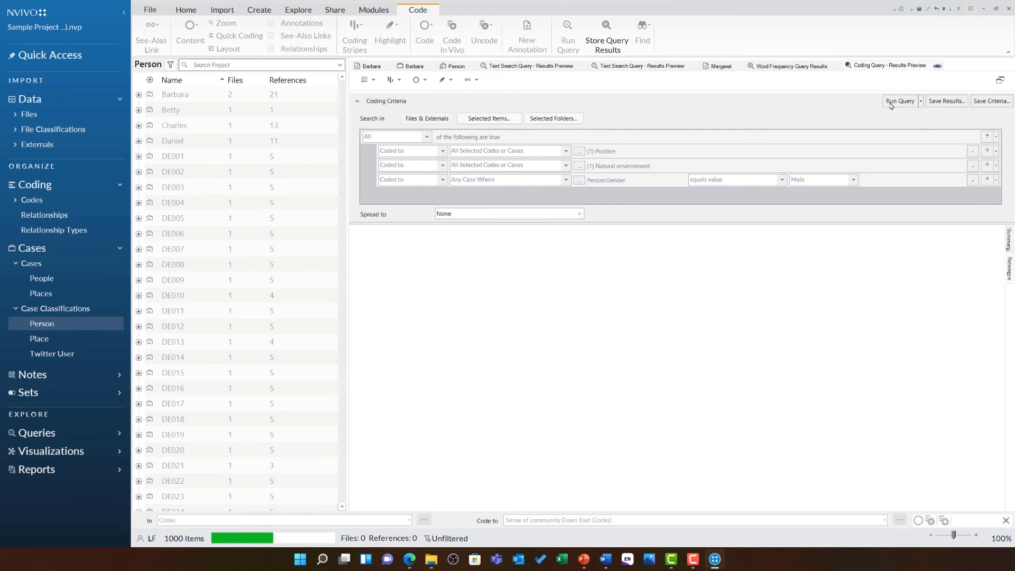
{"action": "left_click", "coordinate": [899, 101]}
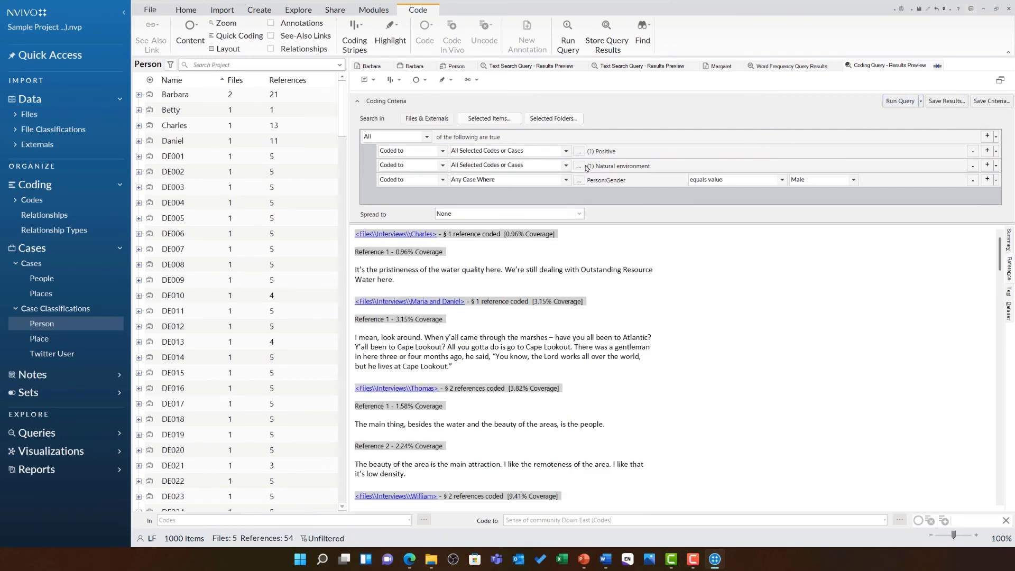
- Swap the first criterion from Positive to Negative and rerun the male coding query
{"action": "left_click", "coordinate": [578, 151]}
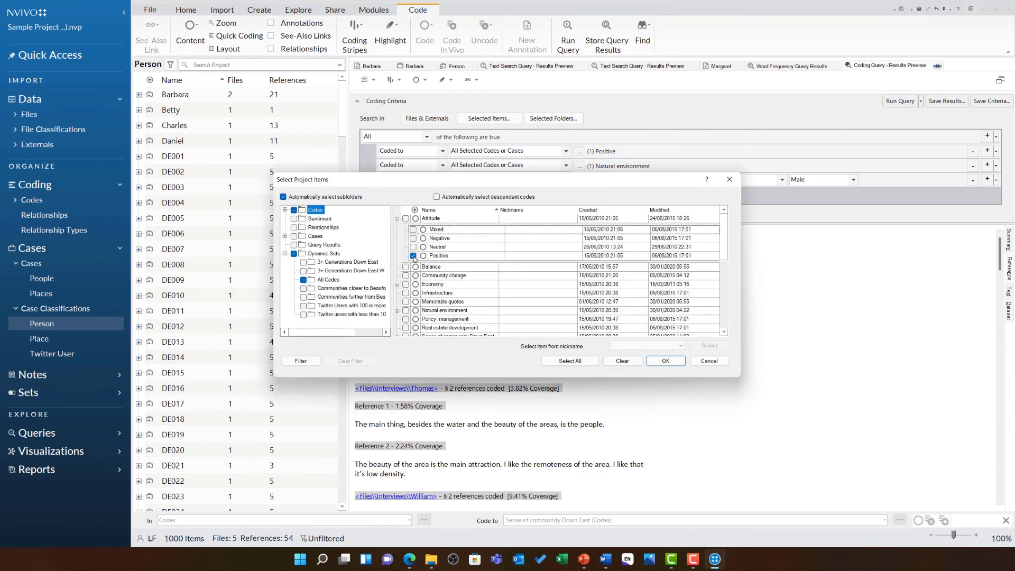
{"action": "left_click", "coordinate": [665, 360]}
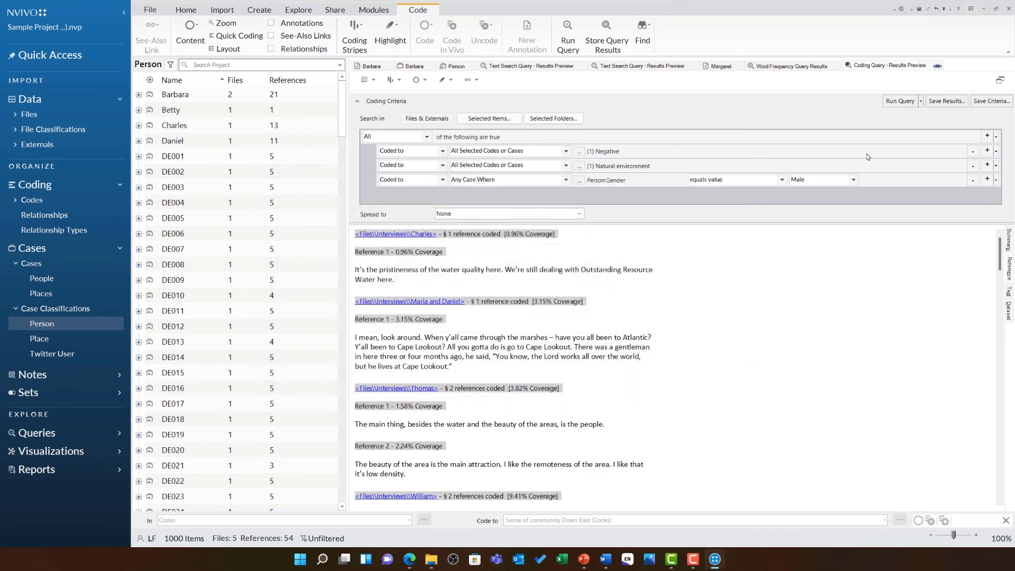
{"action": "left_click", "coordinate": [898, 100]}
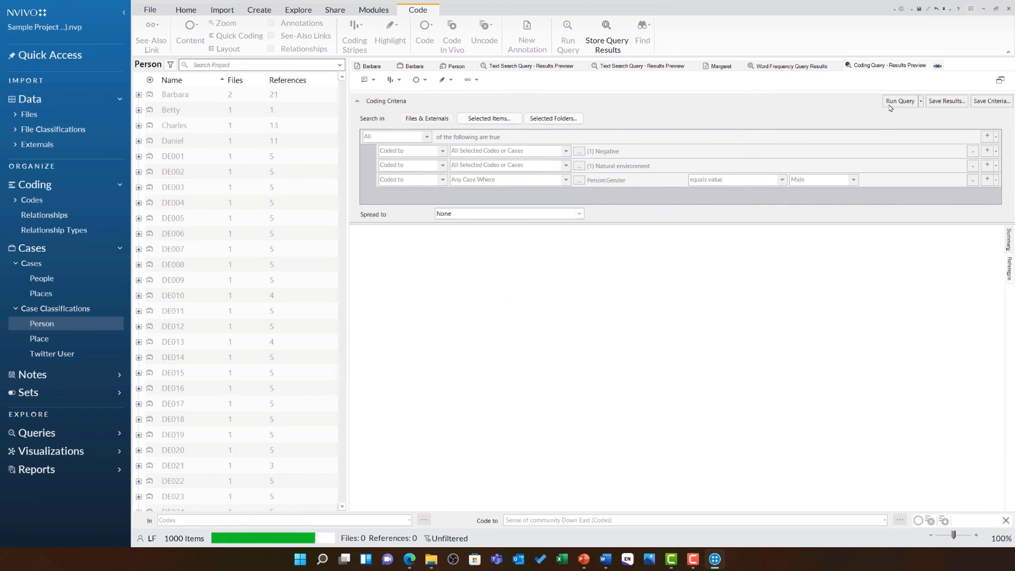
{"action": "left_click", "coordinate": [898, 101]}
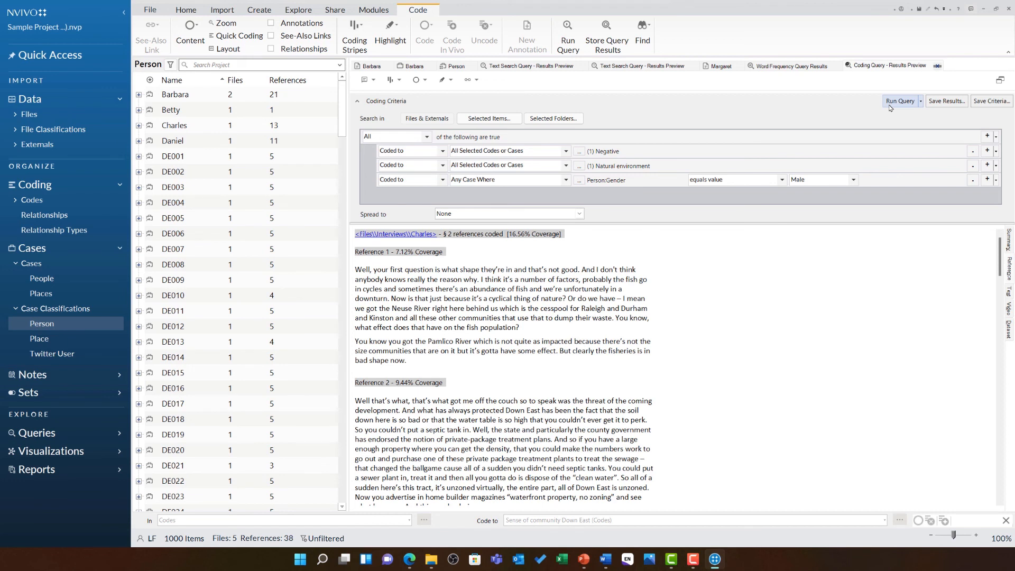
{"action": "left_click", "coordinate": [298, 10]}
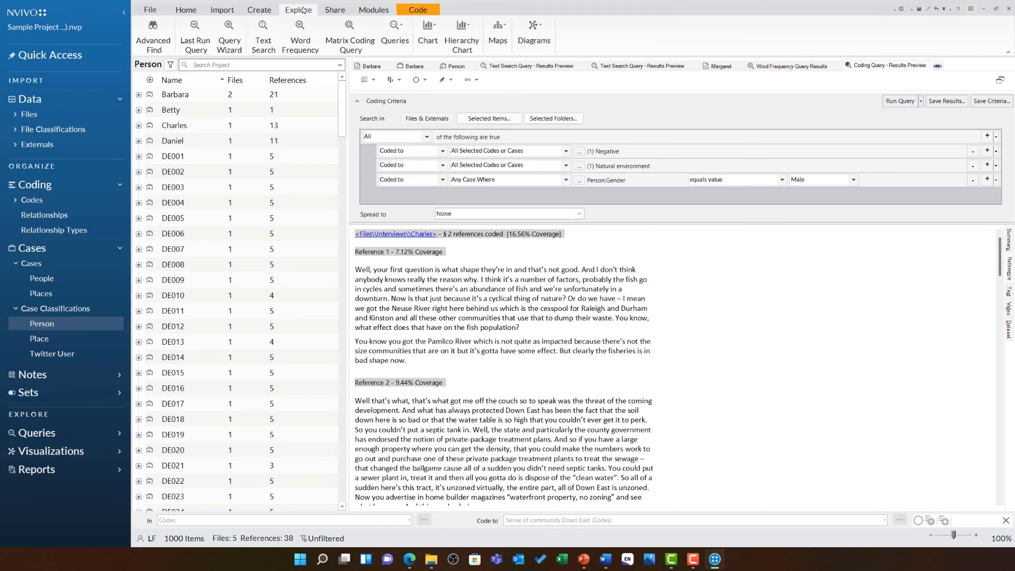
{"action": "mouse_move", "coordinate": [497, 32]}
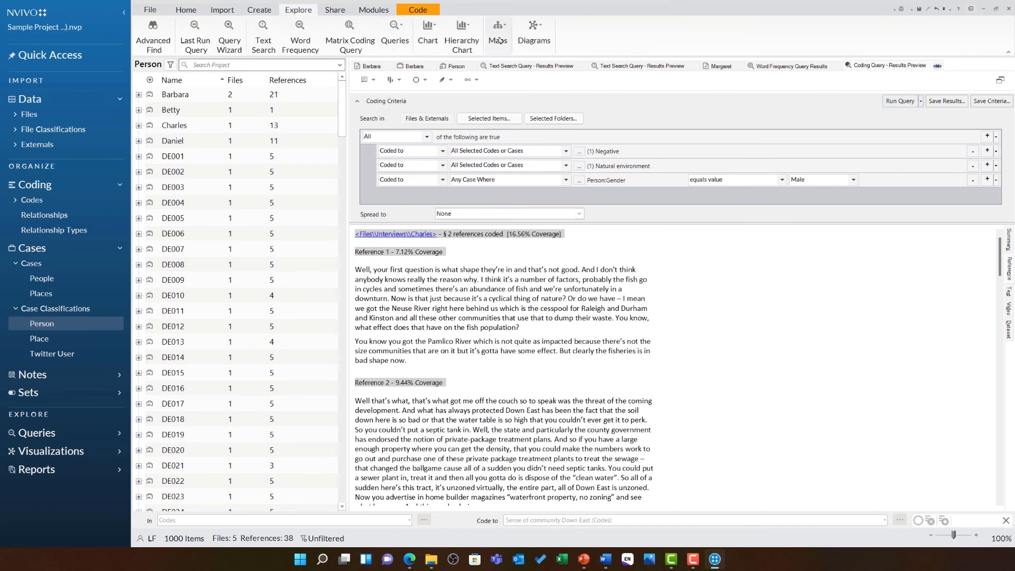
{"action": "left_click", "coordinate": [498, 30]}
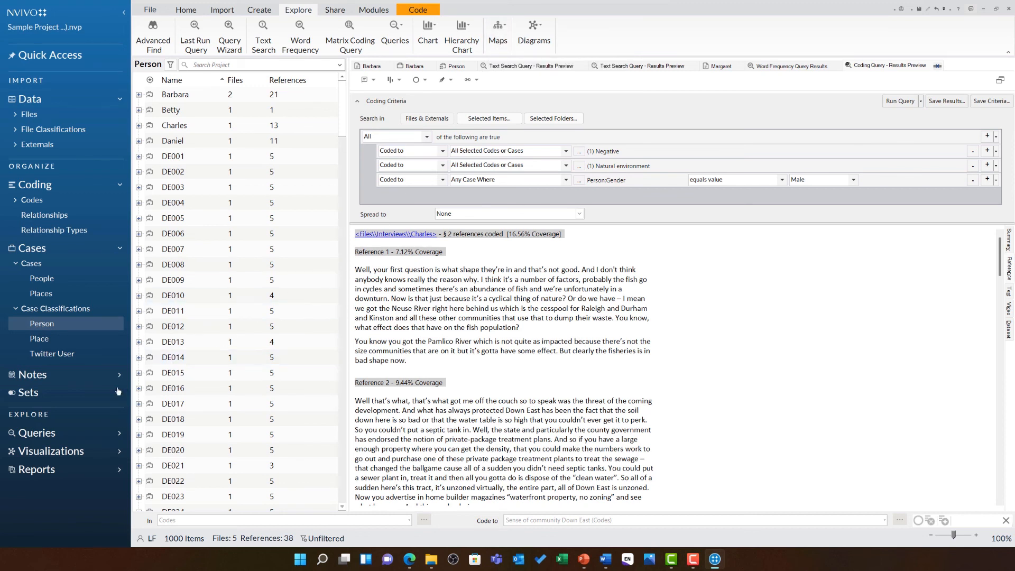
- Show the project's Maps list under Visualizations and open the Coding Structure FINAL map
{"action": "left_click", "coordinate": [51, 450]}
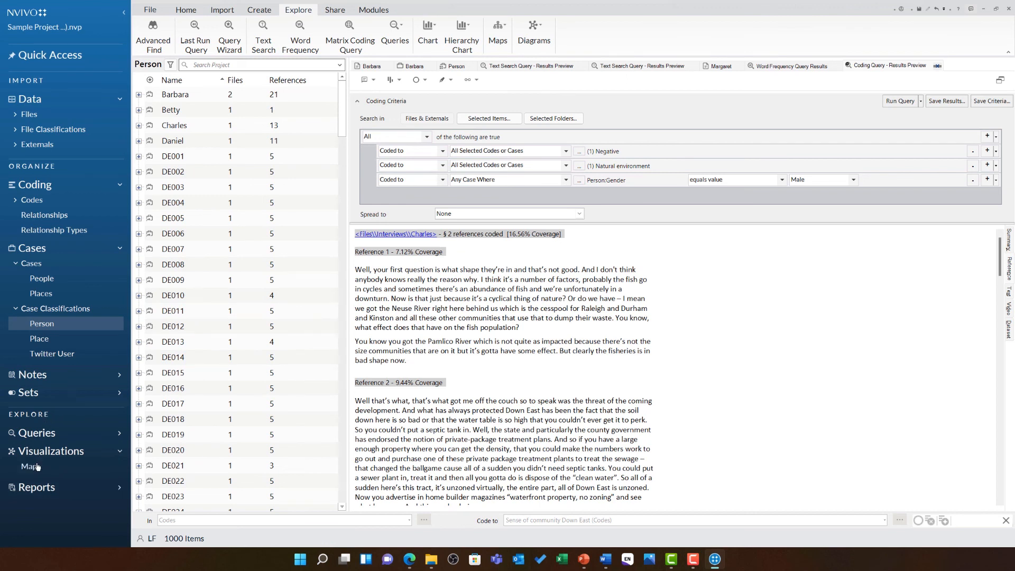
{"action": "left_click", "coordinate": [31, 467]}
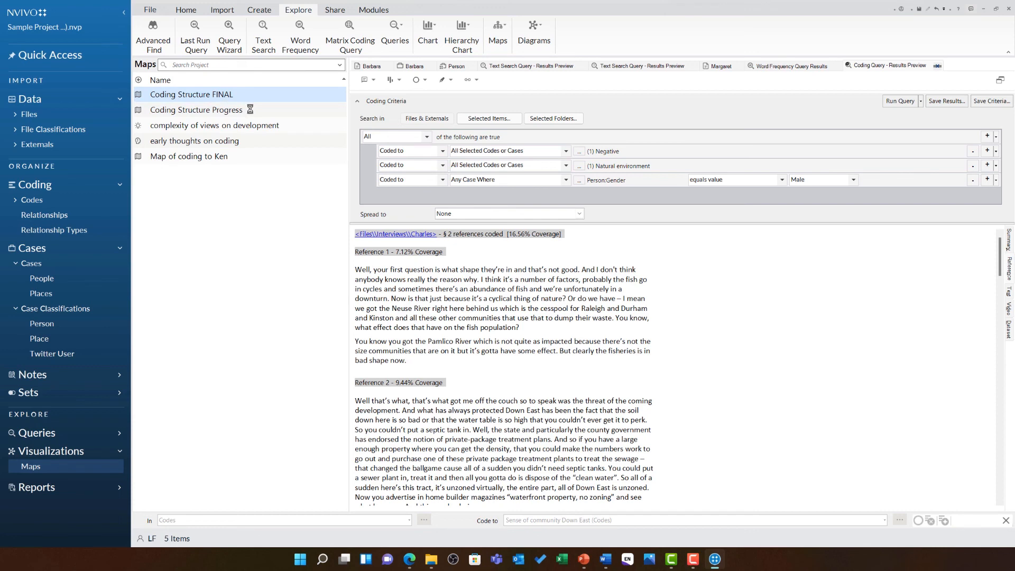
{"action": "double_click", "coordinate": [191, 94]}
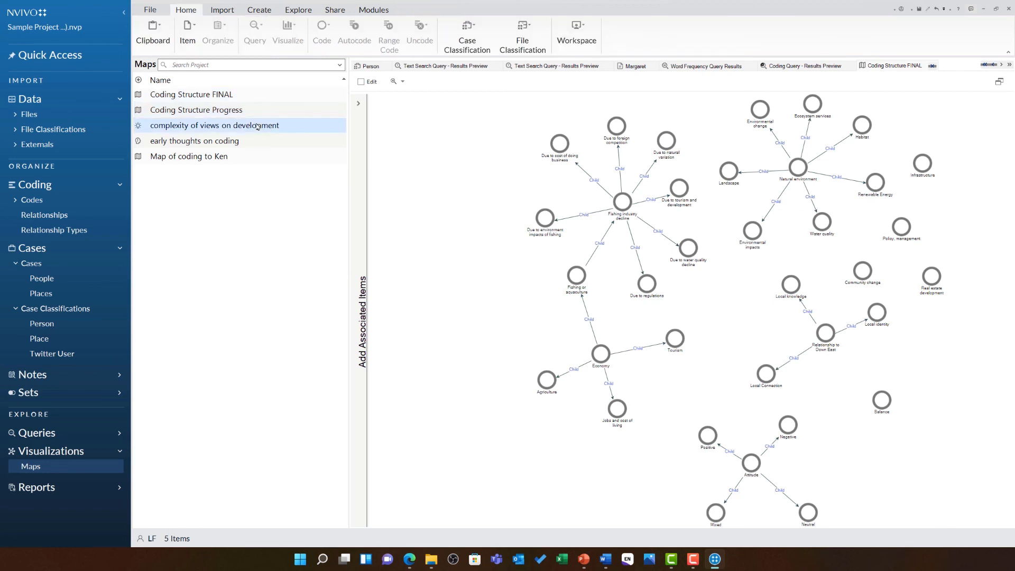
- Open the complexity of views on development concept map and the early thoughts on coding mind map
{"action": "double_click", "coordinate": [214, 125]}
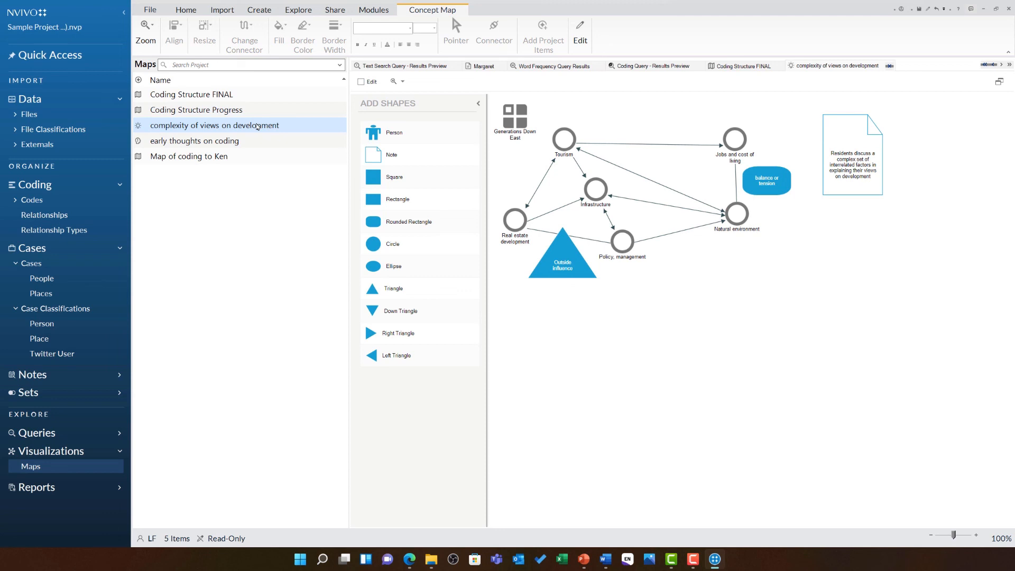
{"action": "left_click", "coordinate": [195, 140]}
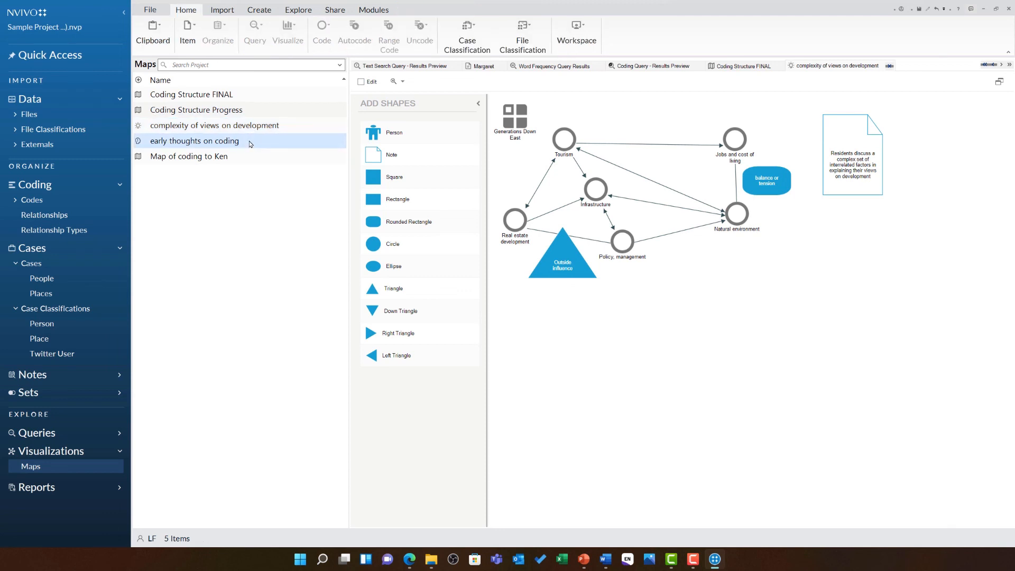
{"action": "double_click", "coordinate": [194, 140]}
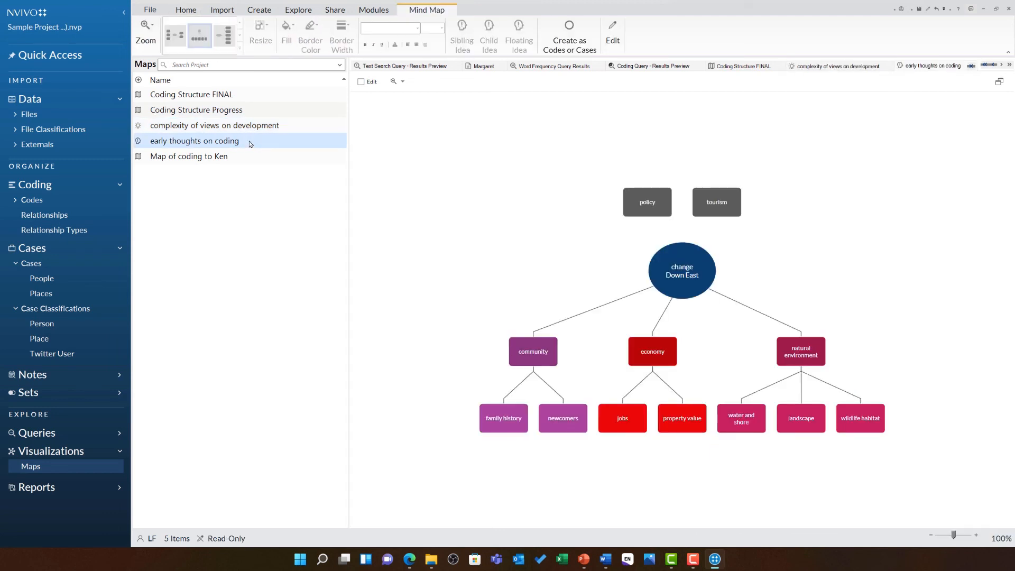